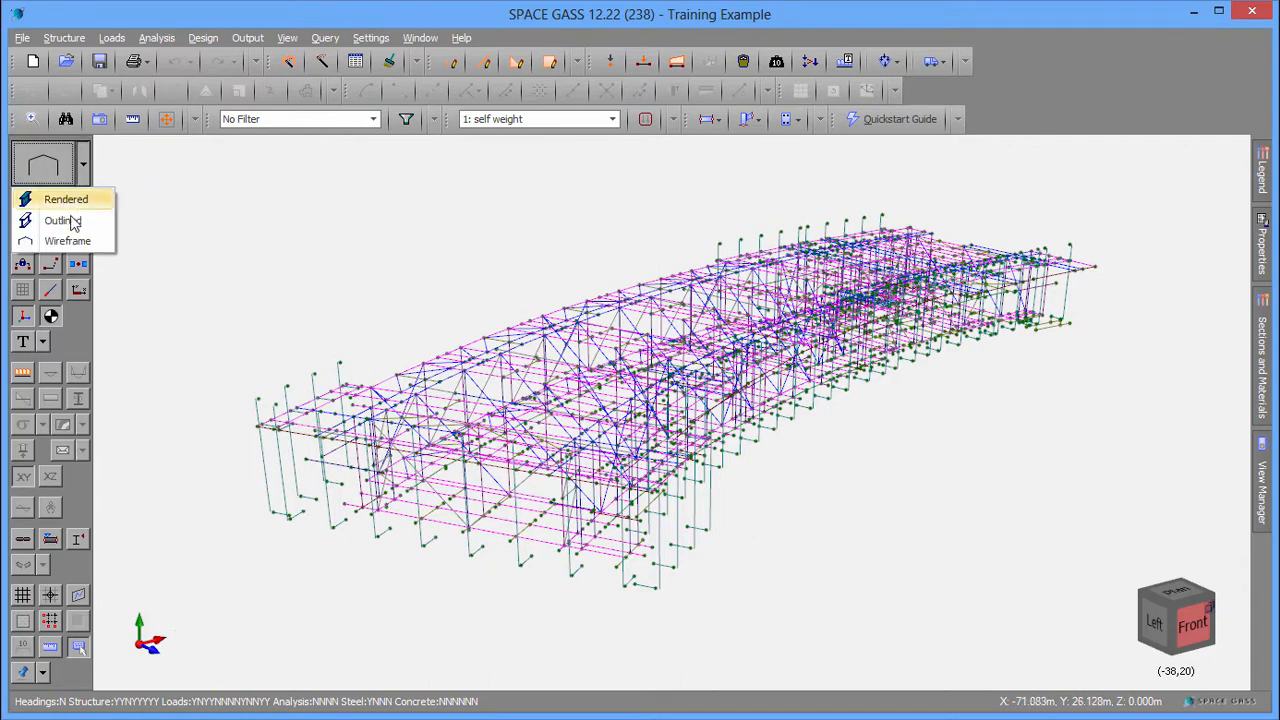
Switch the Training Example frame from wireframe to Rendered view mode.
left_click(64, 200)
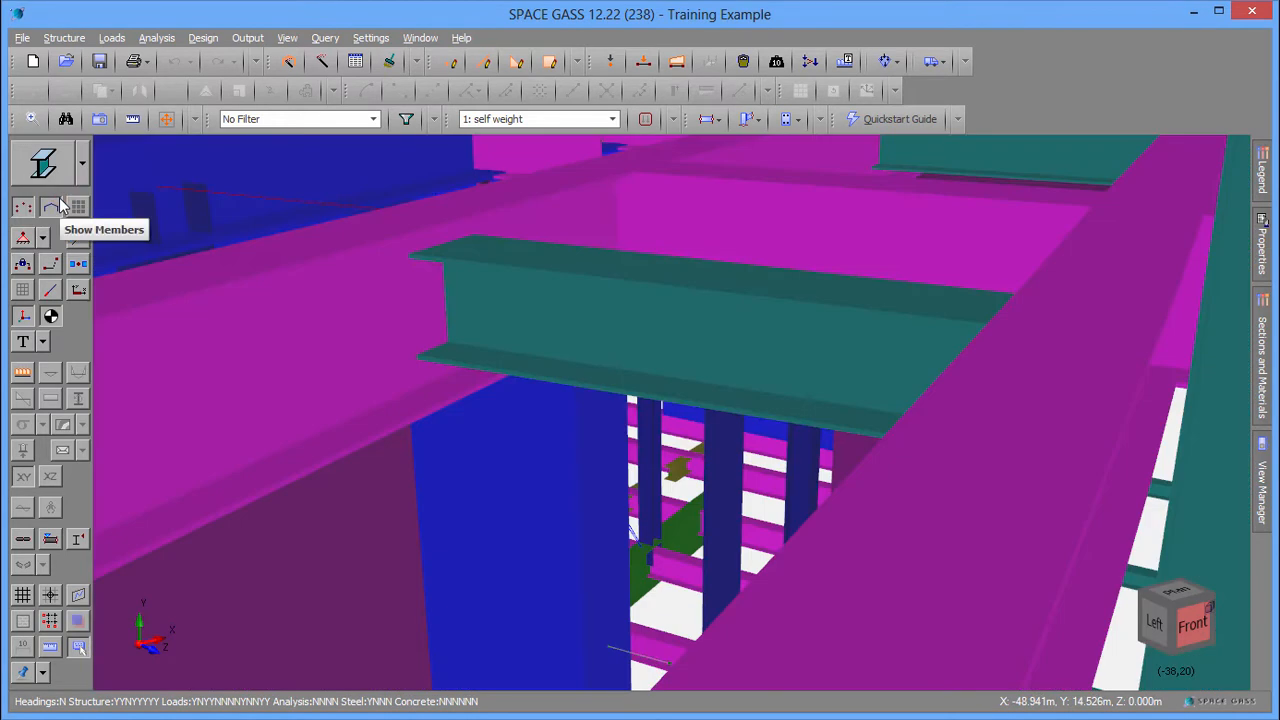
mouse_move(696, 388)
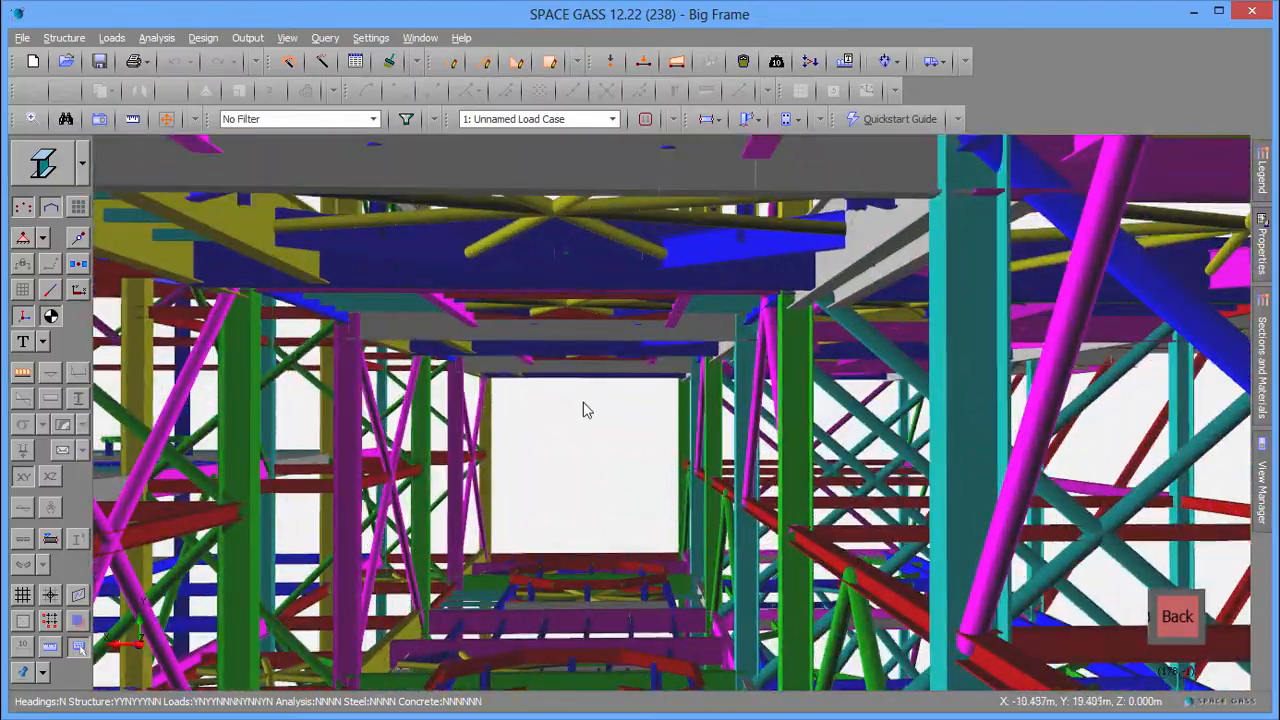
Navigate from inside the Big Frame out to a centred front view of the whole frame.
left_click_drag(588, 408, 702, 424)
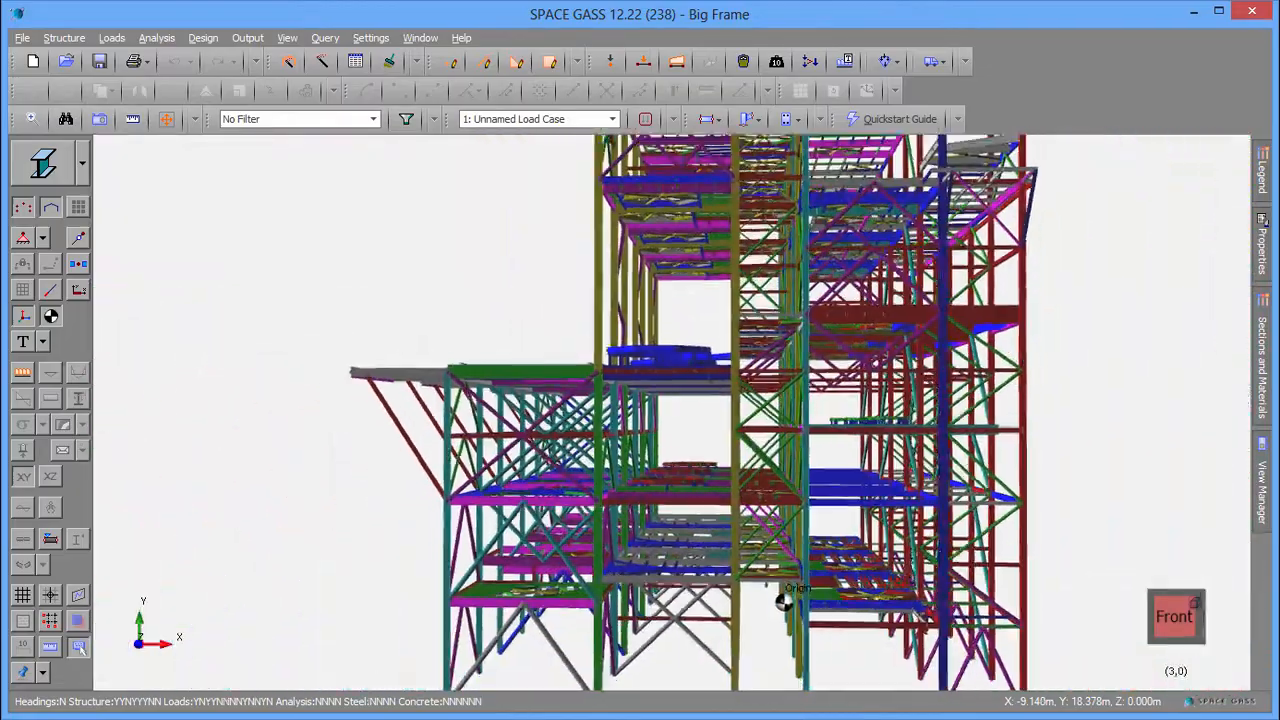
scroll("down", 3)
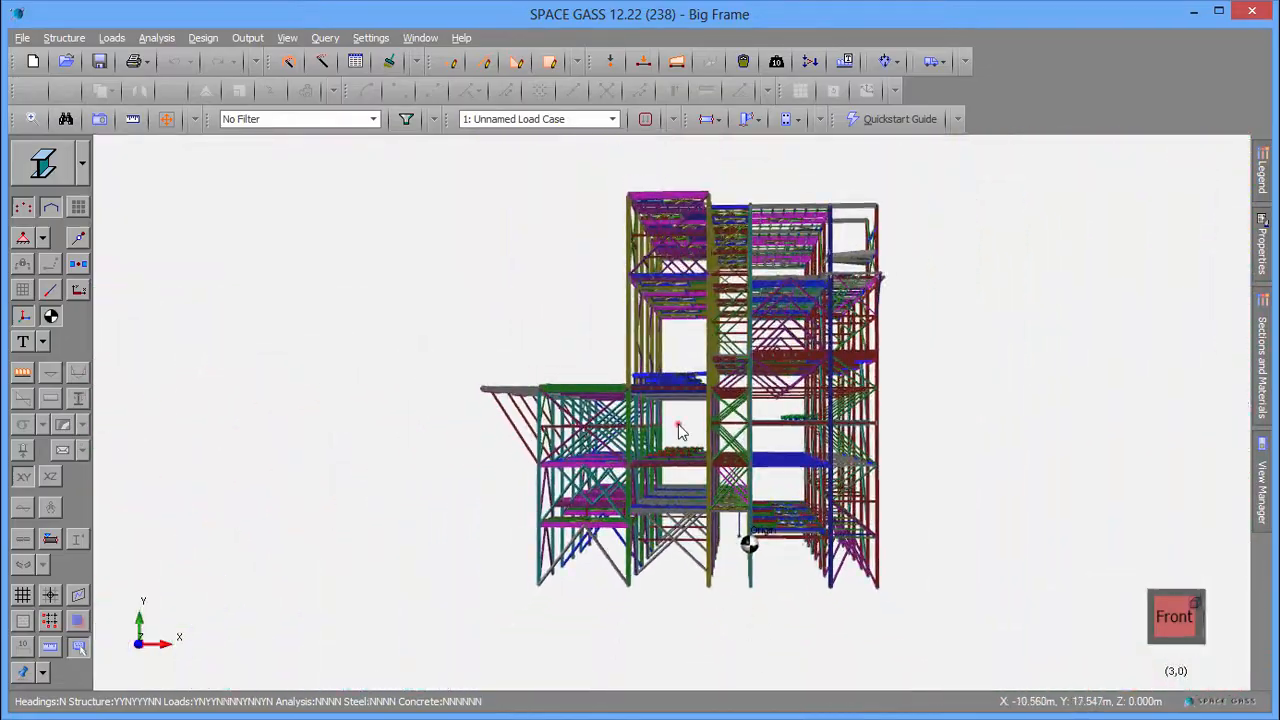
left_click_drag(680, 430, 900, 556)
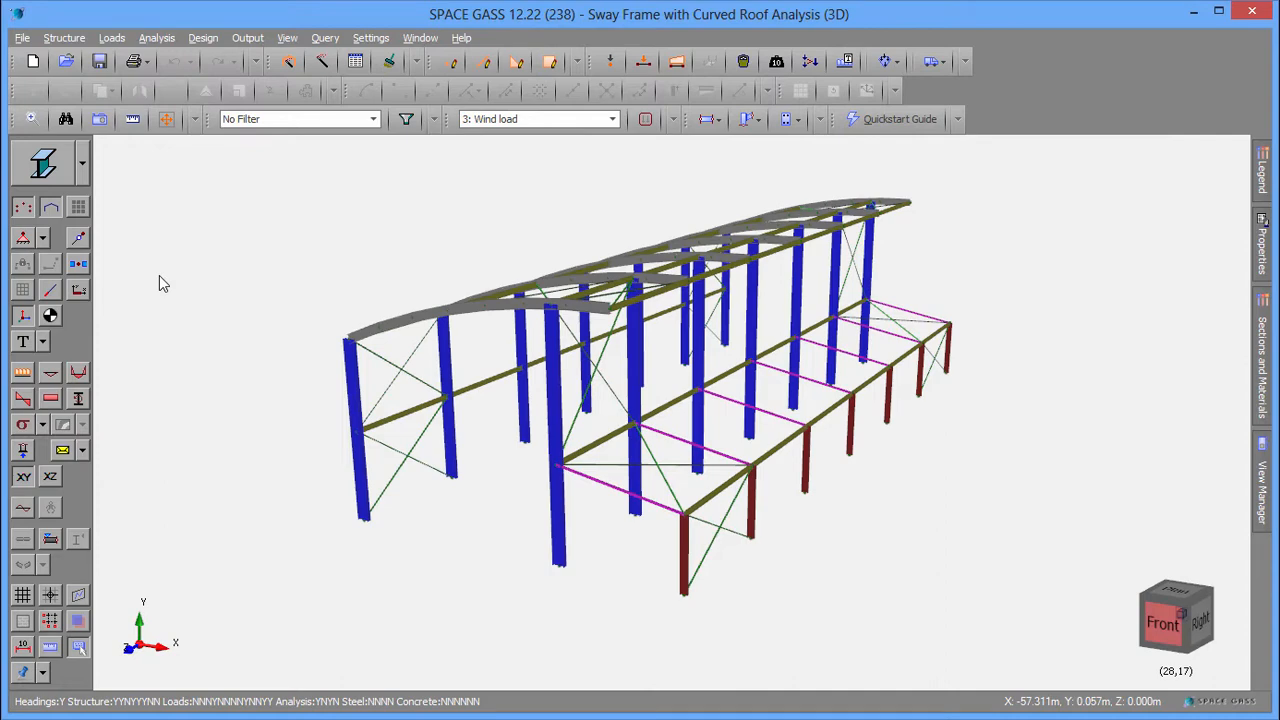
Show the wind loads, animate the deflected shape, and view the Sway Frame from above and in perspective.
left_click(24, 238)
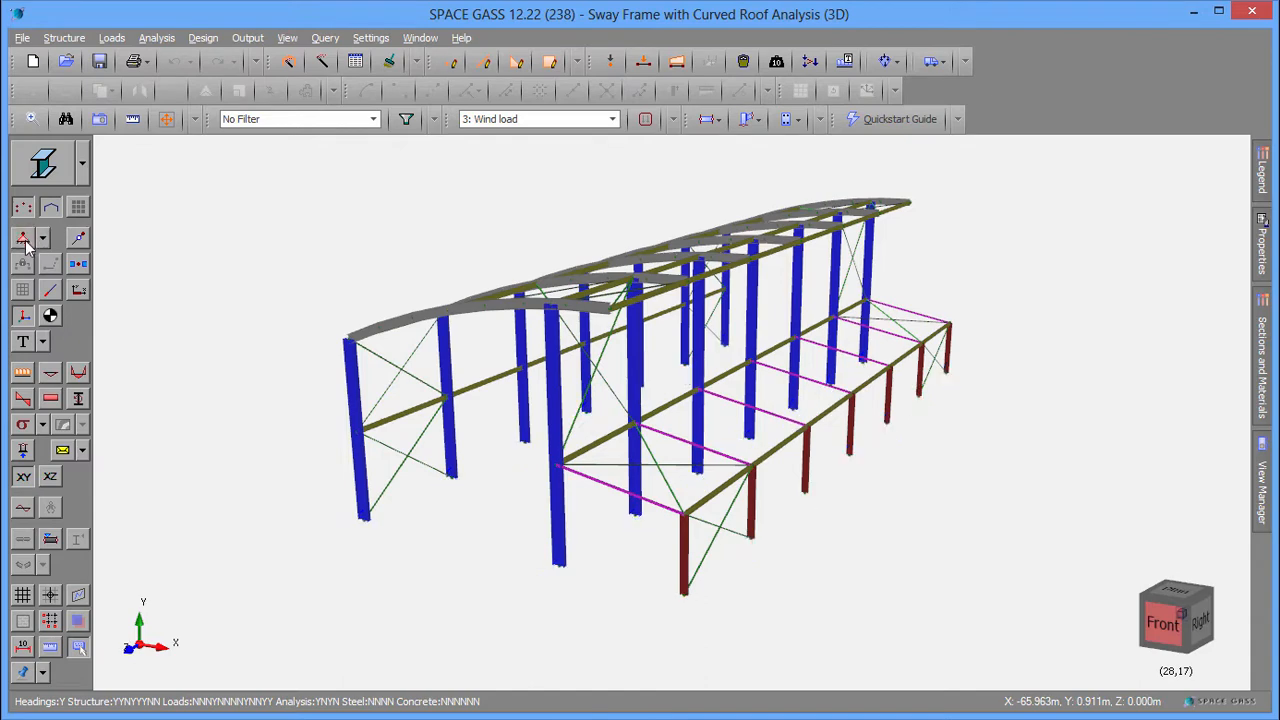
left_click(24, 374)
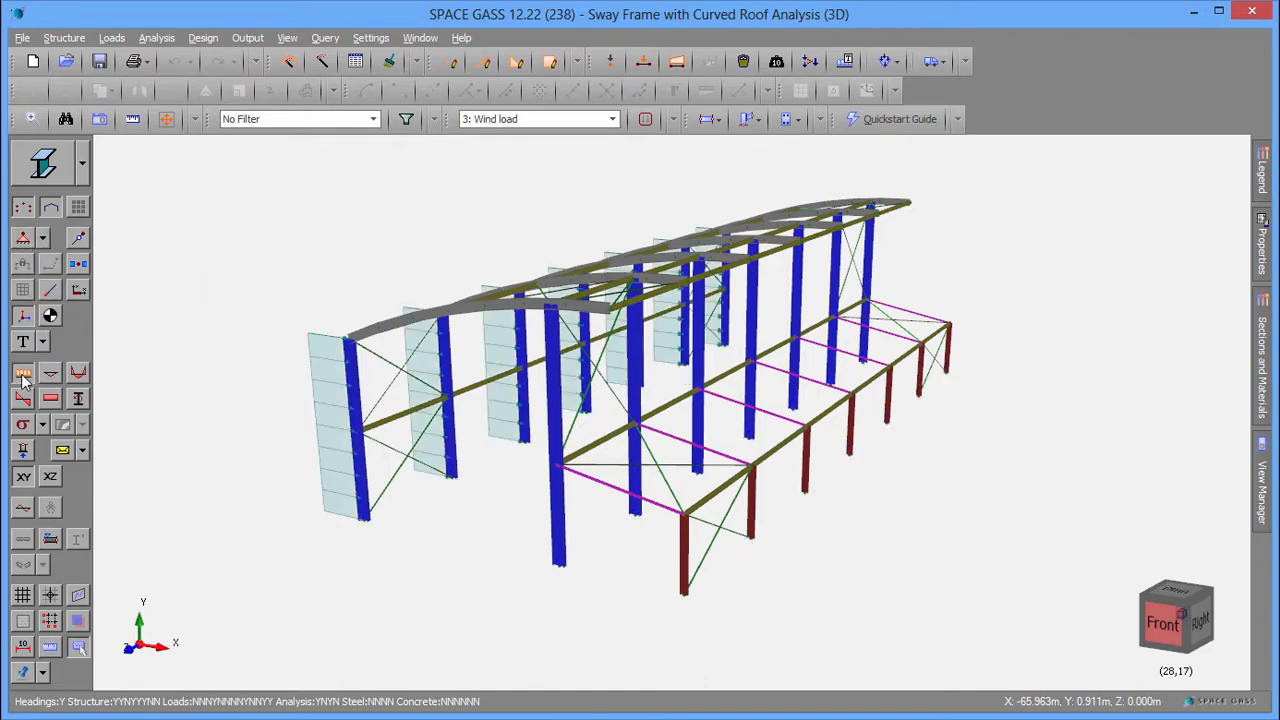
left_click(24, 340)
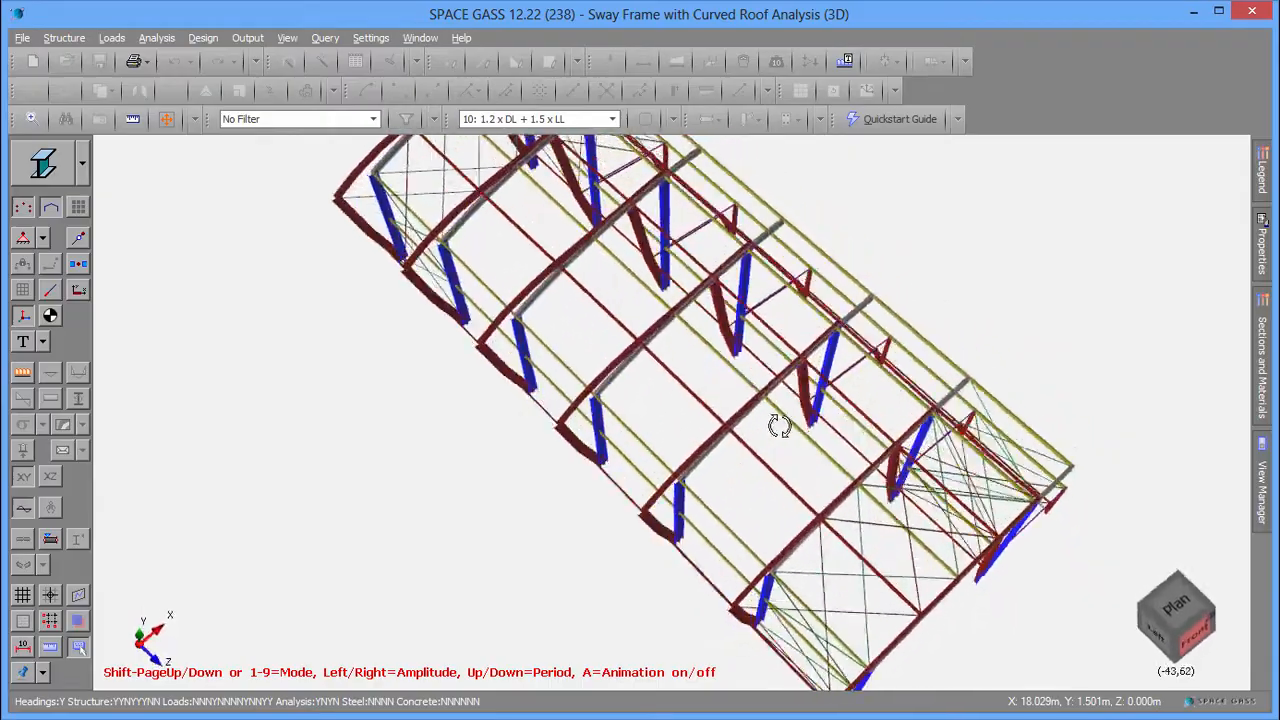
left_click_drag(780, 424, 864, 524)
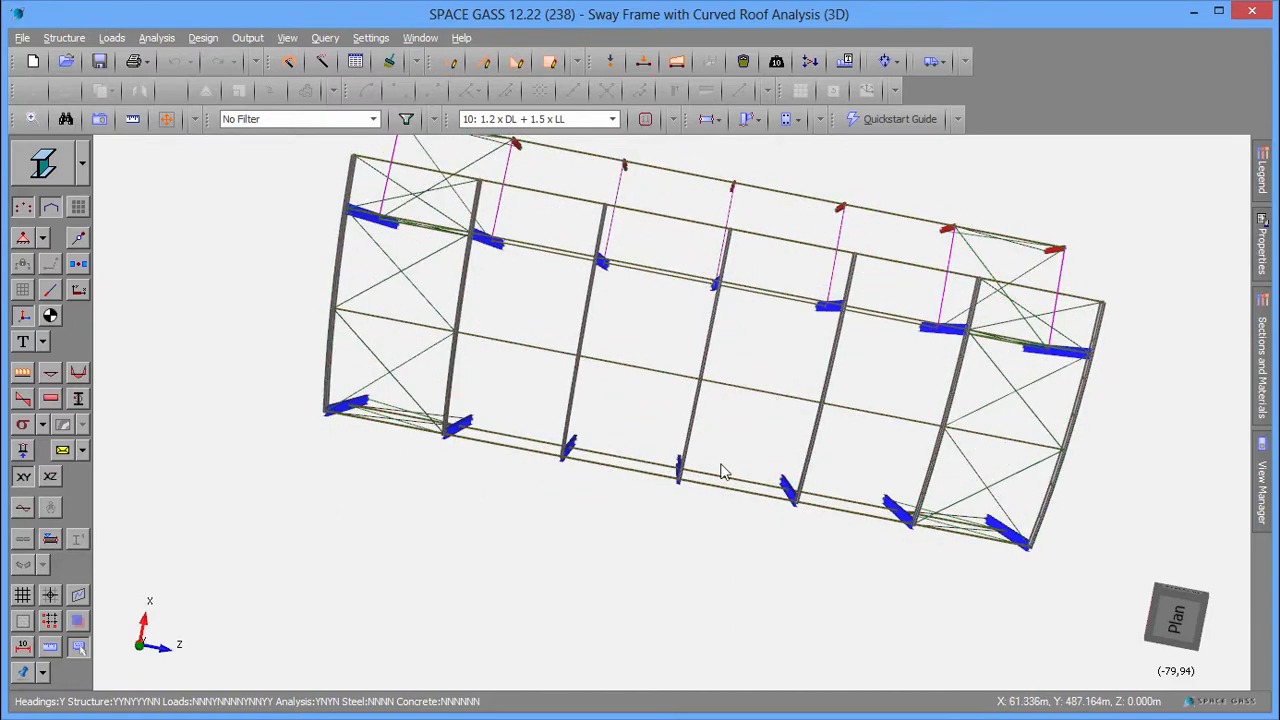
left_click_drag(724, 470, 520, 348)
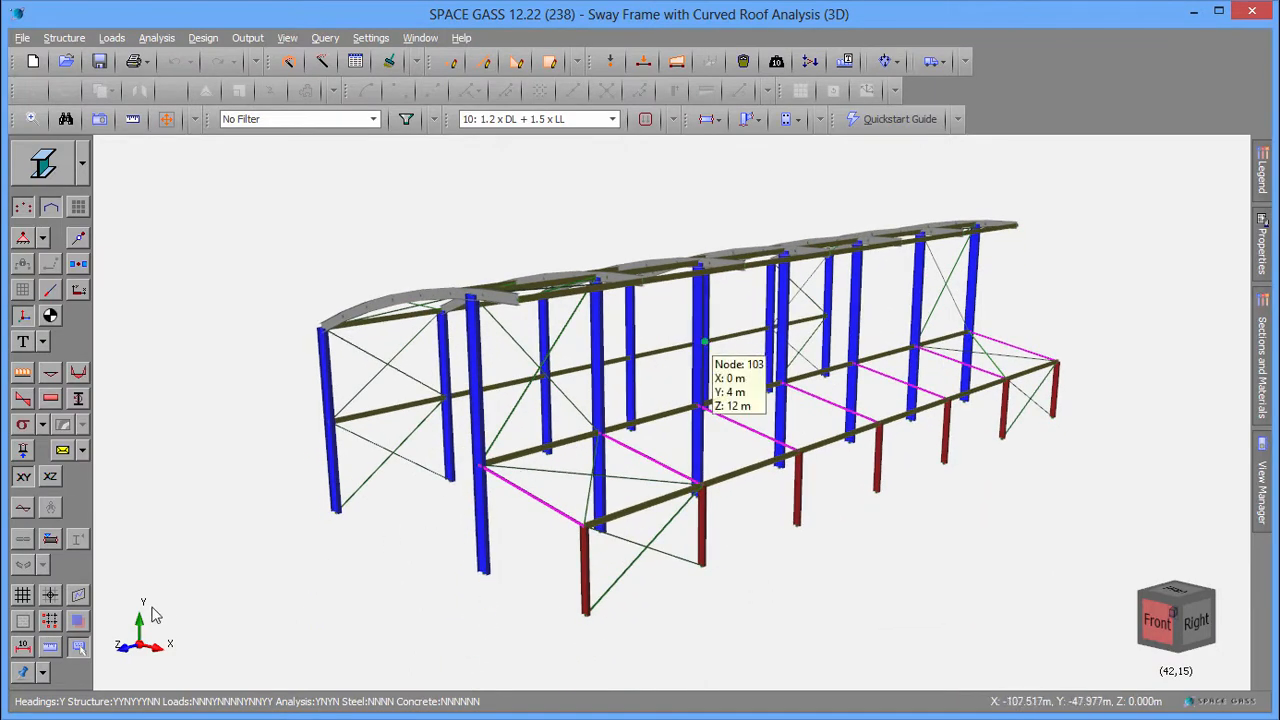
Turn on grid lines and dimension annotations (8 m, 10 m, 5.5 m, 6 m) on the Sway Frame.
left_click(48, 620)
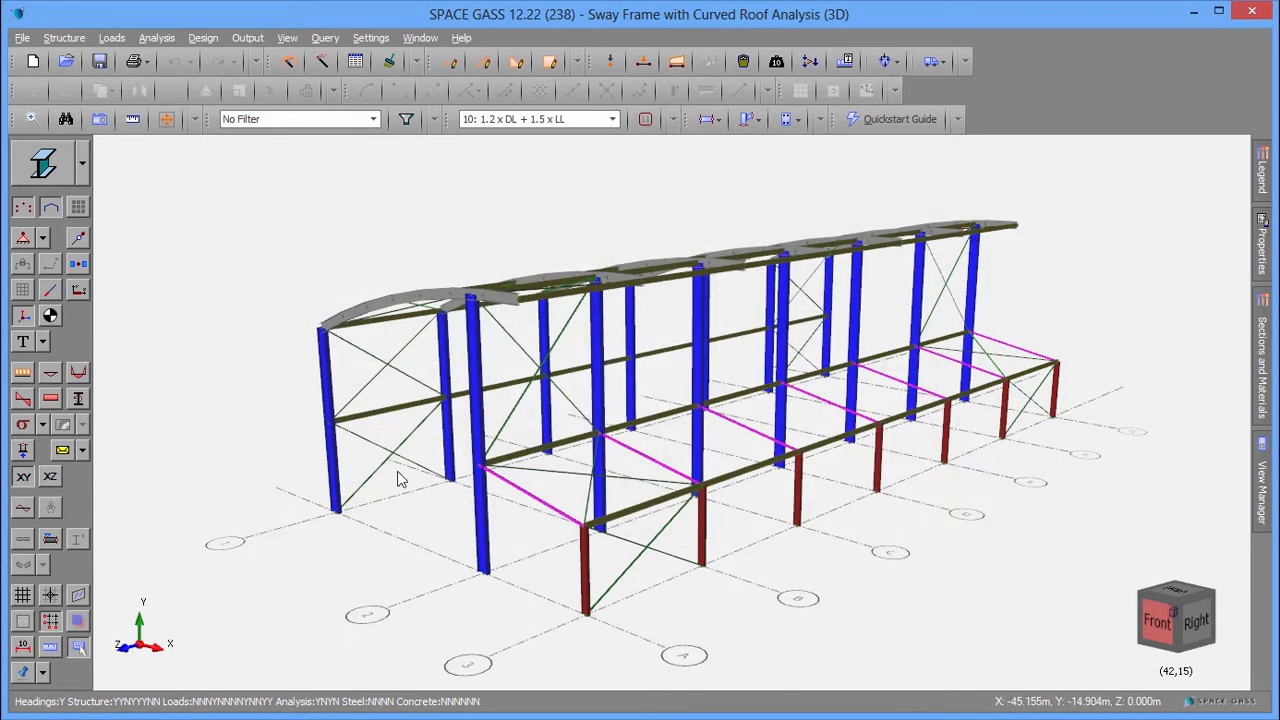
left_click(24, 644)
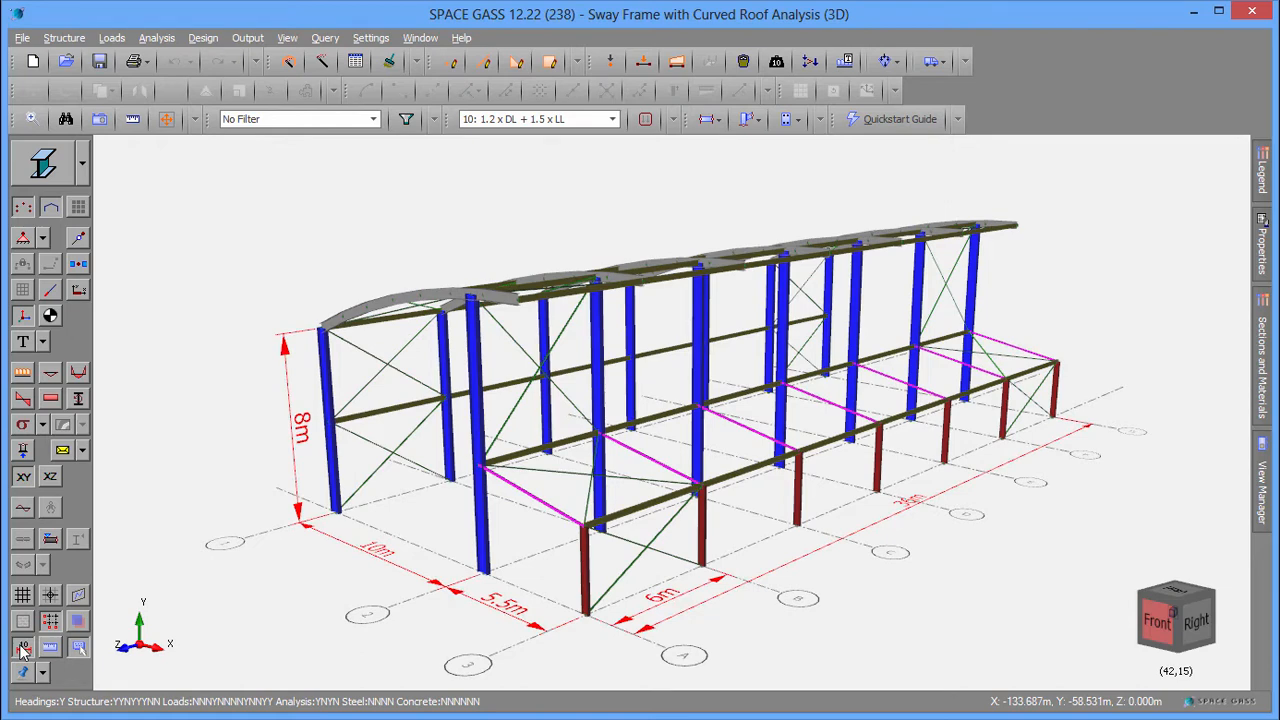
left_click(540, 118)
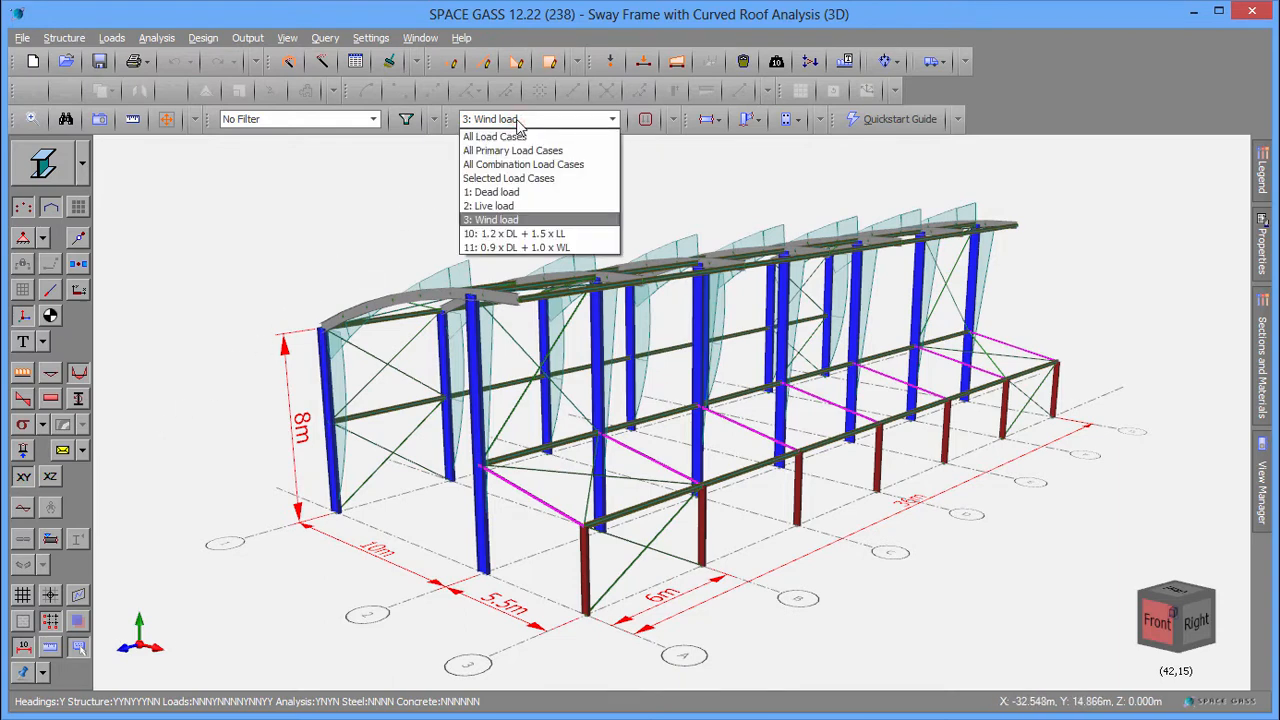
Display load case 10 (1.2 DL + 1.5 LL), then switch to 11: 0.9 x DL + 1.0 x WL.
left_click(512, 232)
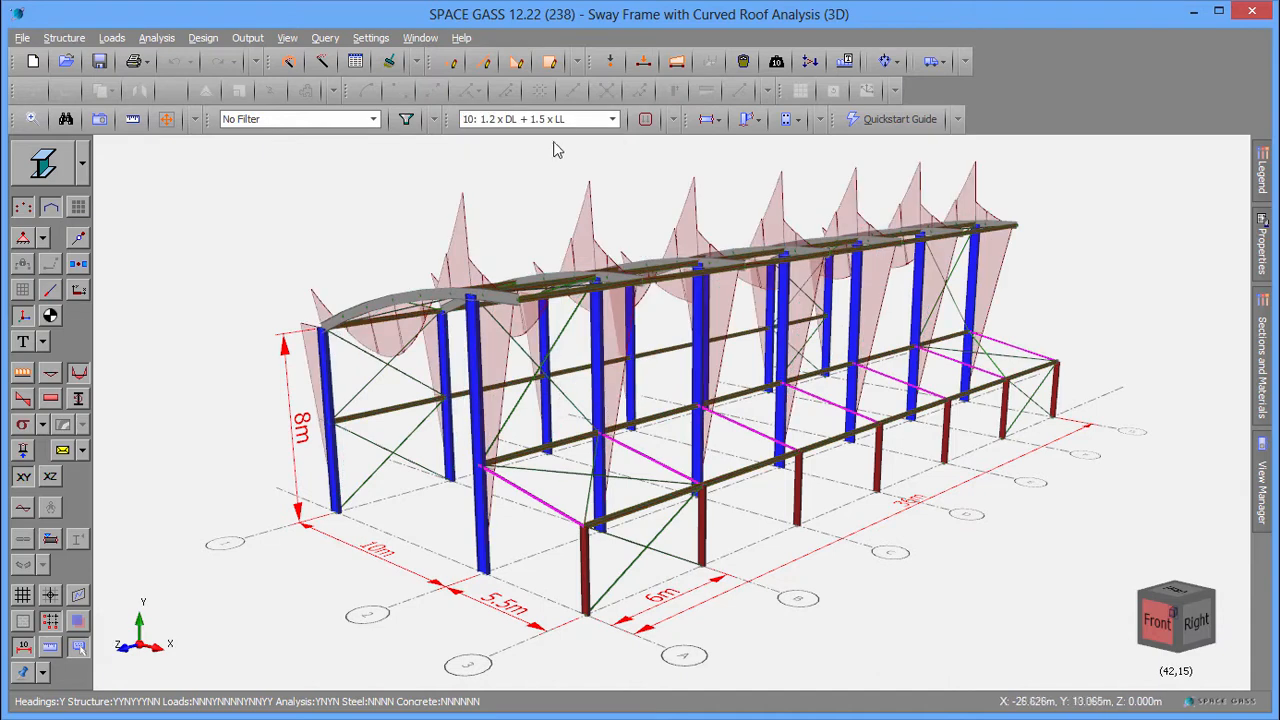
left_click(612, 120)
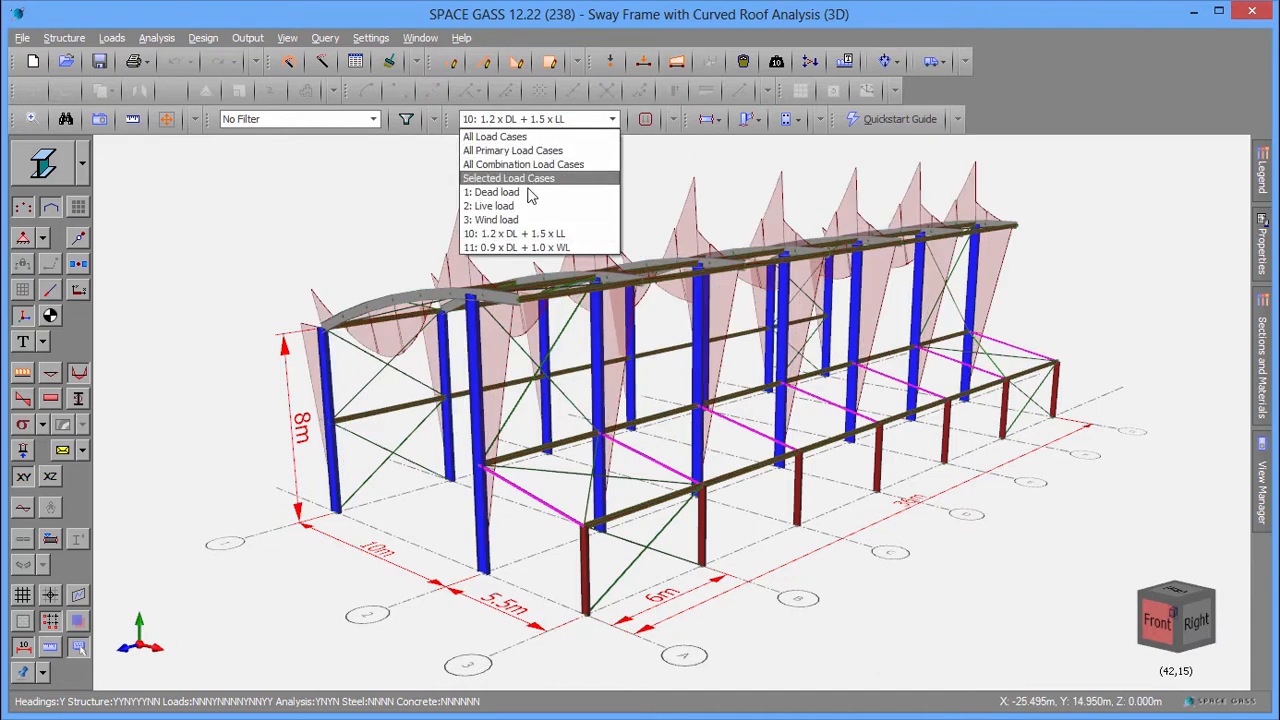
left_click(492, 204)
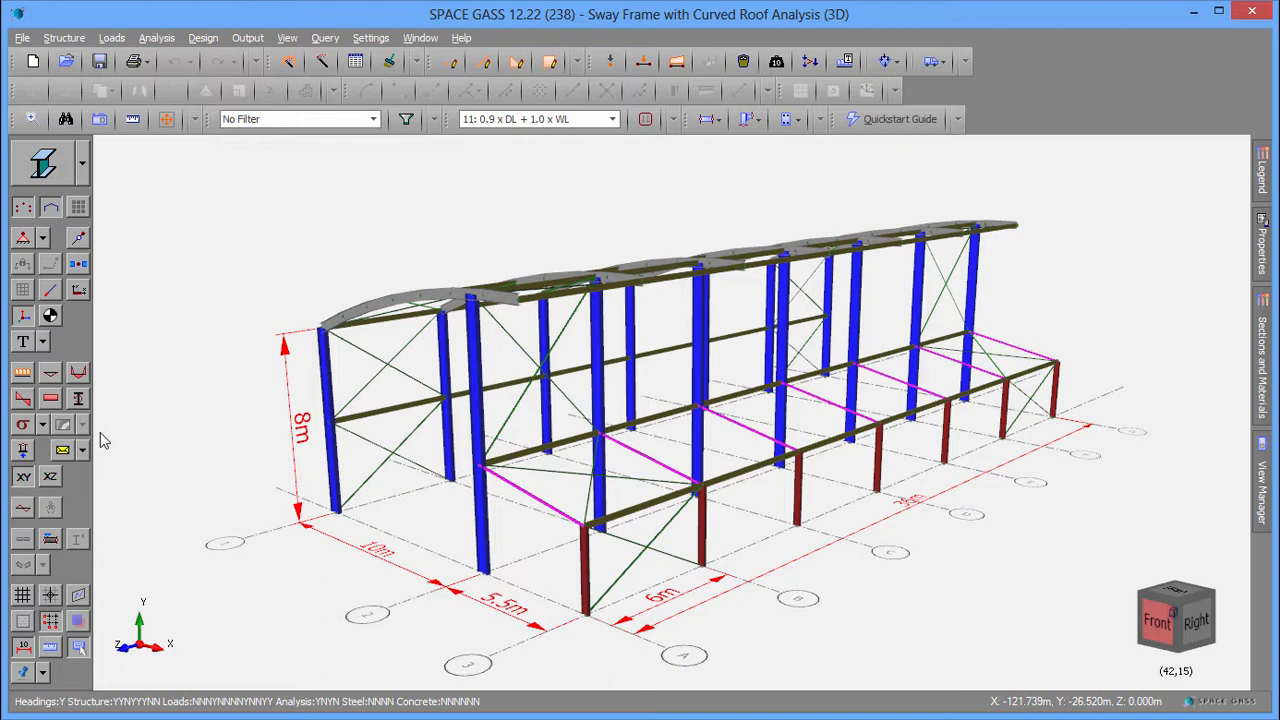
mouse_move(510, 500)
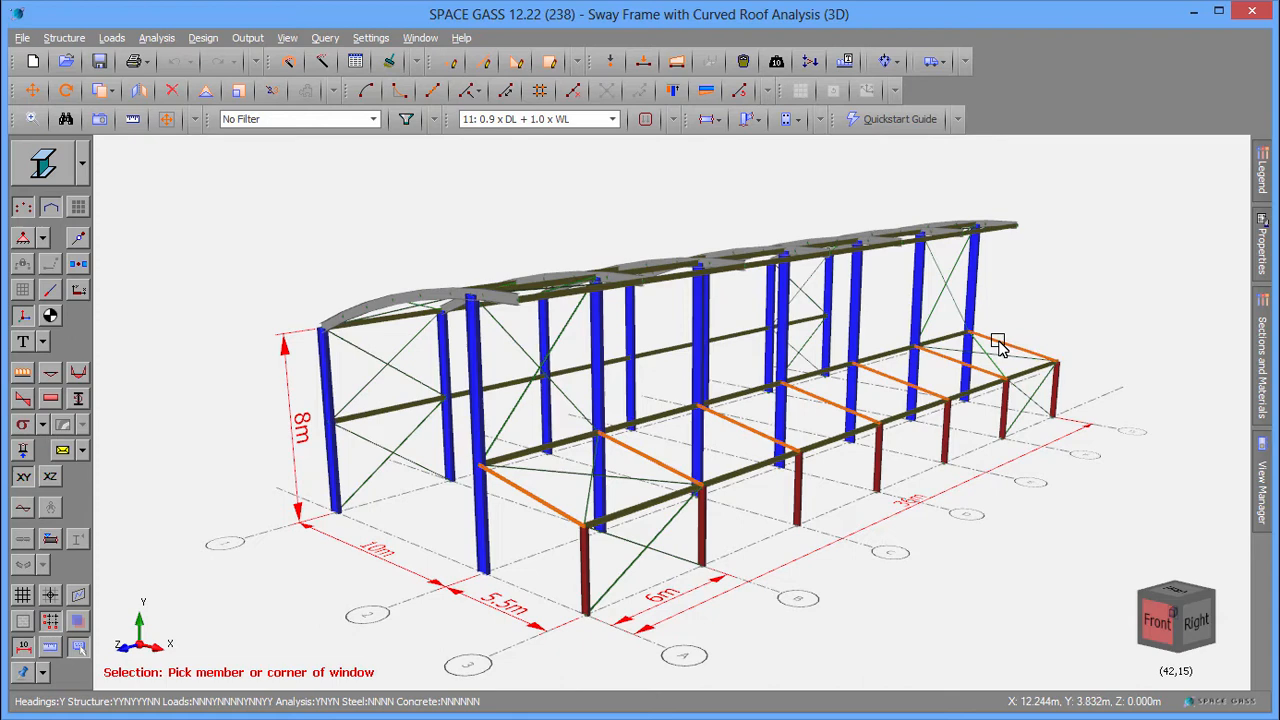
right_click(998, 344)
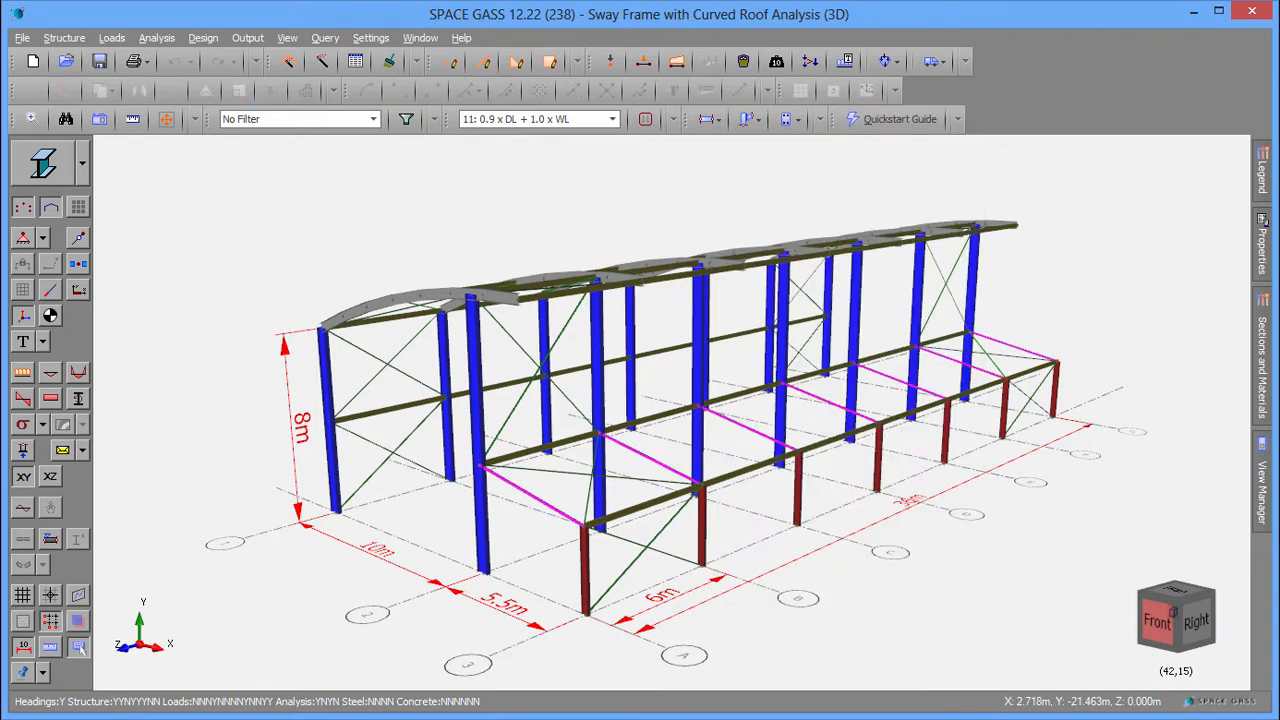
left_click(476, 390)
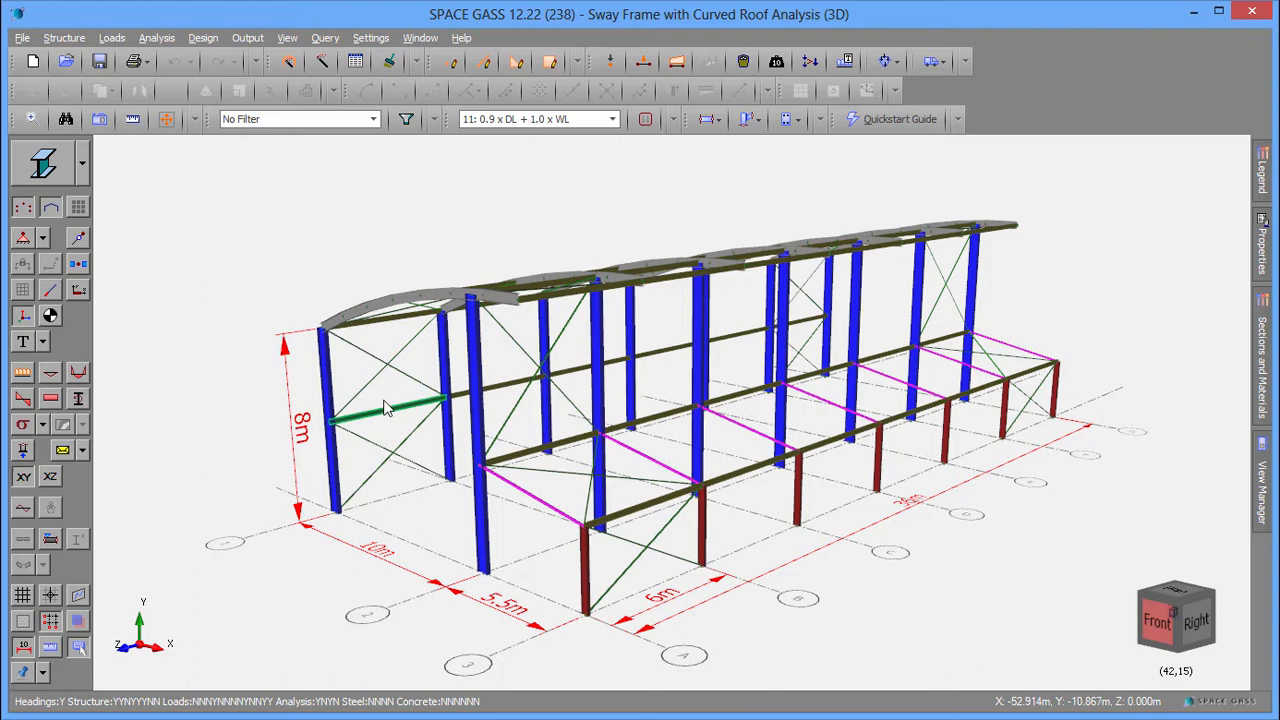
mouse_move(390, 408)
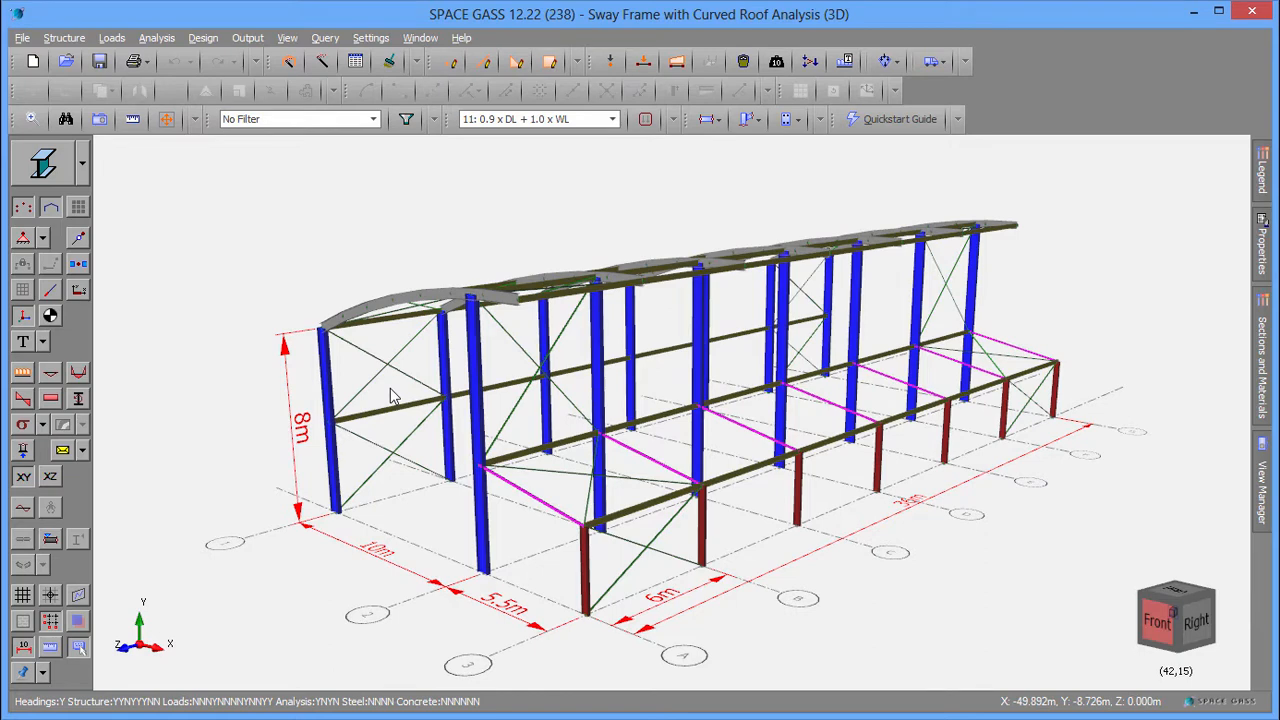
Give wall member 95 a direction angle of 45°.
left_click(390, 410)
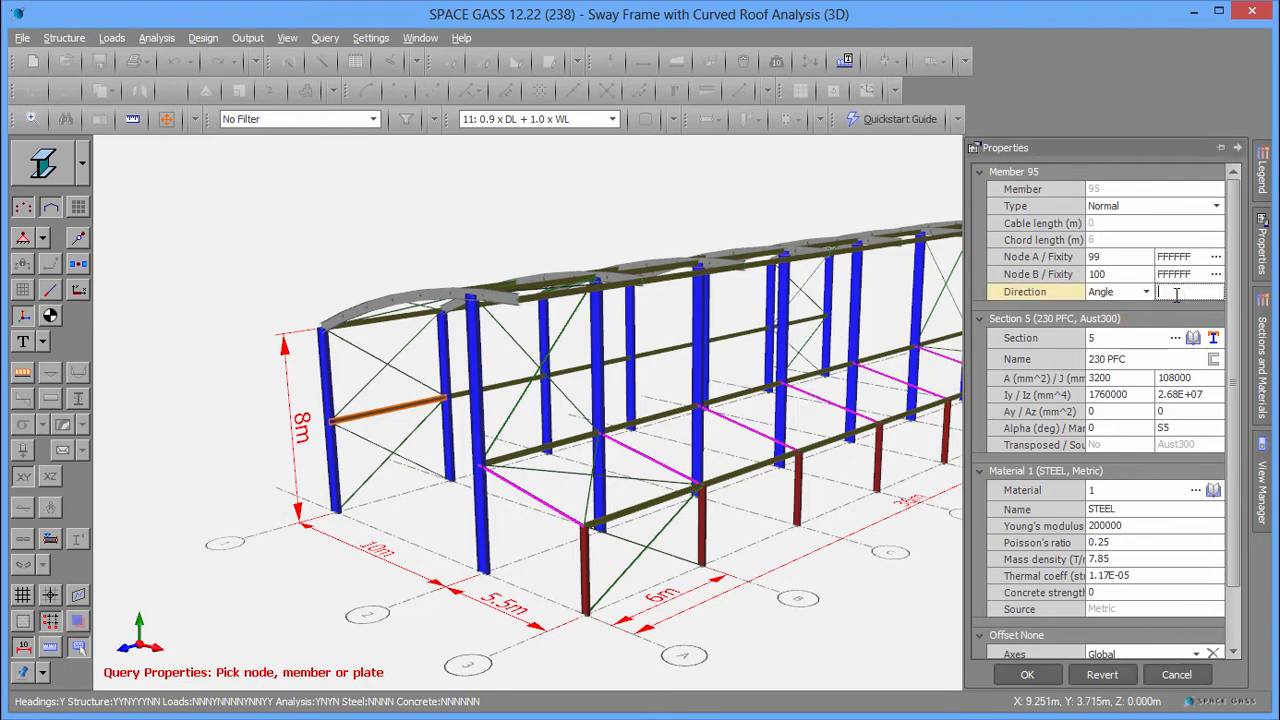
type("45")
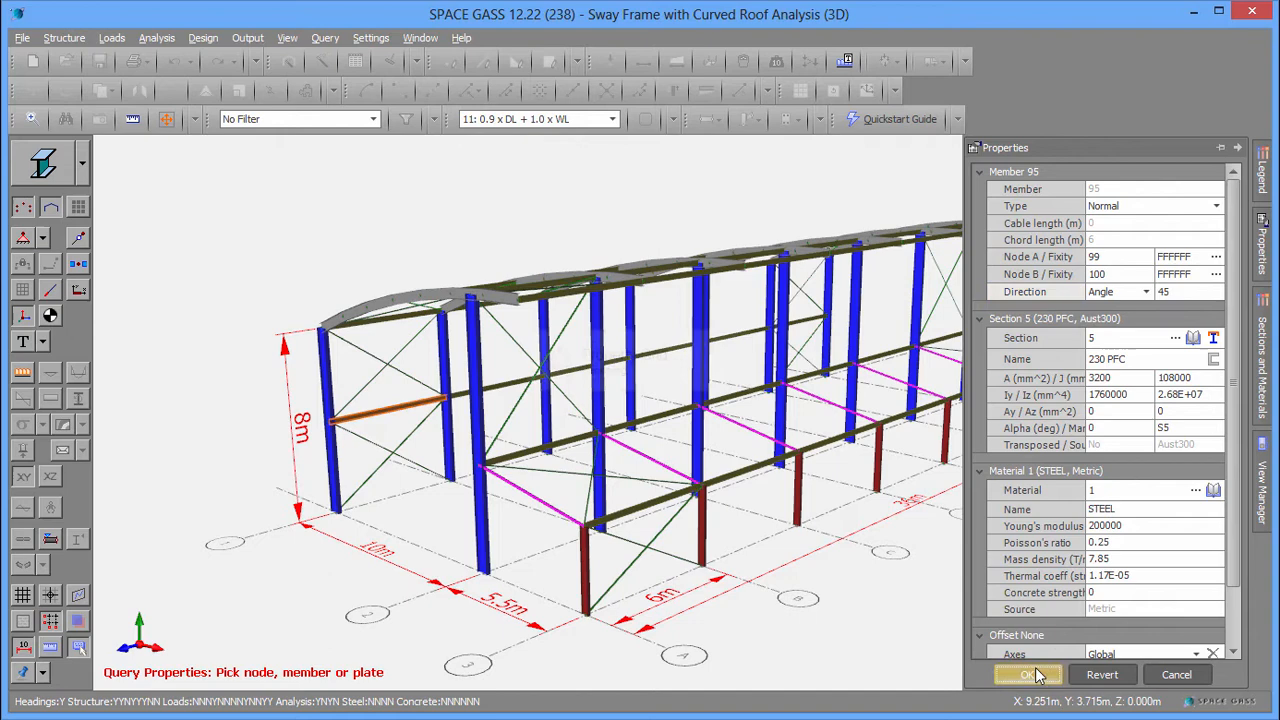
left_click(1028, 674)
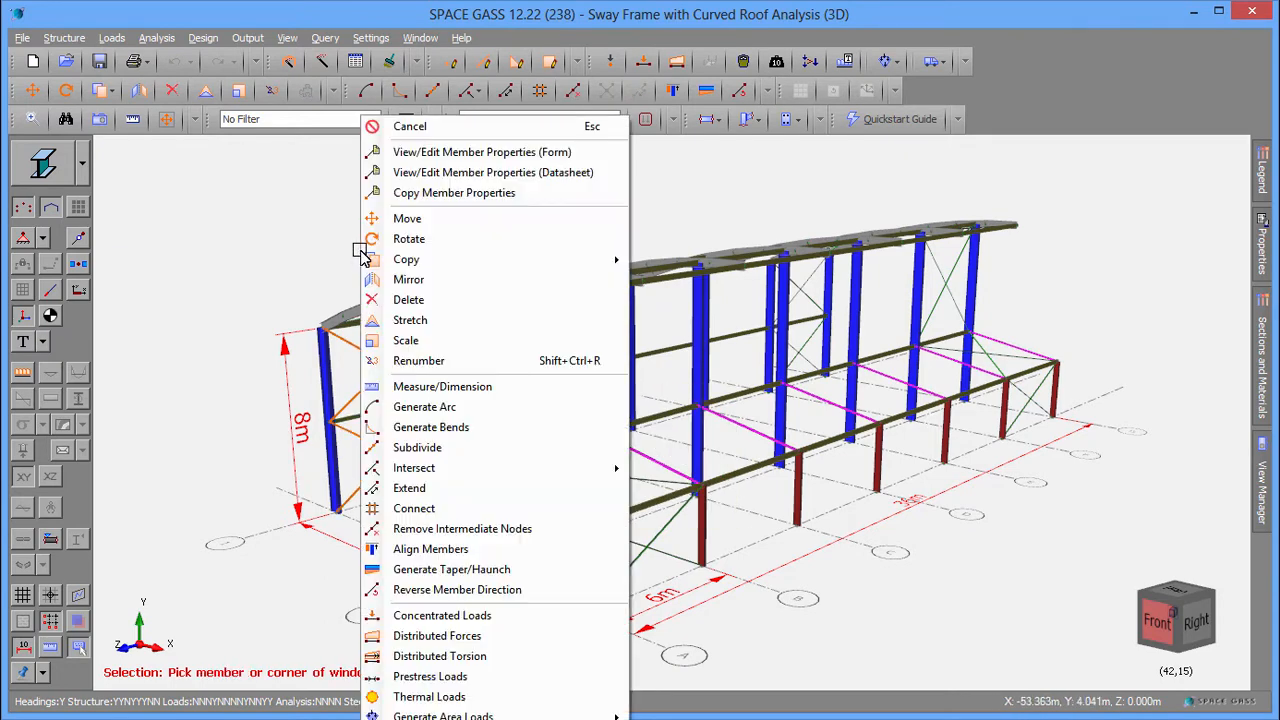
Set Node B fixity FFFFRR on the four selected 50x8 EA bracing members.
left_click(482, 152)
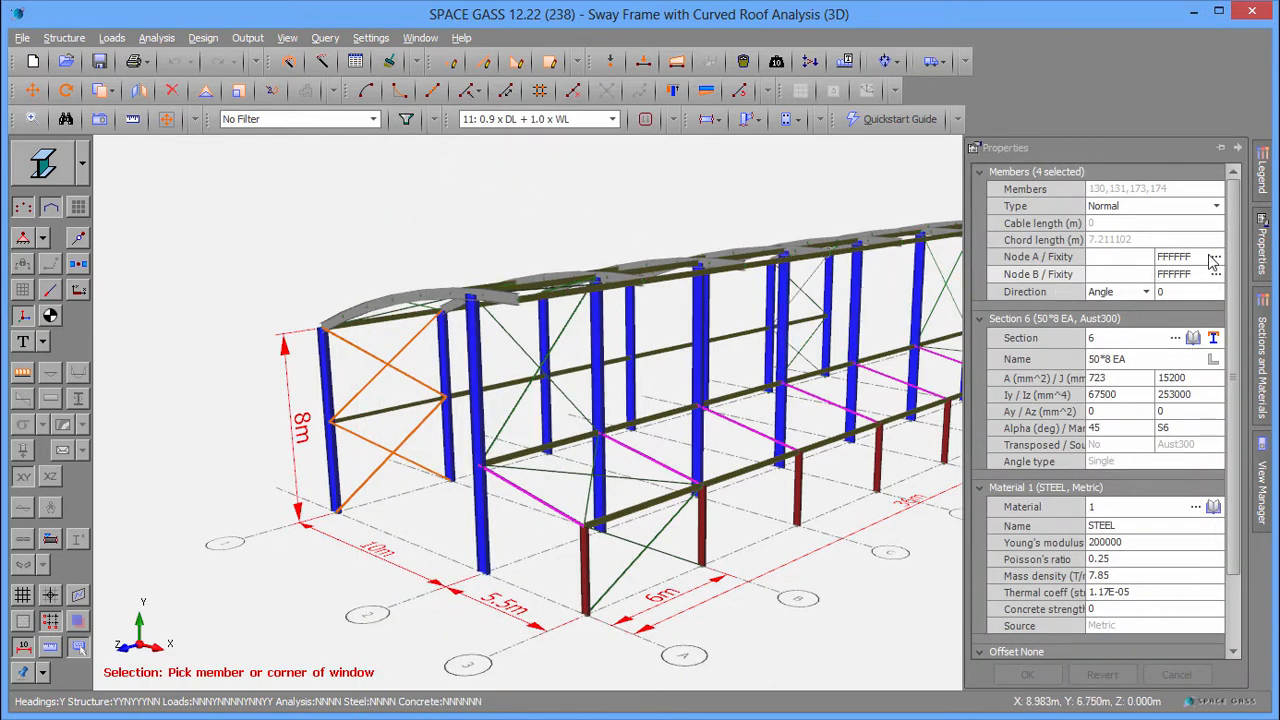
left_click(1216, 256)
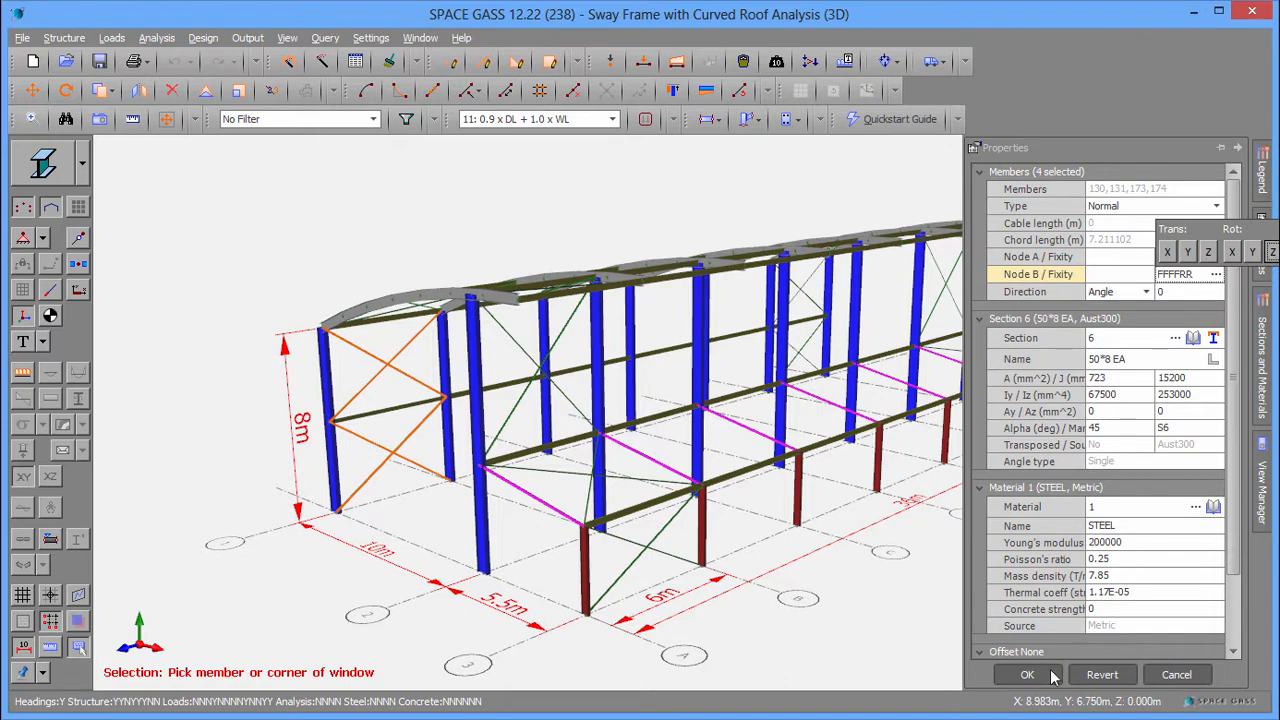
left_click(1028, 674)
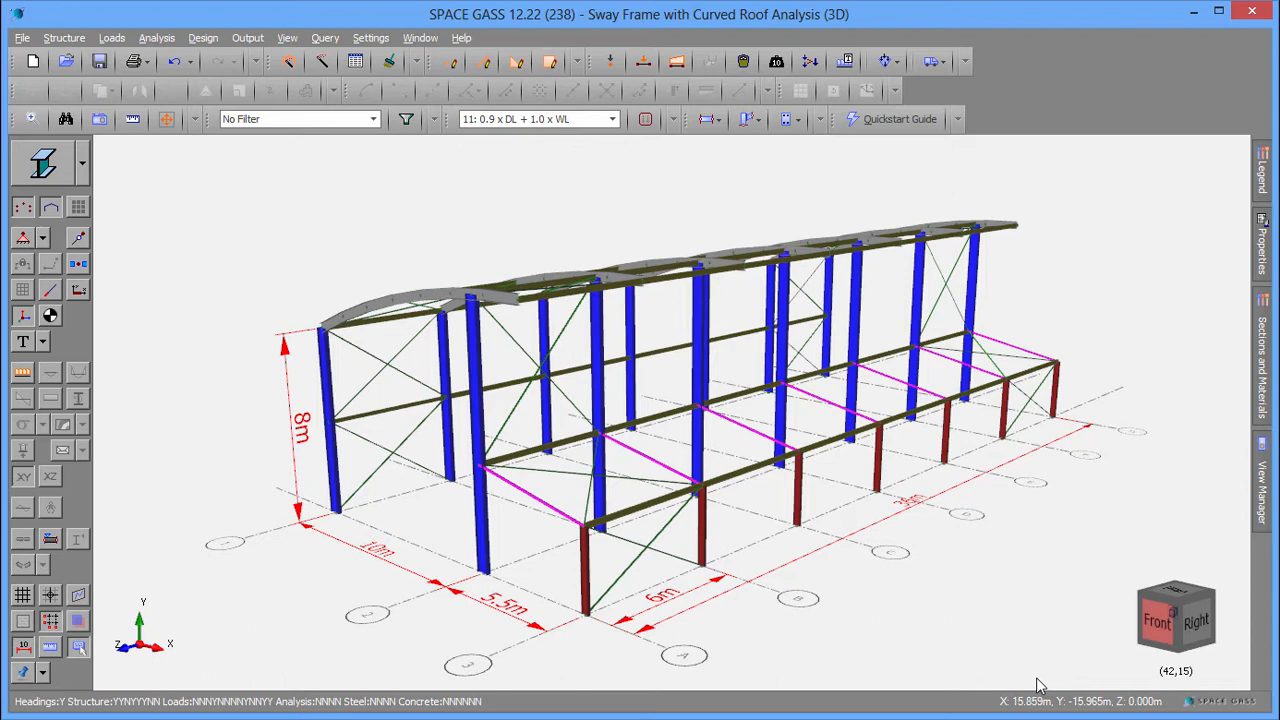
mouse_move(620, 584)
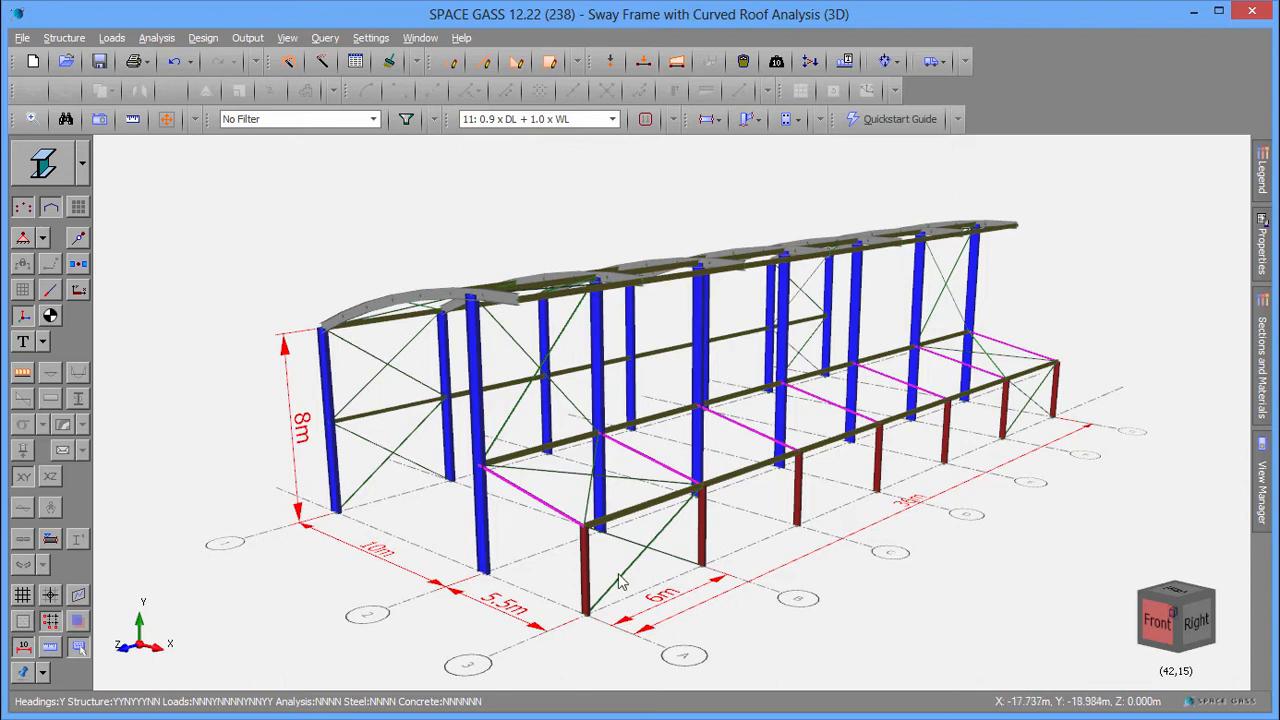
From column member 83's 310 UB 32.0 properties, browse the Aust300 universal beam sections.
left_click(588, 570)
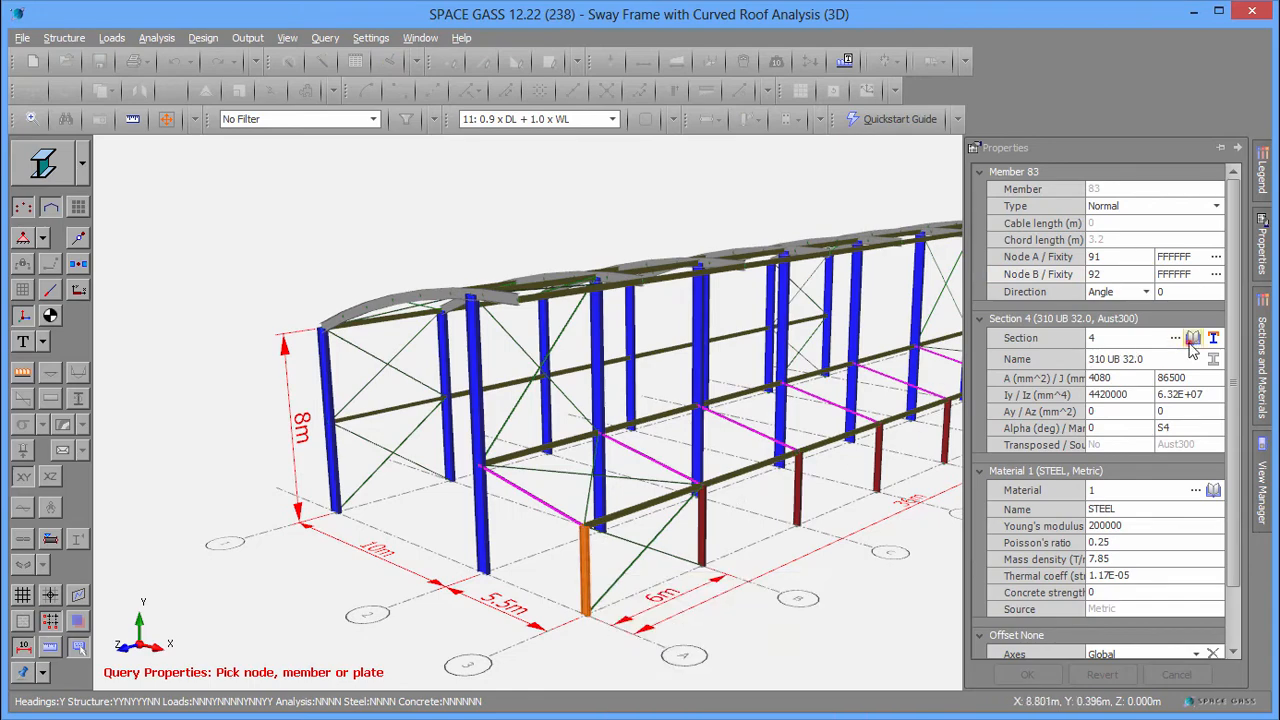
left_click(1194, 338)
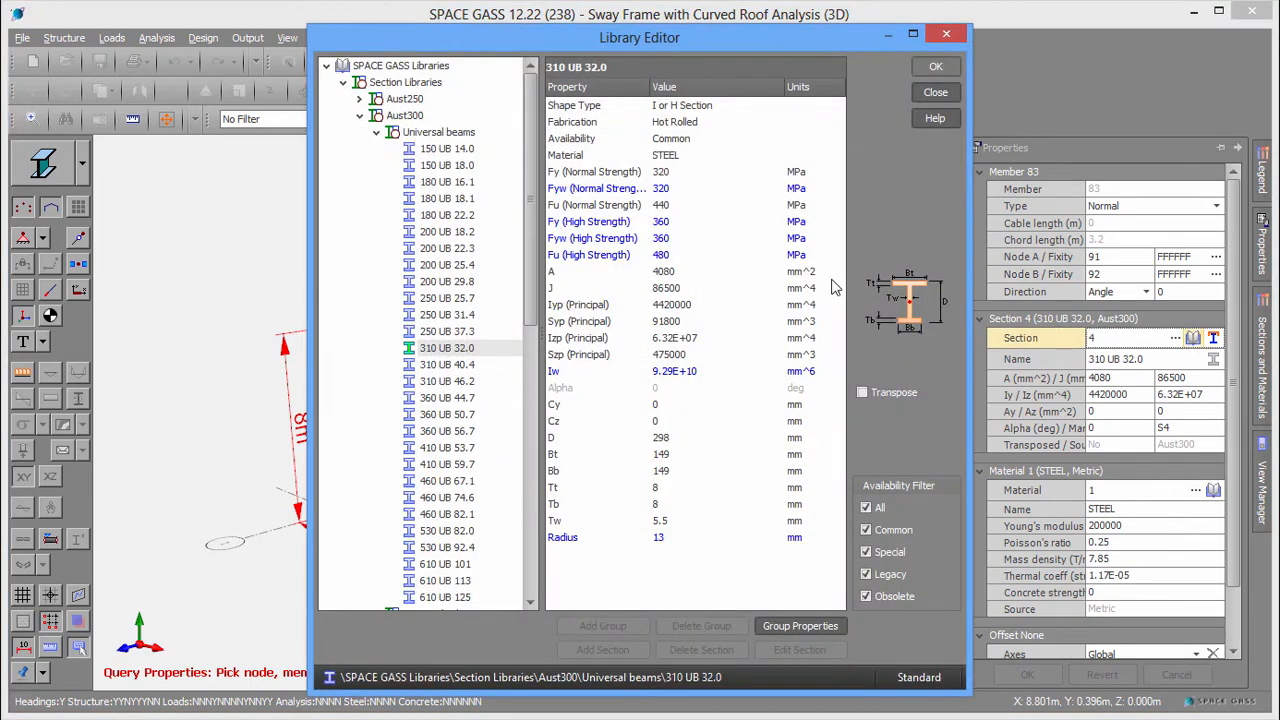
left_click(438, 132)
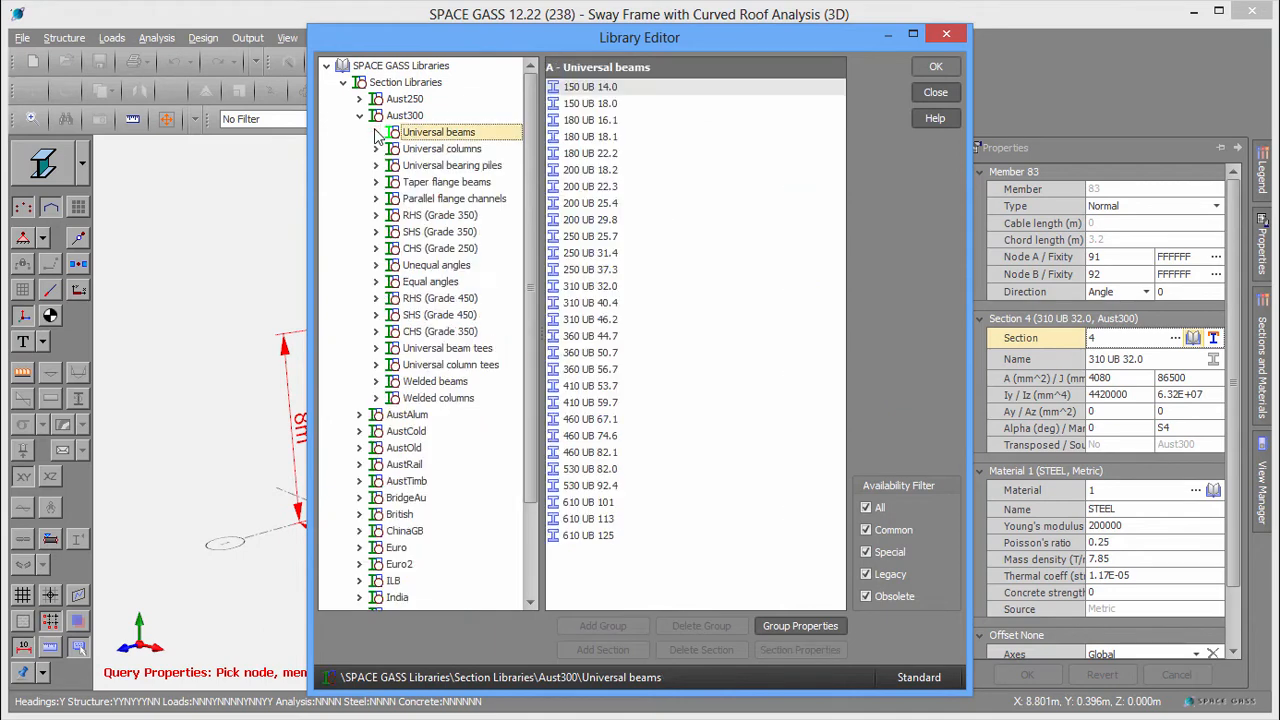
mouse_move(360, 496)
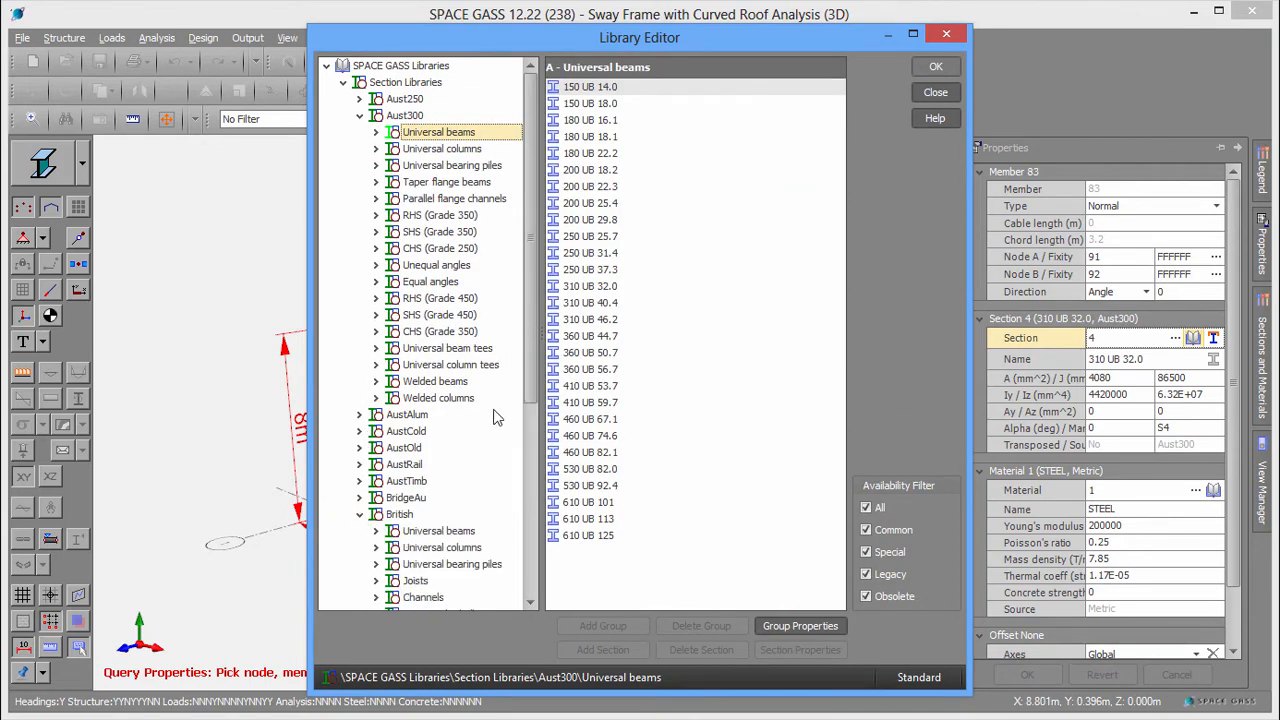
scroll("down", 3)
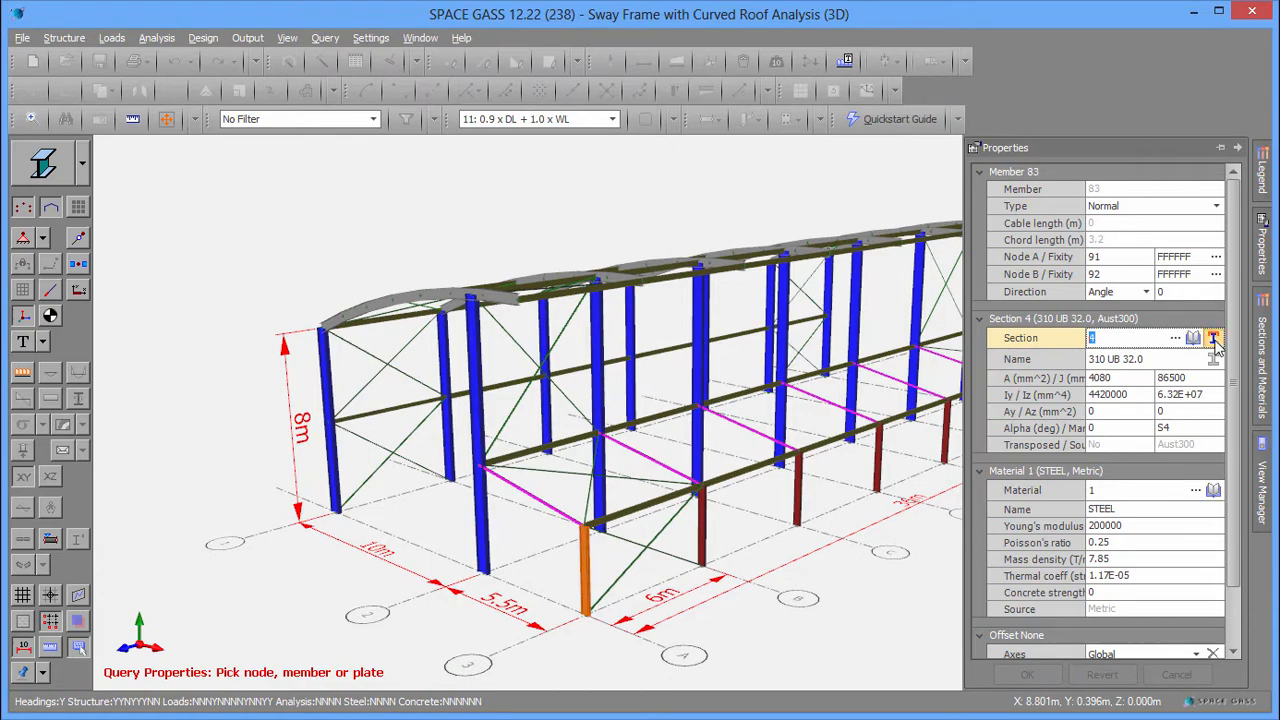
In Shape Builder add a 300 PFC channel from the library over the 310 UB 32.0 with y offset 9.
left_click(1212, 336)
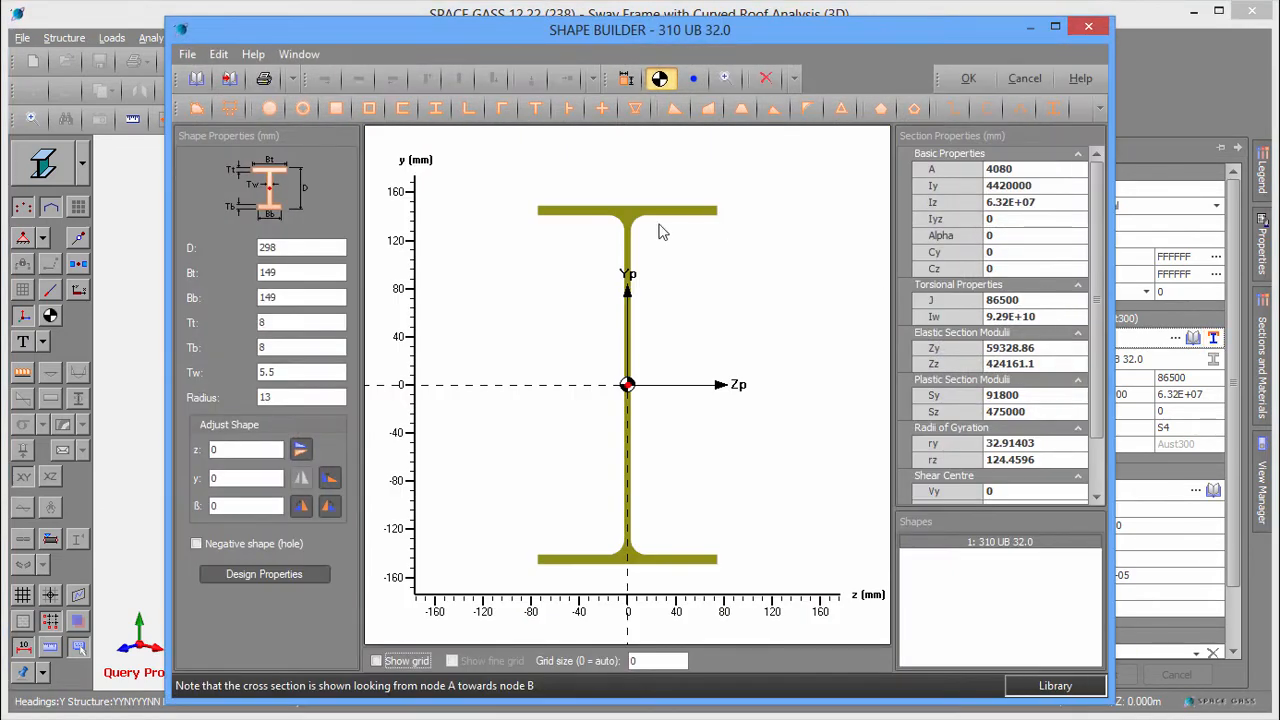
left_click(198, 80)
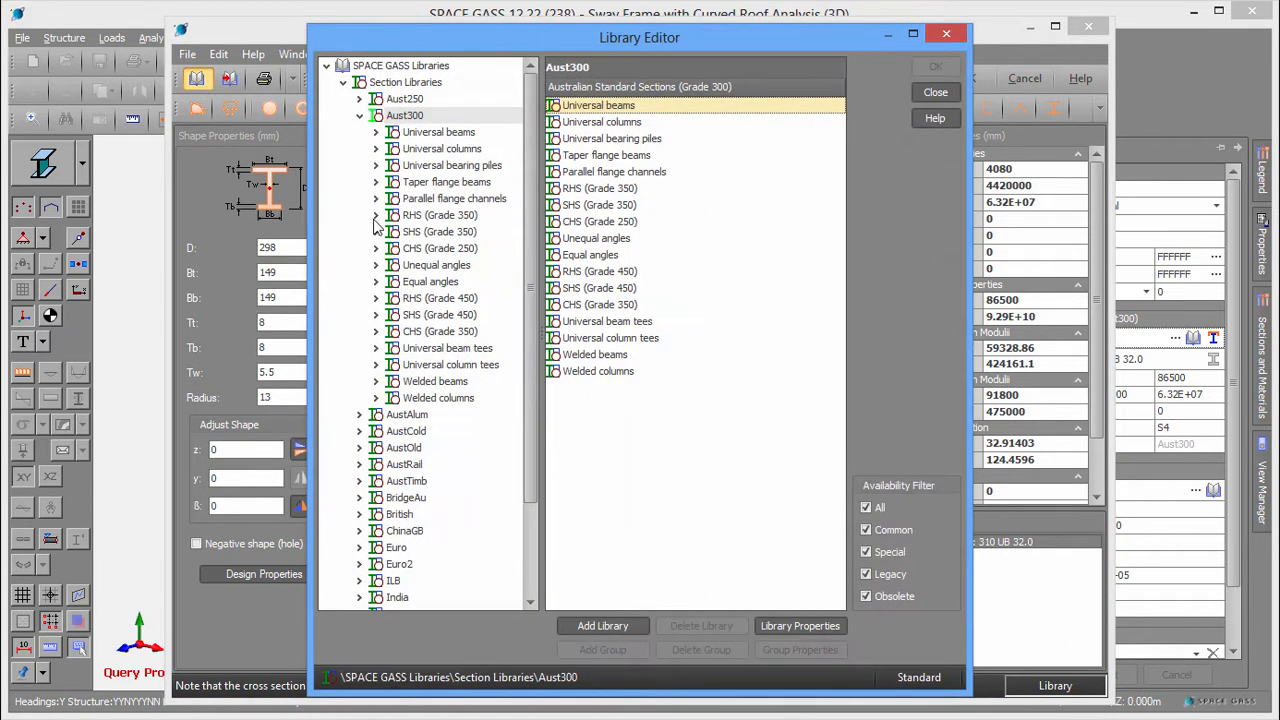
left_click(454, 198)
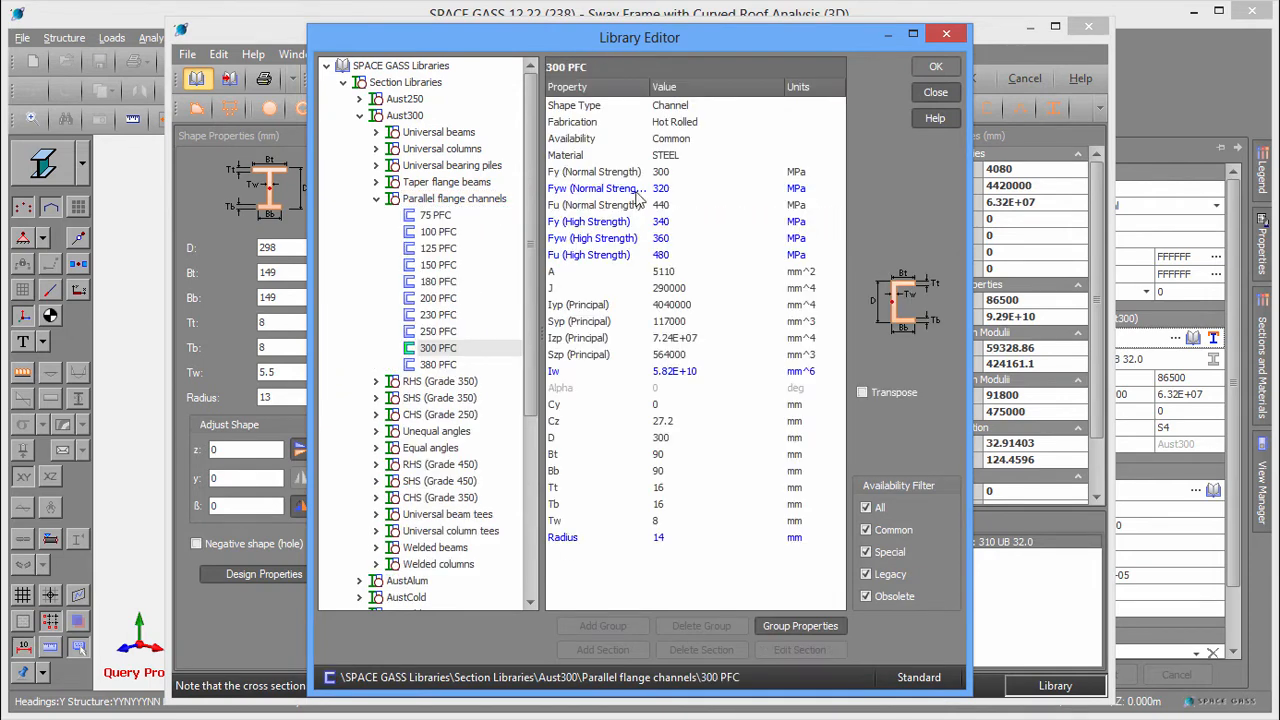
left_click(936, 66)
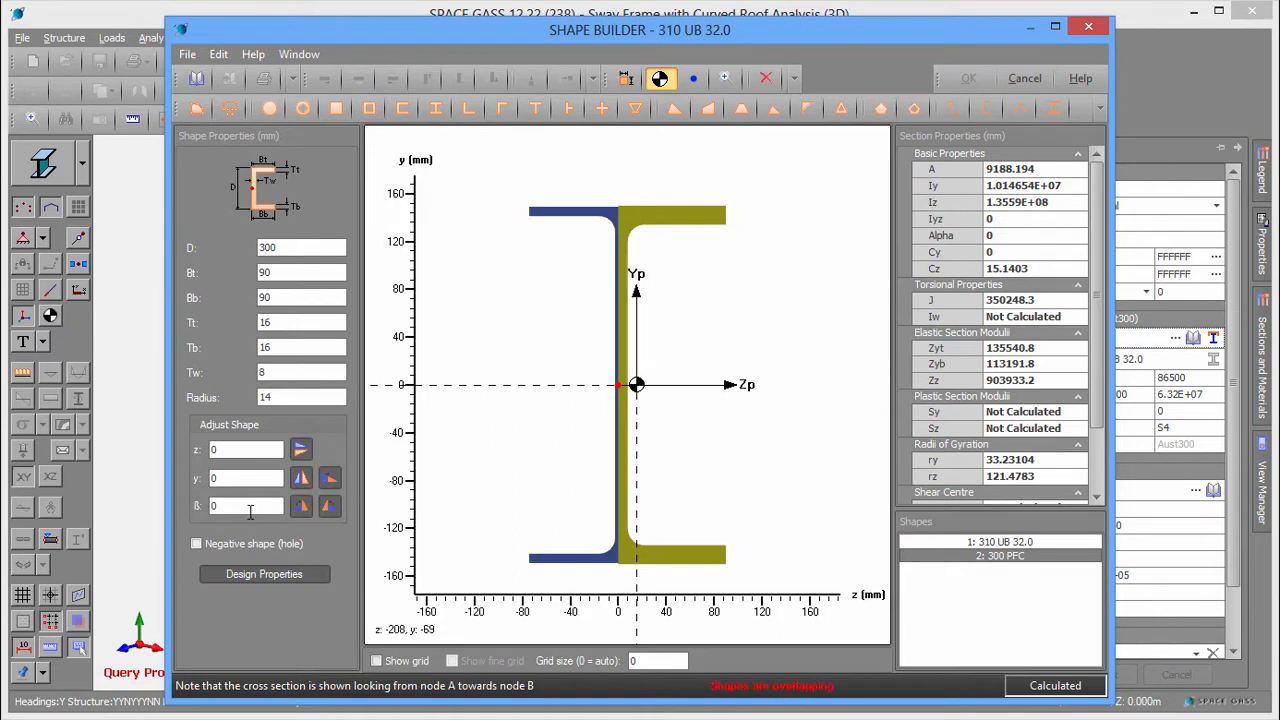
type("9")
type("157")
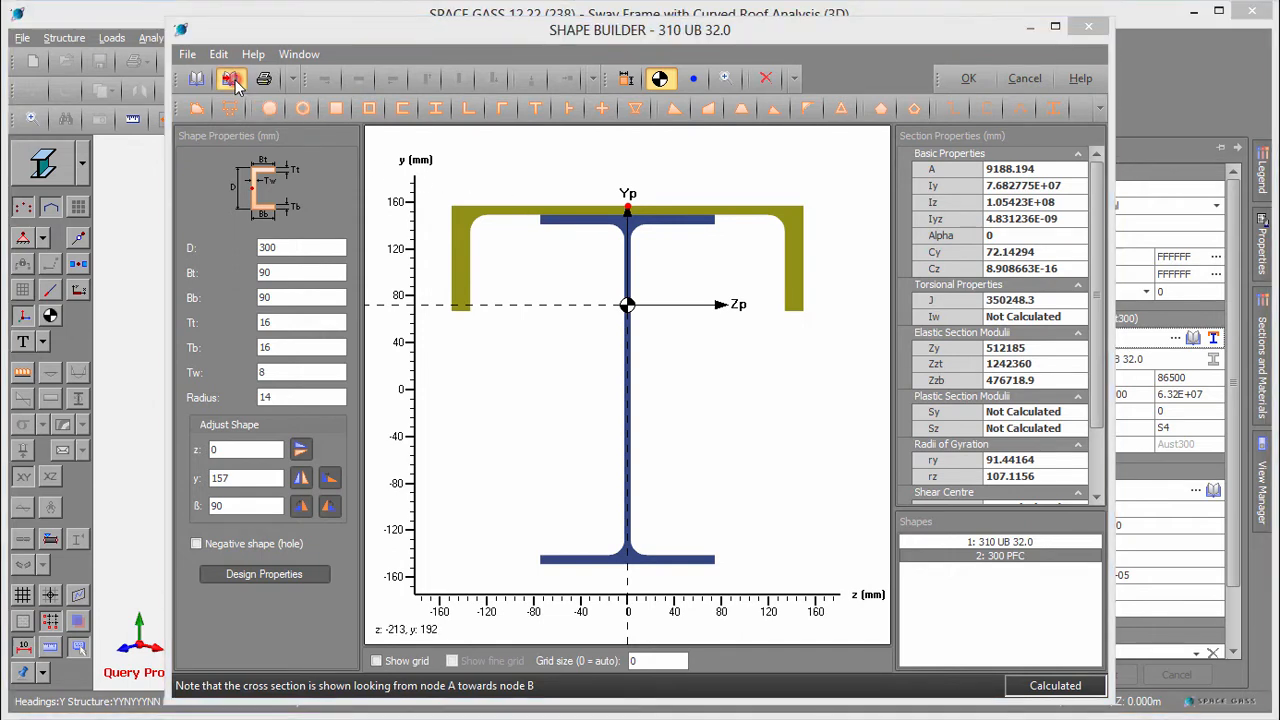
Name the combined section 'Custom girder' in Save to Library, then cancel the save.
left_click(232, 80)
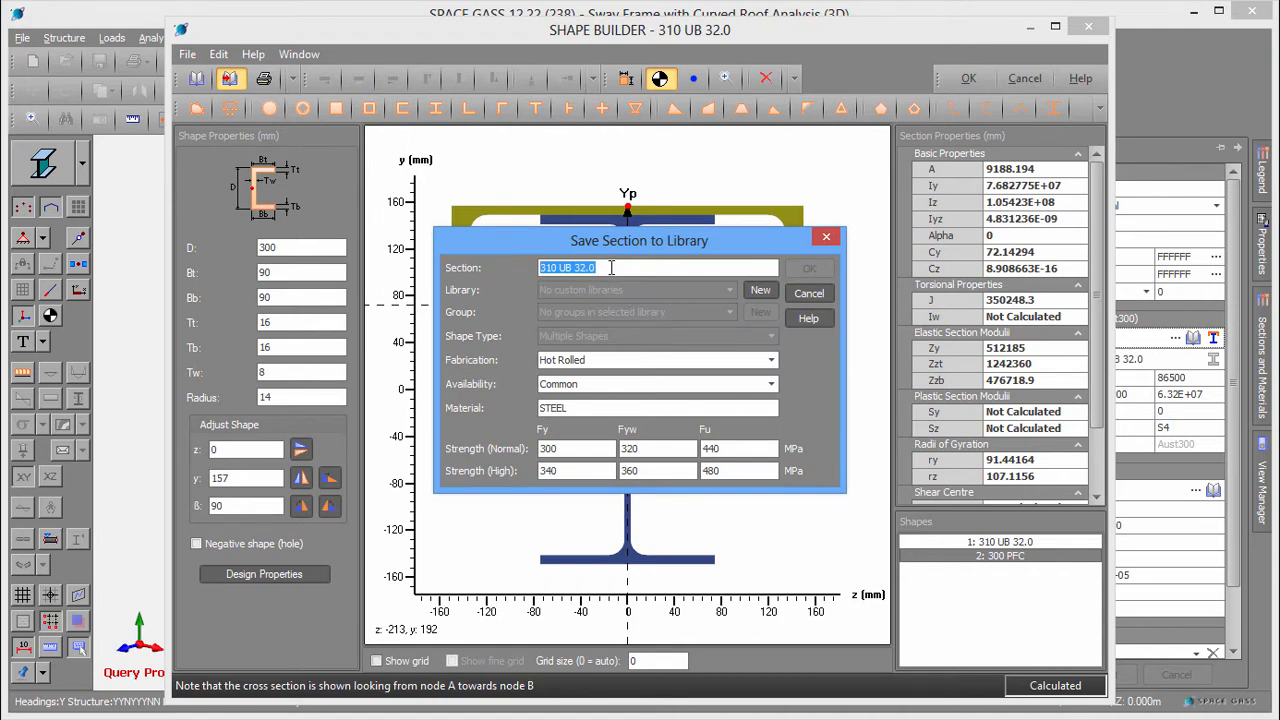
type("Custom")
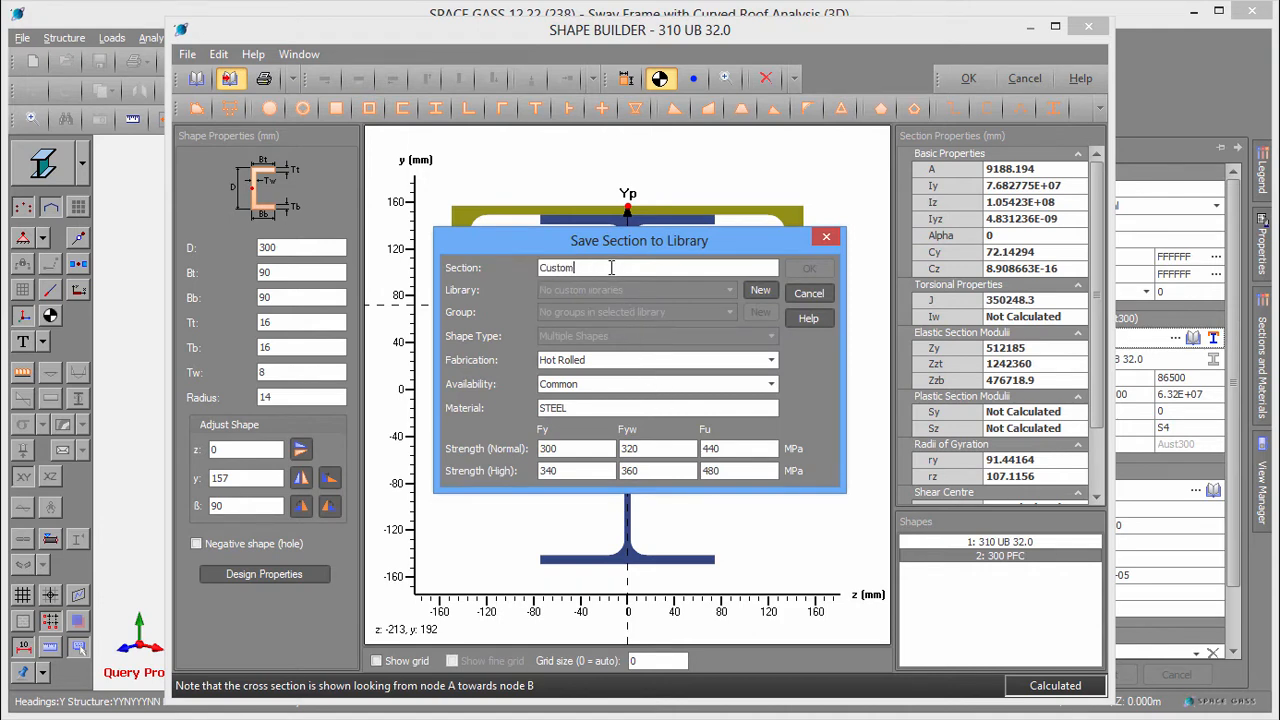
type("girder")
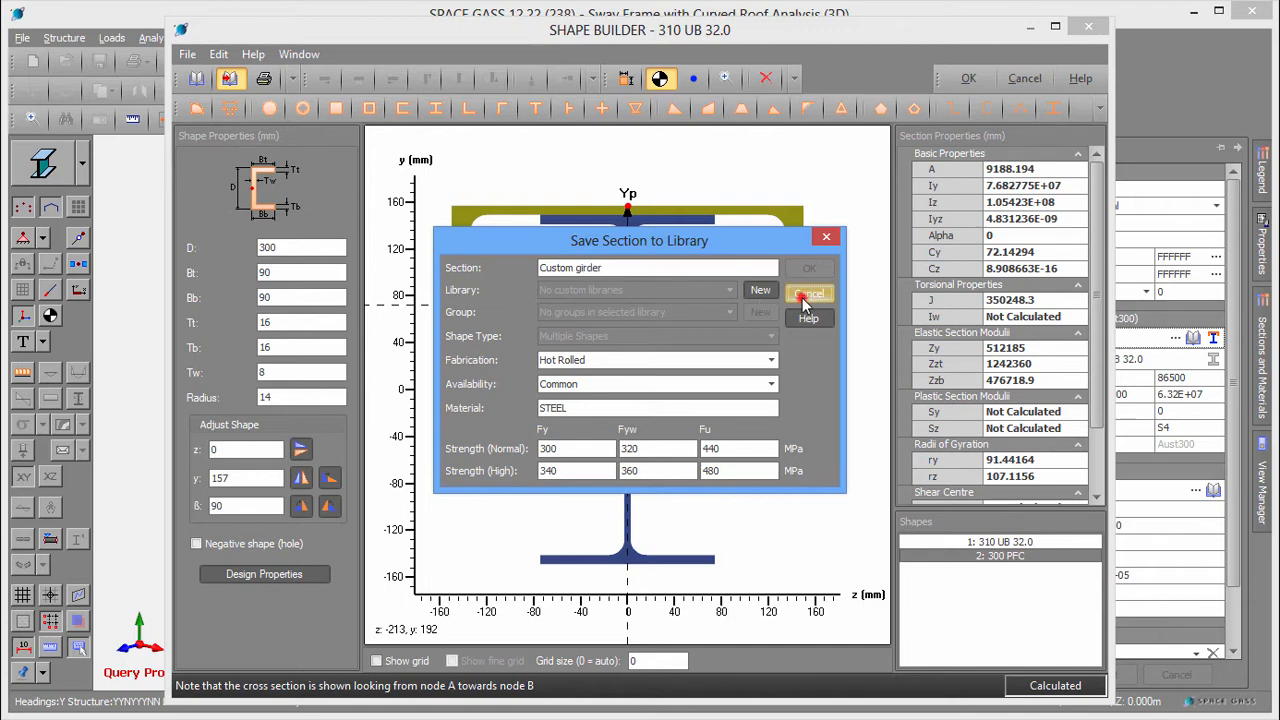
left_click(808, 292)
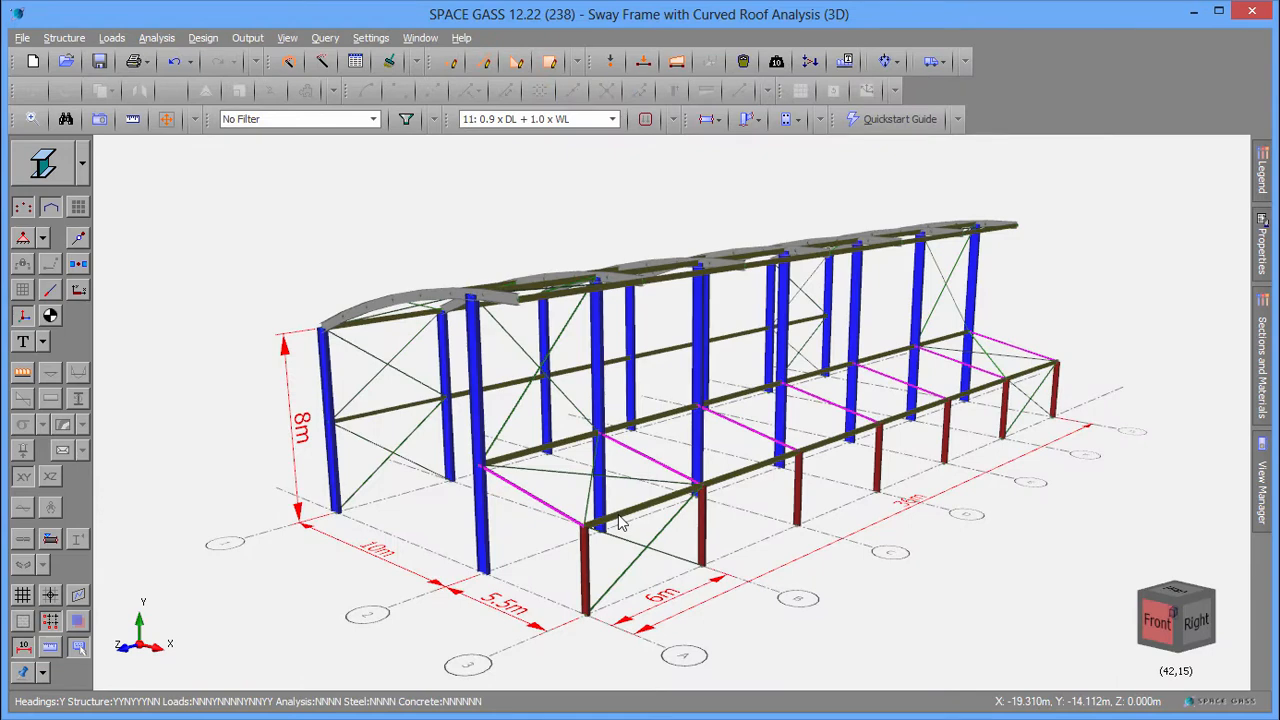
mouse_move(1238, 370)
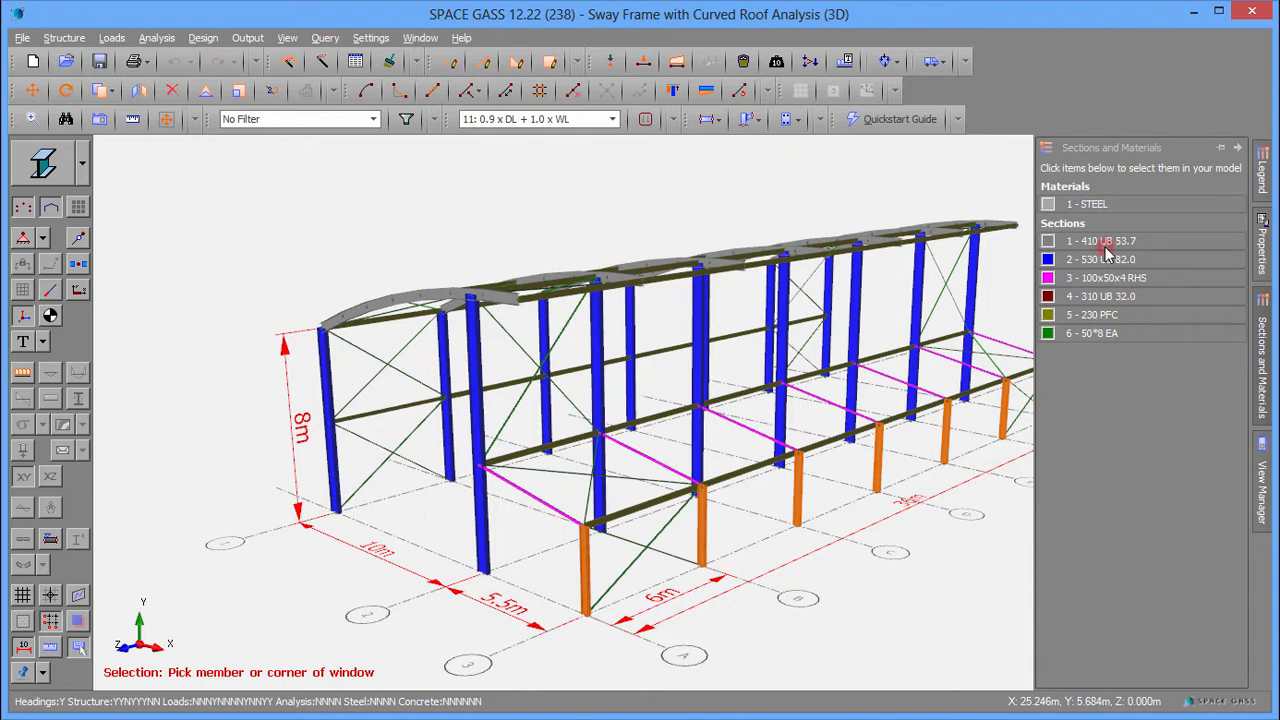
Select every 410 UB 53.7 member and bring up the editing commands for them.
left_click(1100, 260)
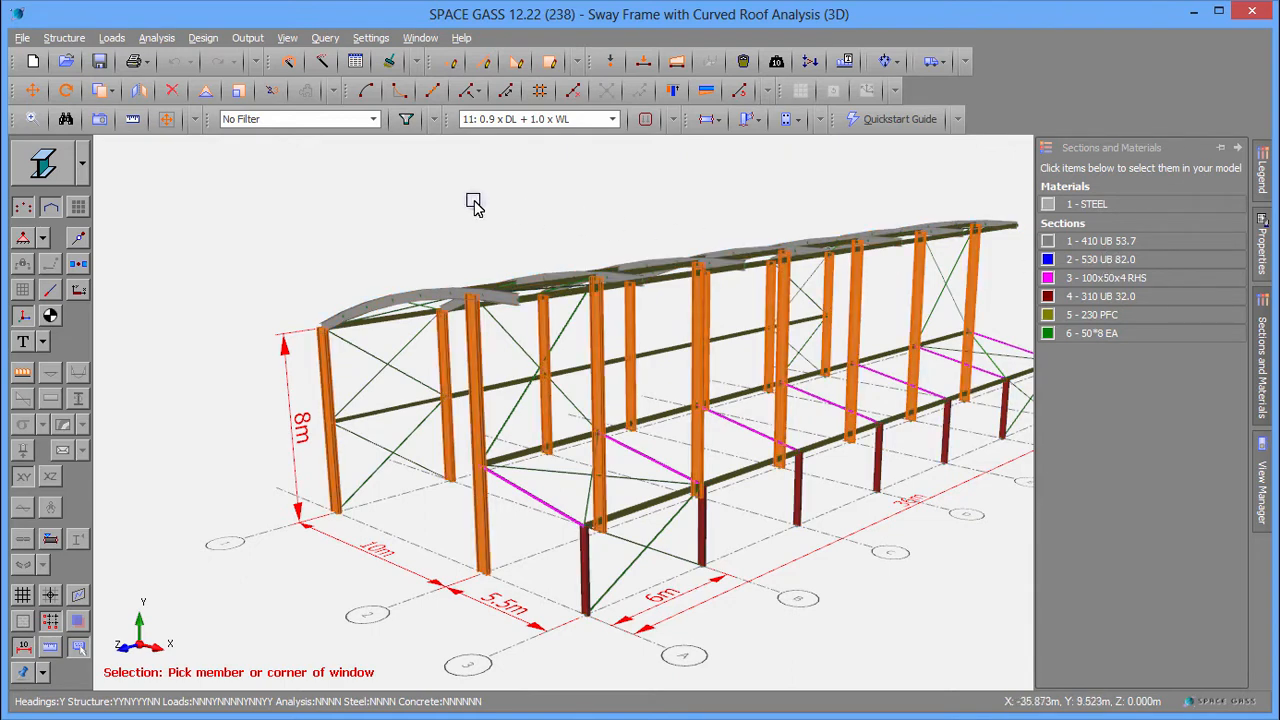
right_click(472, 202)
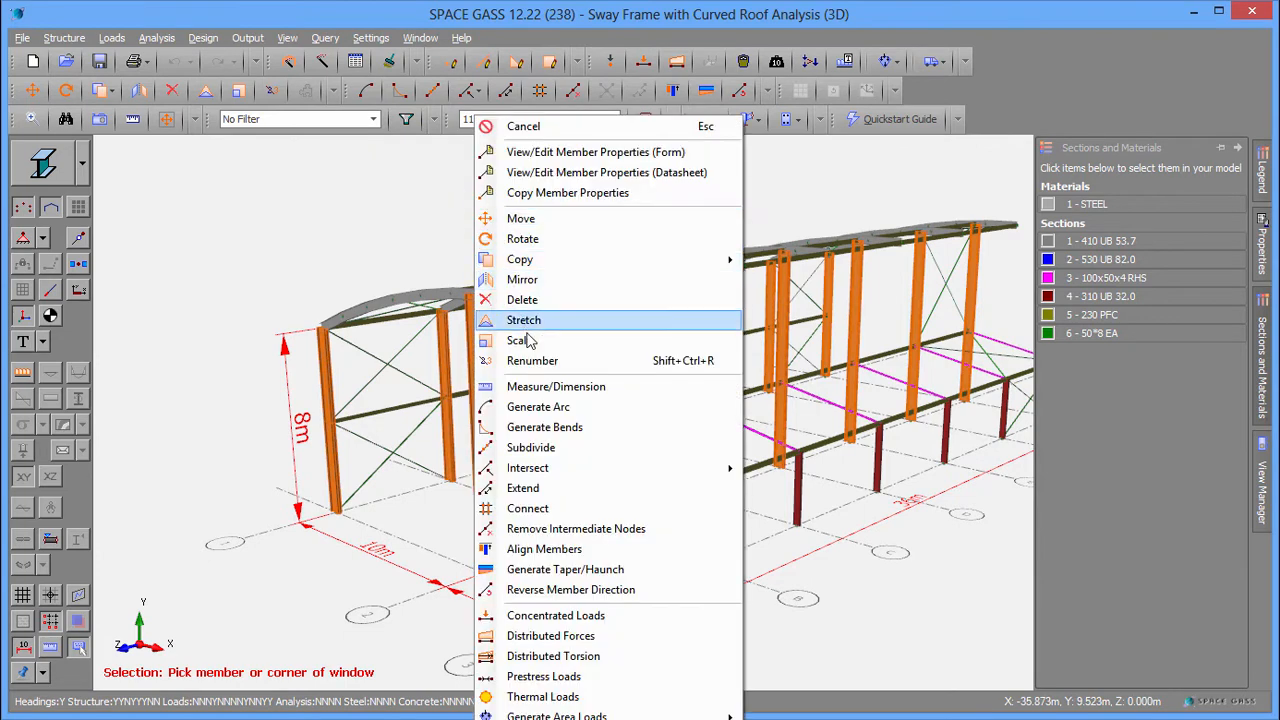
mouse_move(532, 360)
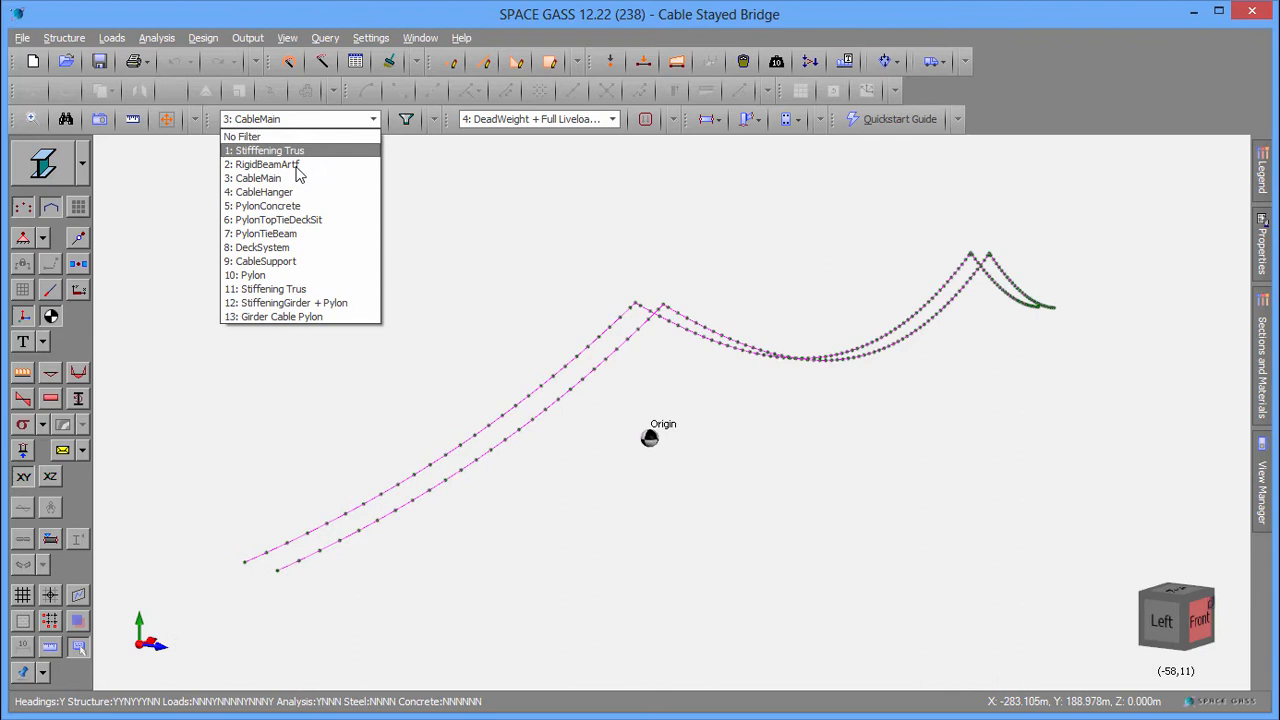
Filter to the concrete pylon members, clear to No Filter, then go to Manage Filters.
left_click(262, 192)
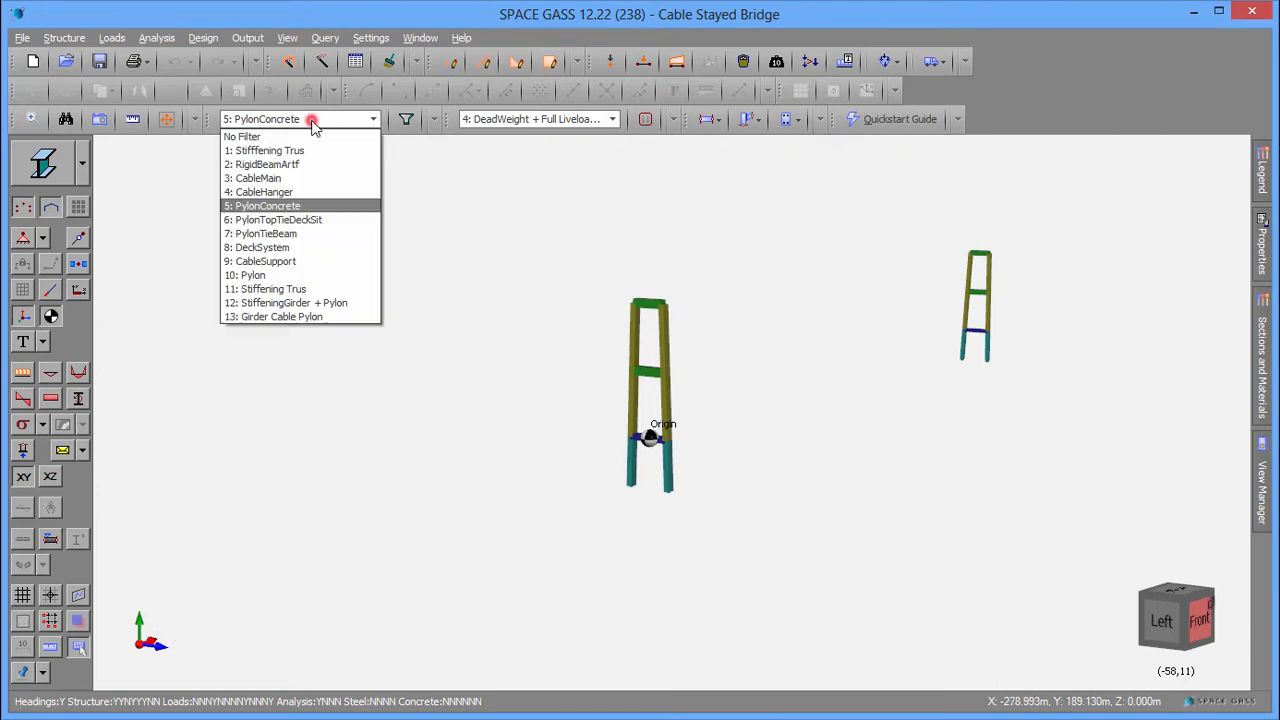
left_click(240, 136)
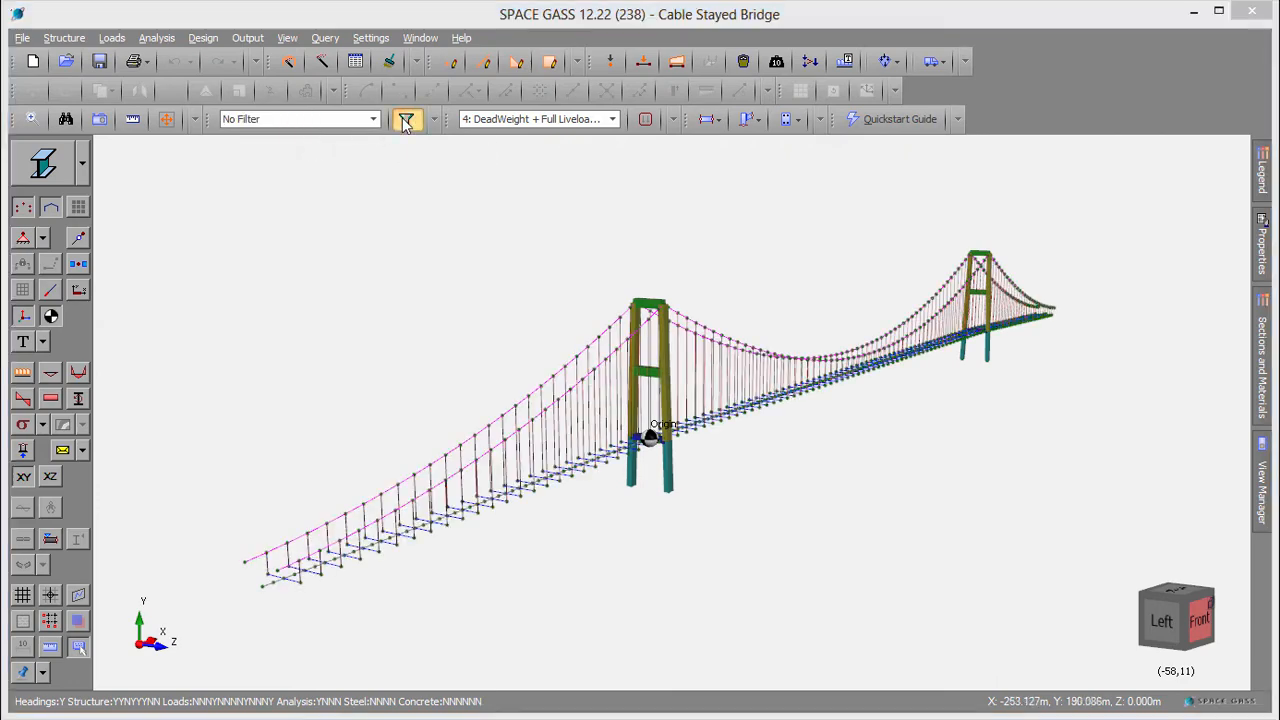
left_click(406, 120)
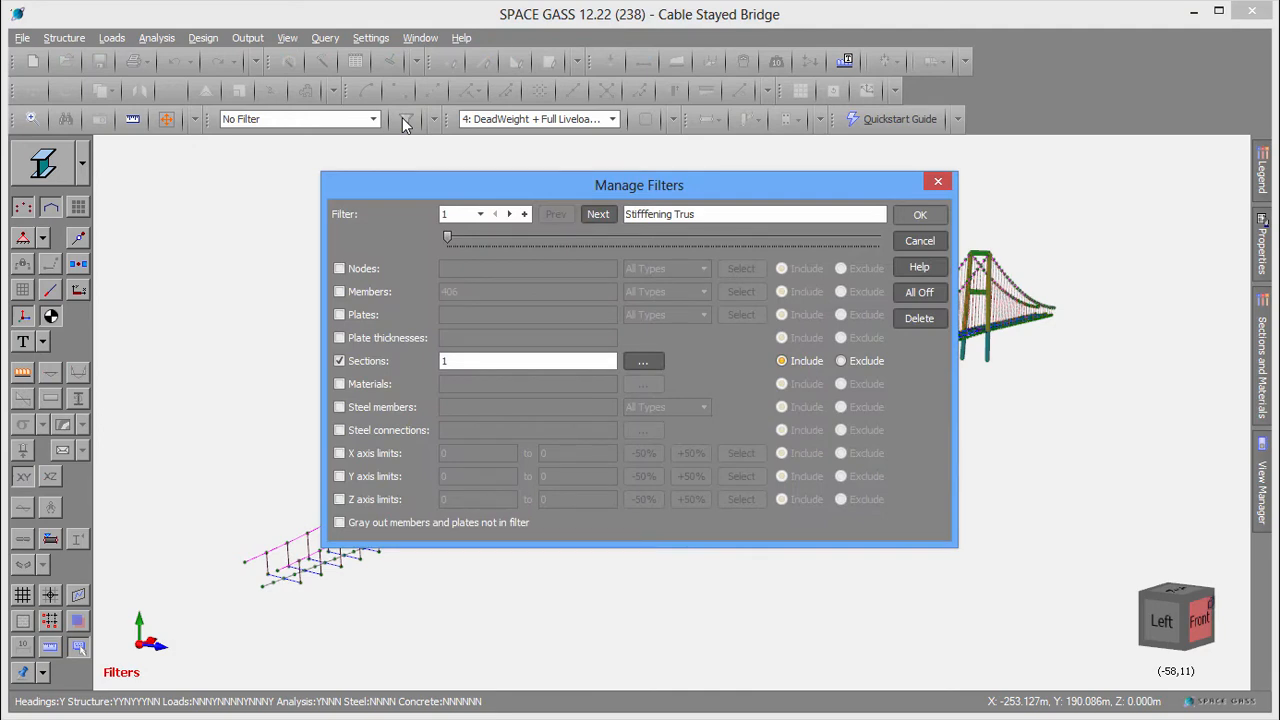
Give the Stiffening Truss filter sections 1, 3, 4, 7 and a materials criterion, leaving members and plates off.
left_click(340, 292)
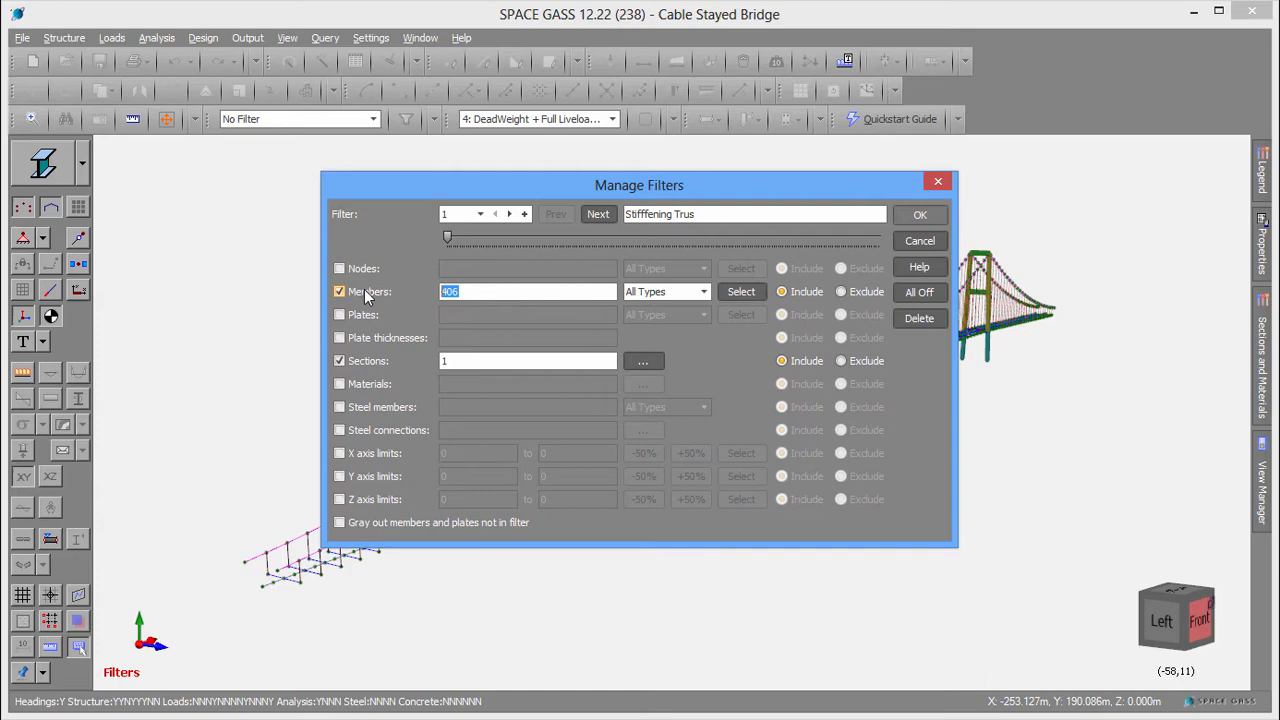
left_click(704, 292)
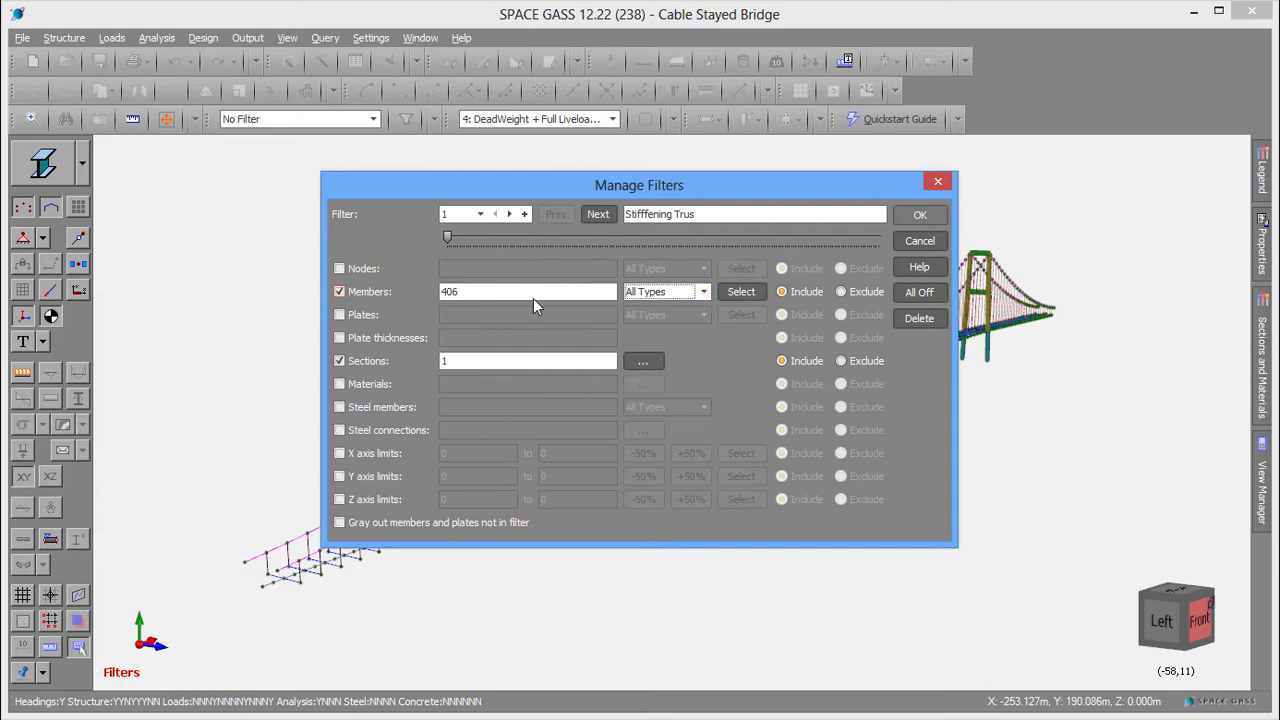
left_click(340, 314)
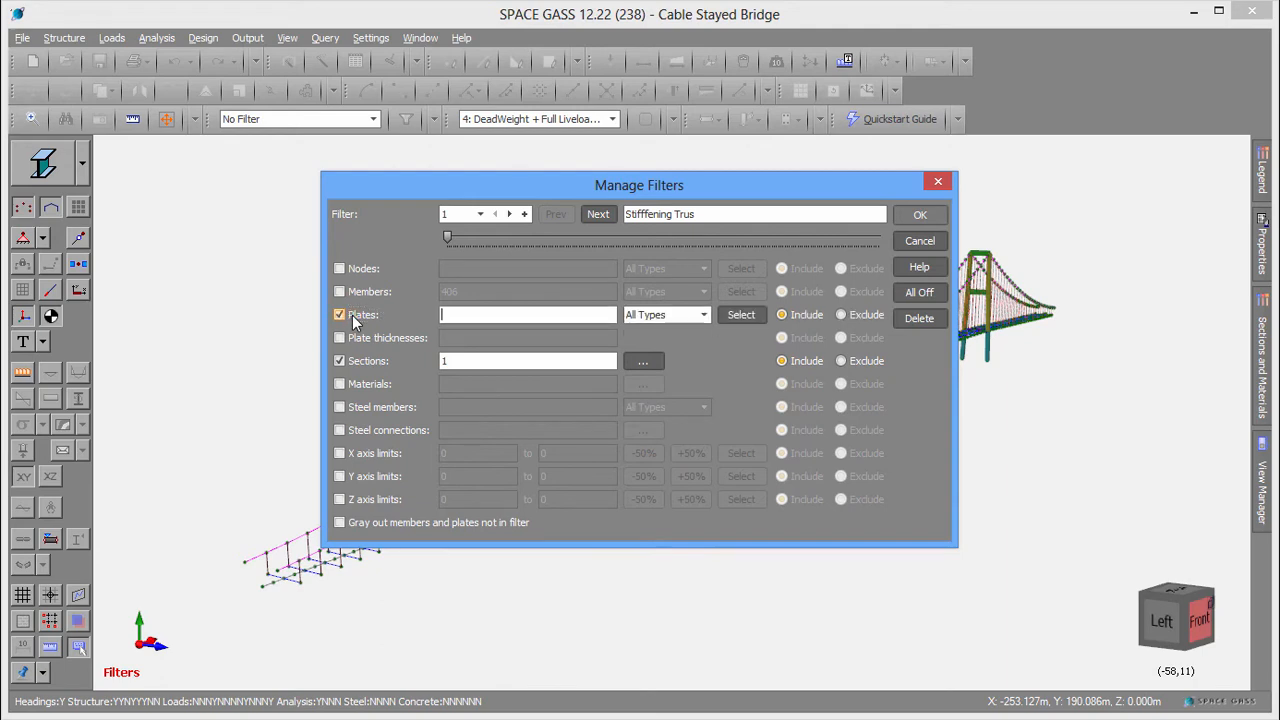
left_click(704, 314)
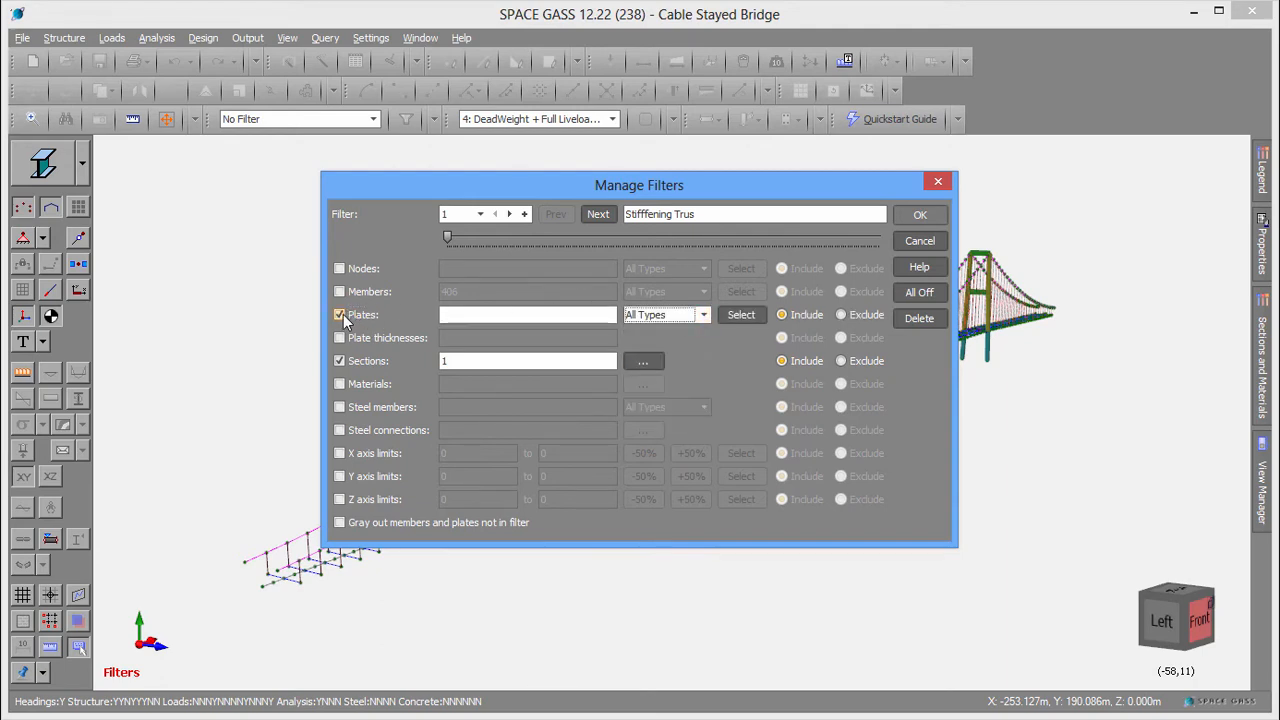
left_click(340, 314)
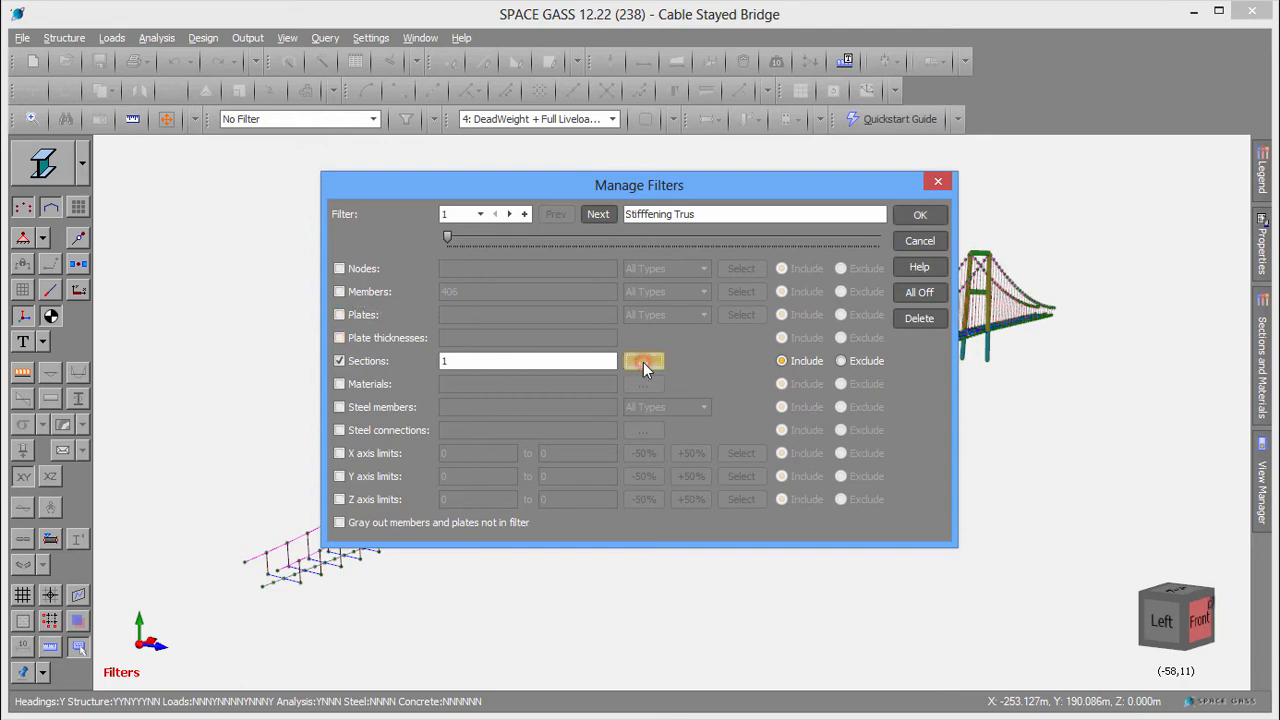
left_click(644, 360)
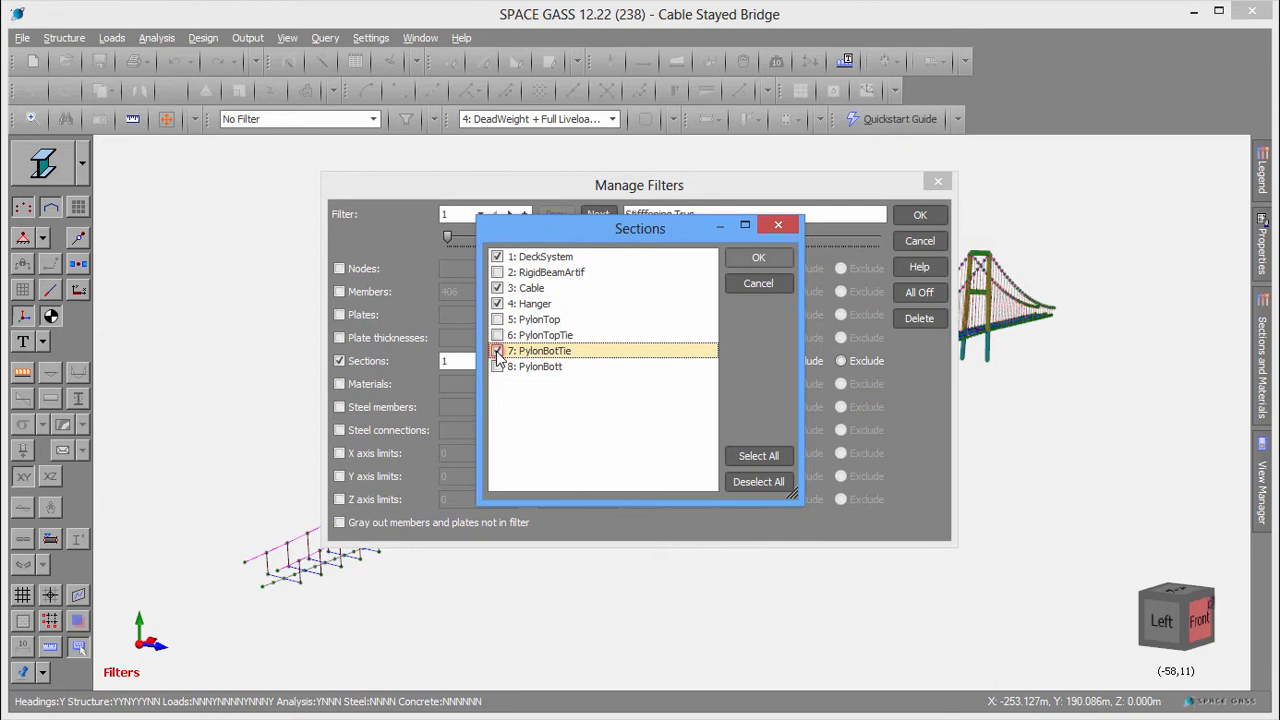
left_click(758, 256)
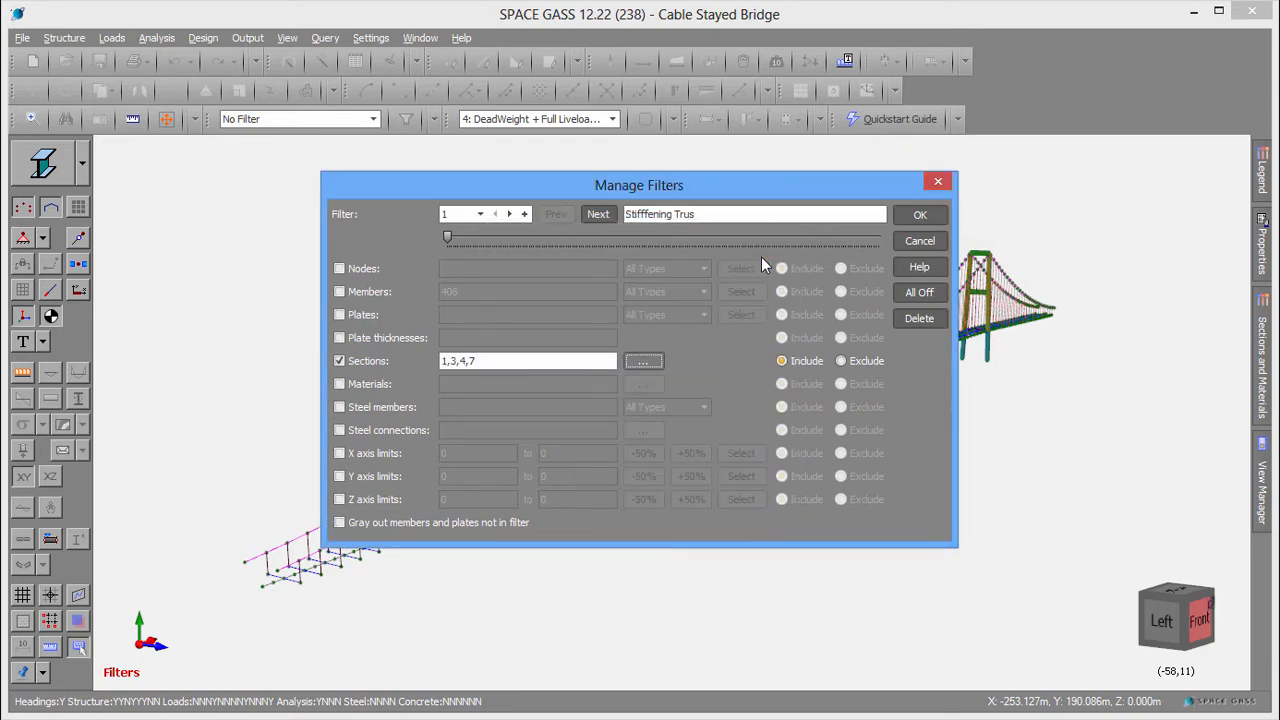
left_click(340, 384)
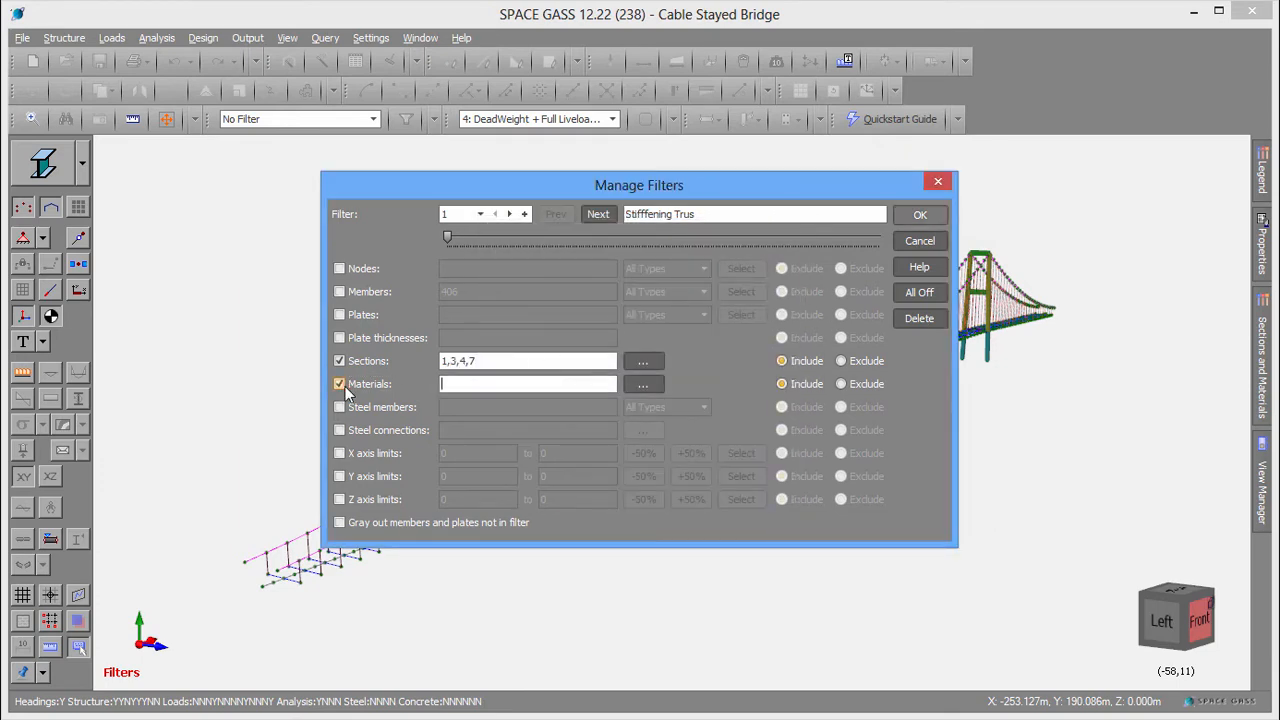
left_click(644, 384)
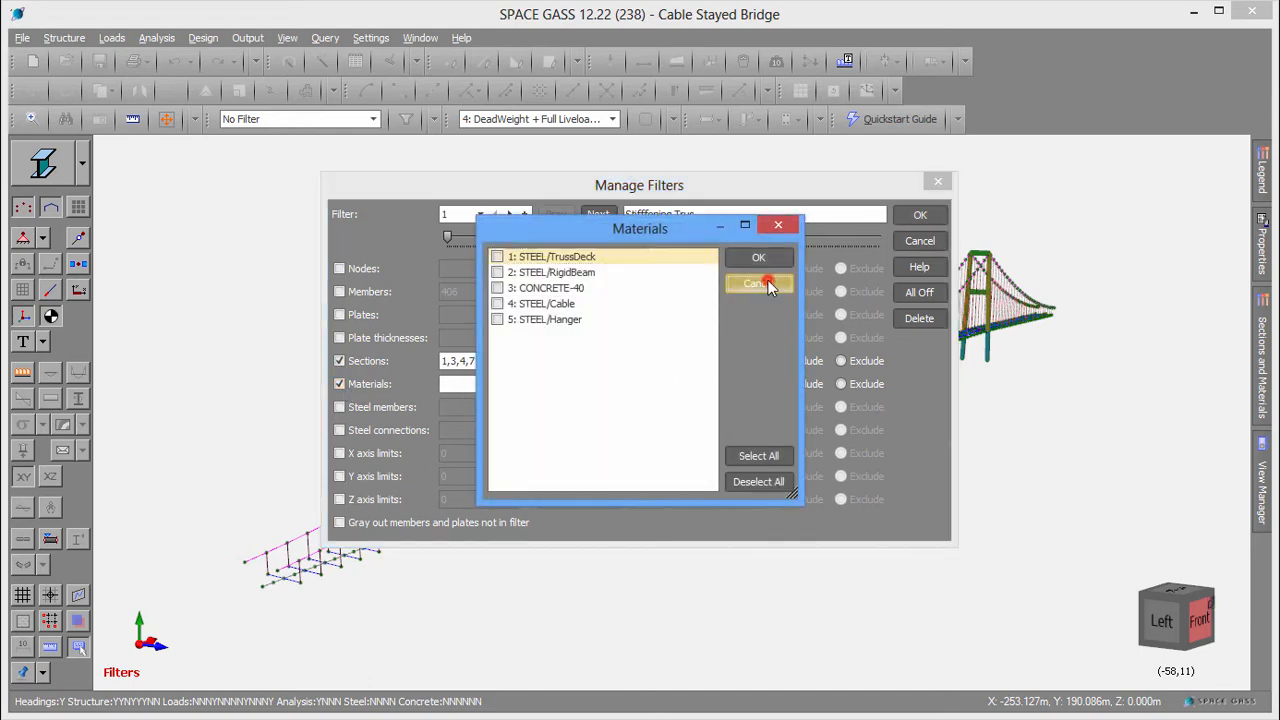
left_click(758, 284)
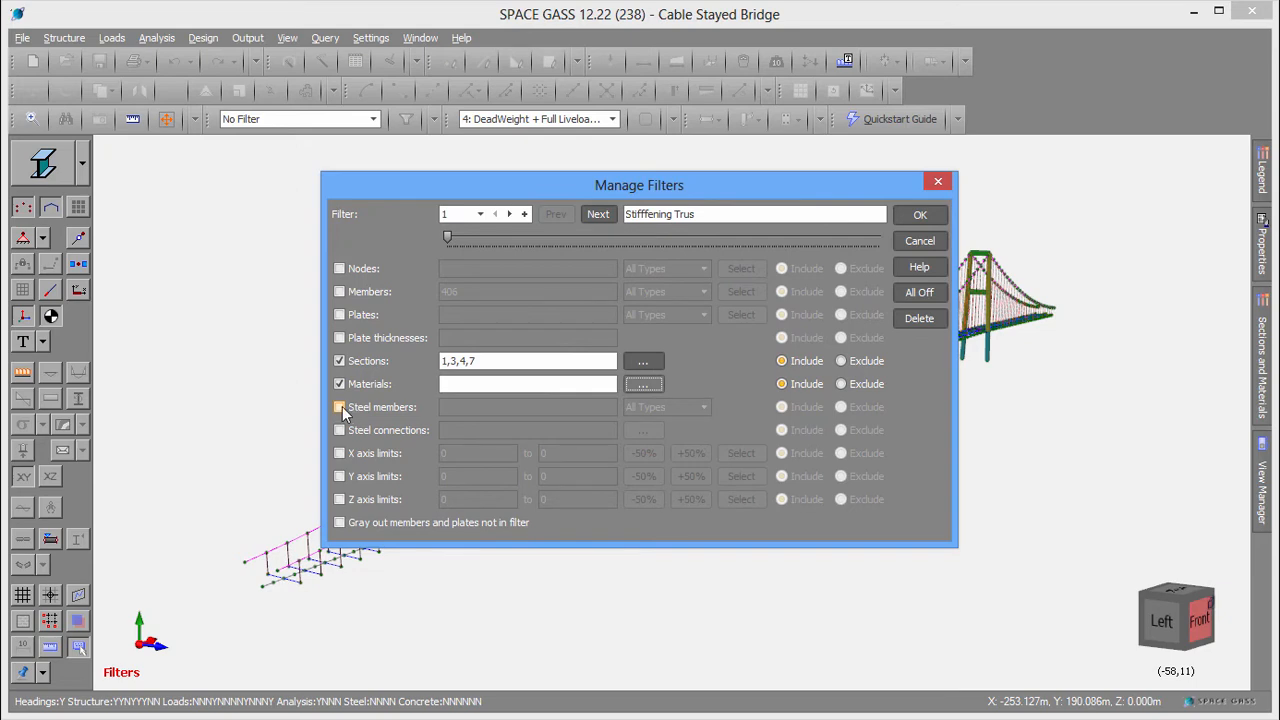
Add a steel members criterion keeping all types, then move to blank filter 14.
left_click(340, 408)
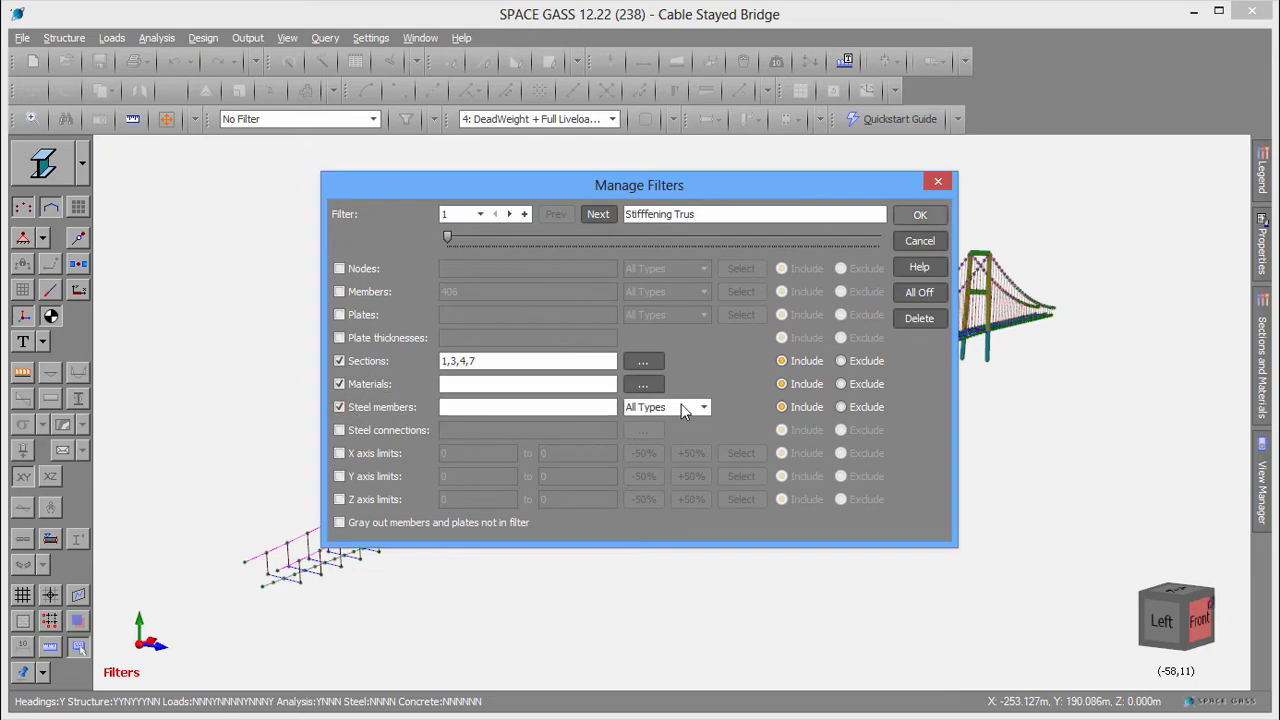
left_click(704, 408)
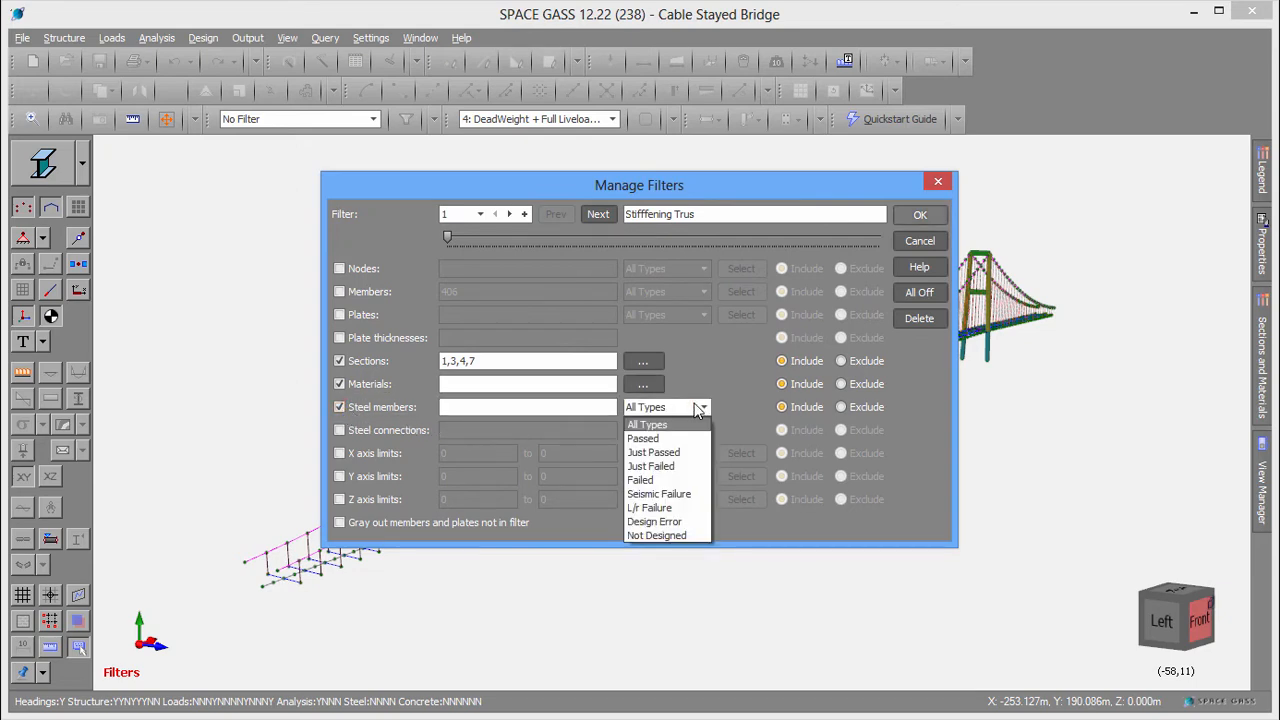
left_click(340, 452)
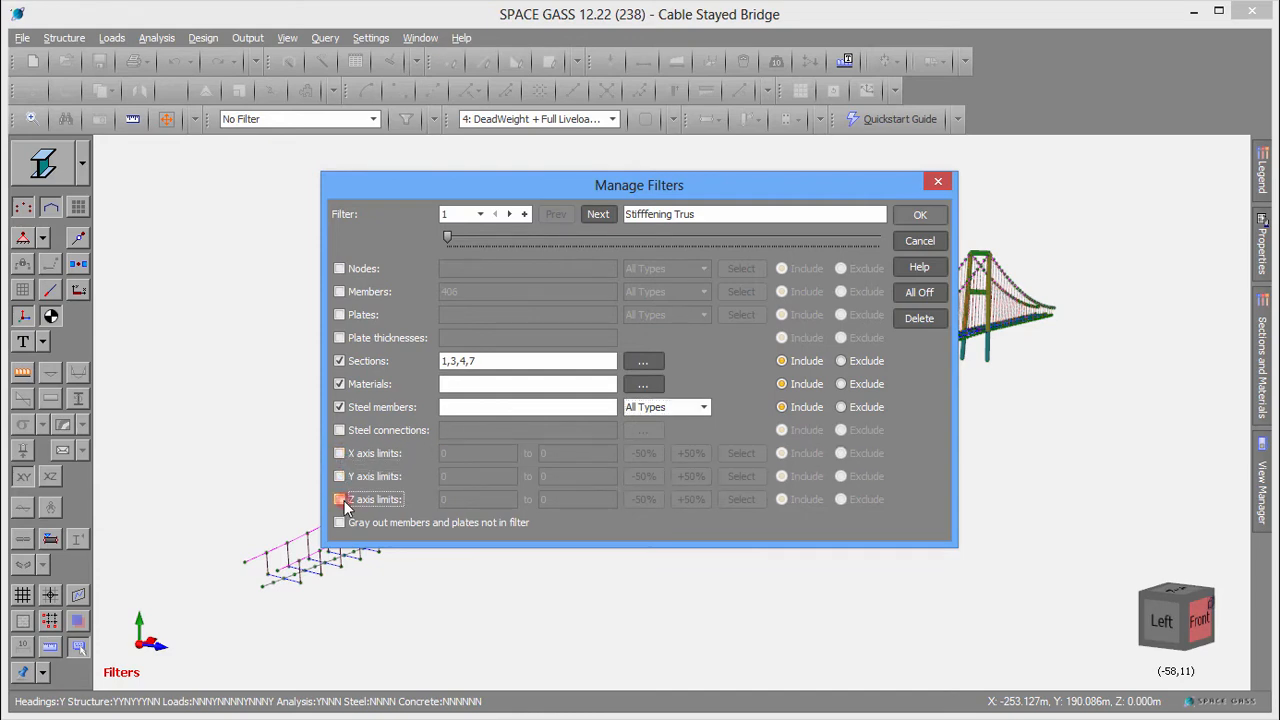
left_click(340, 500)
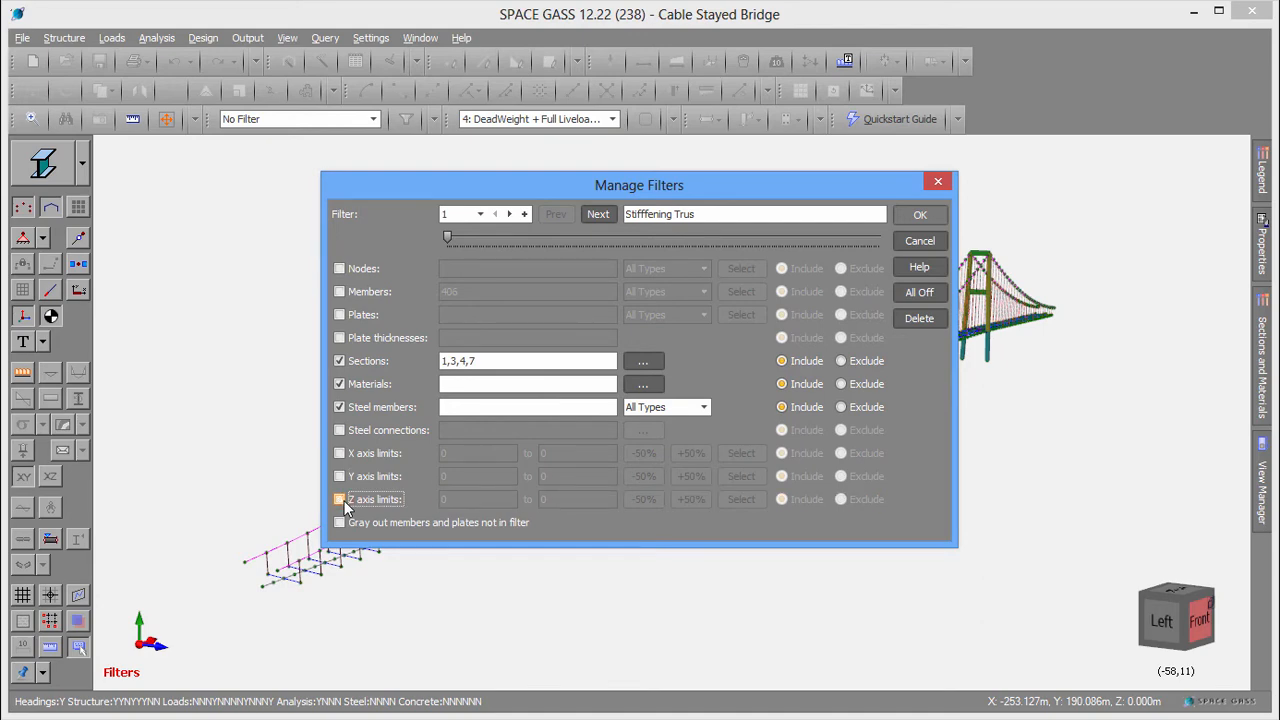
left_click(524, 212)
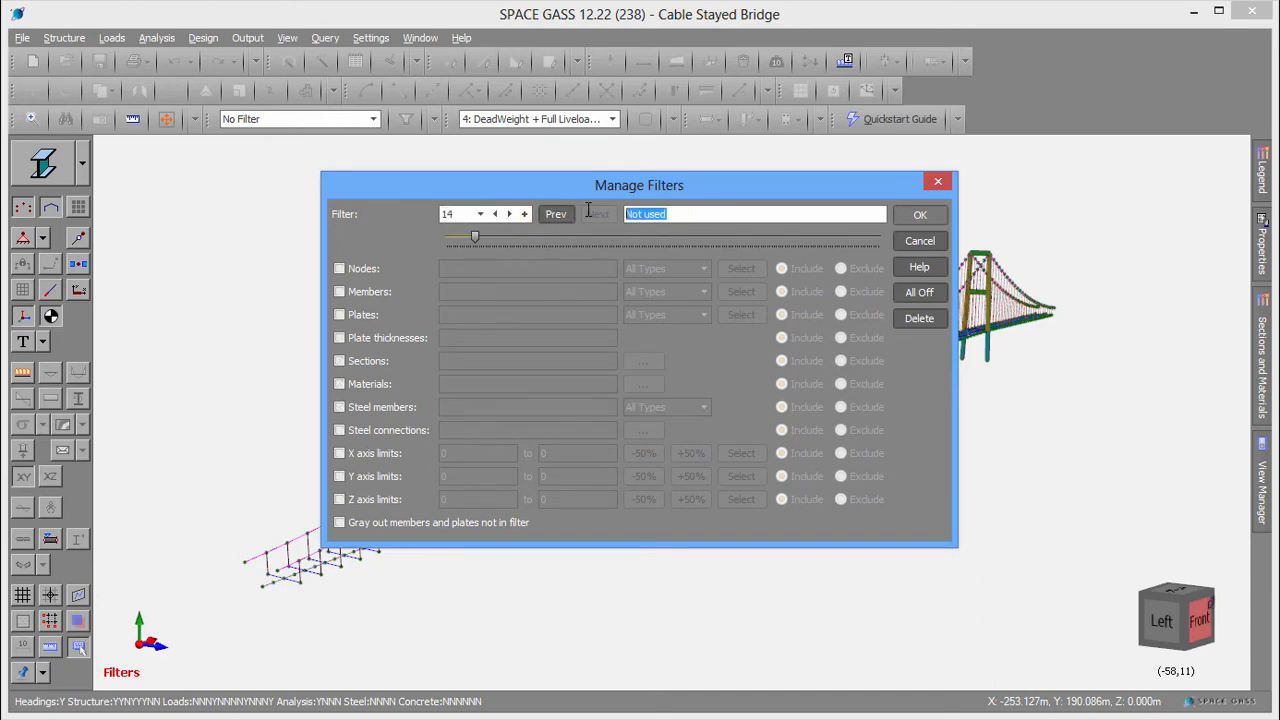
Name the new filter 'My selection' and accept it, closing Manage Filters.
type("My sele")
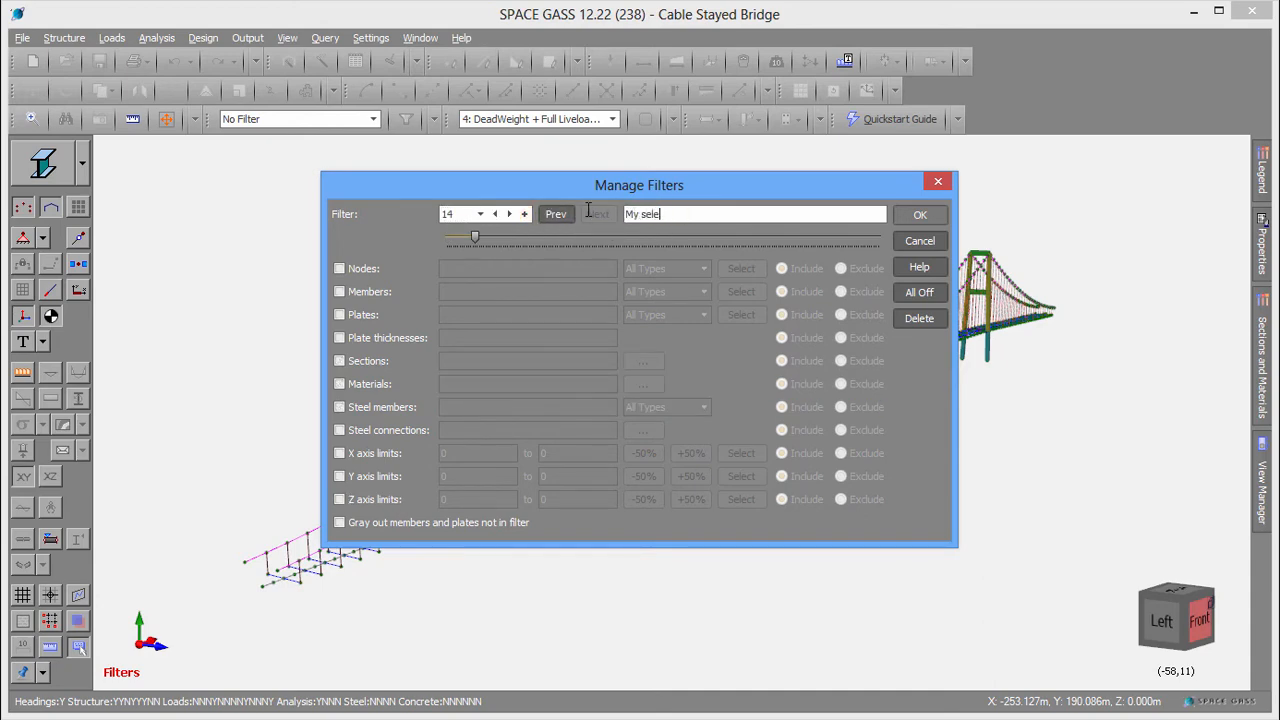
type("ction")
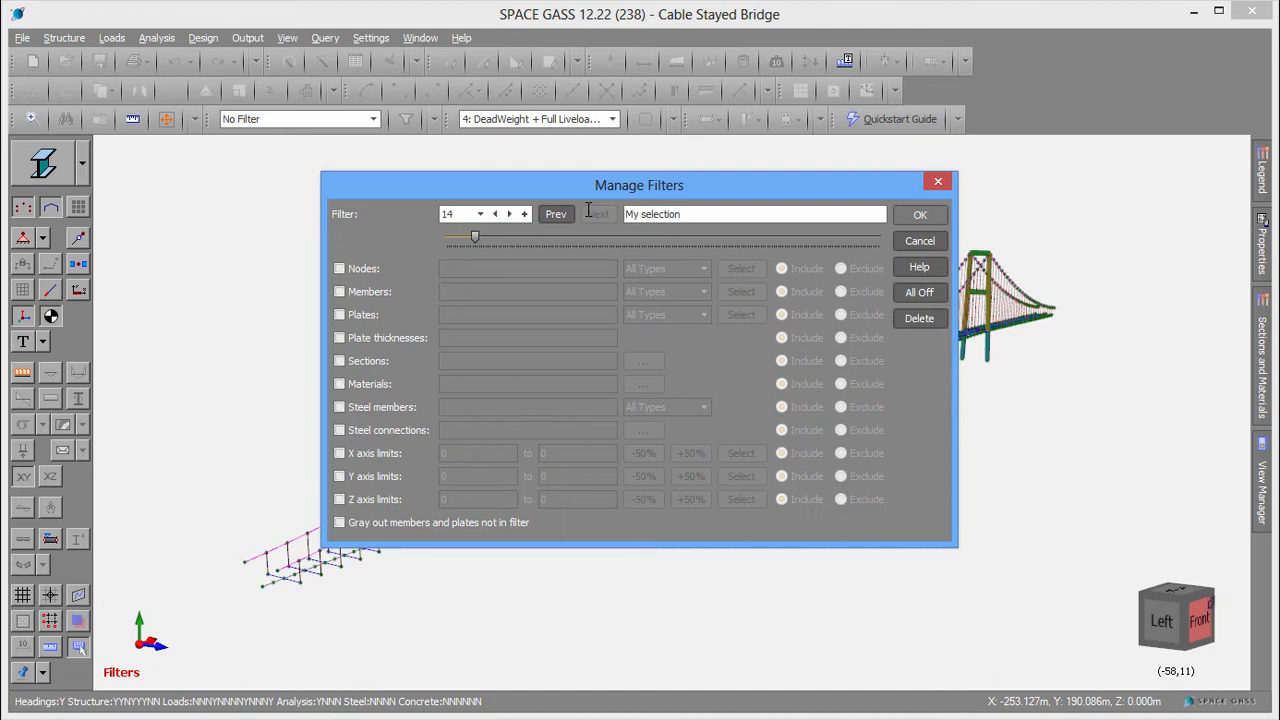
left_click(340, 292)
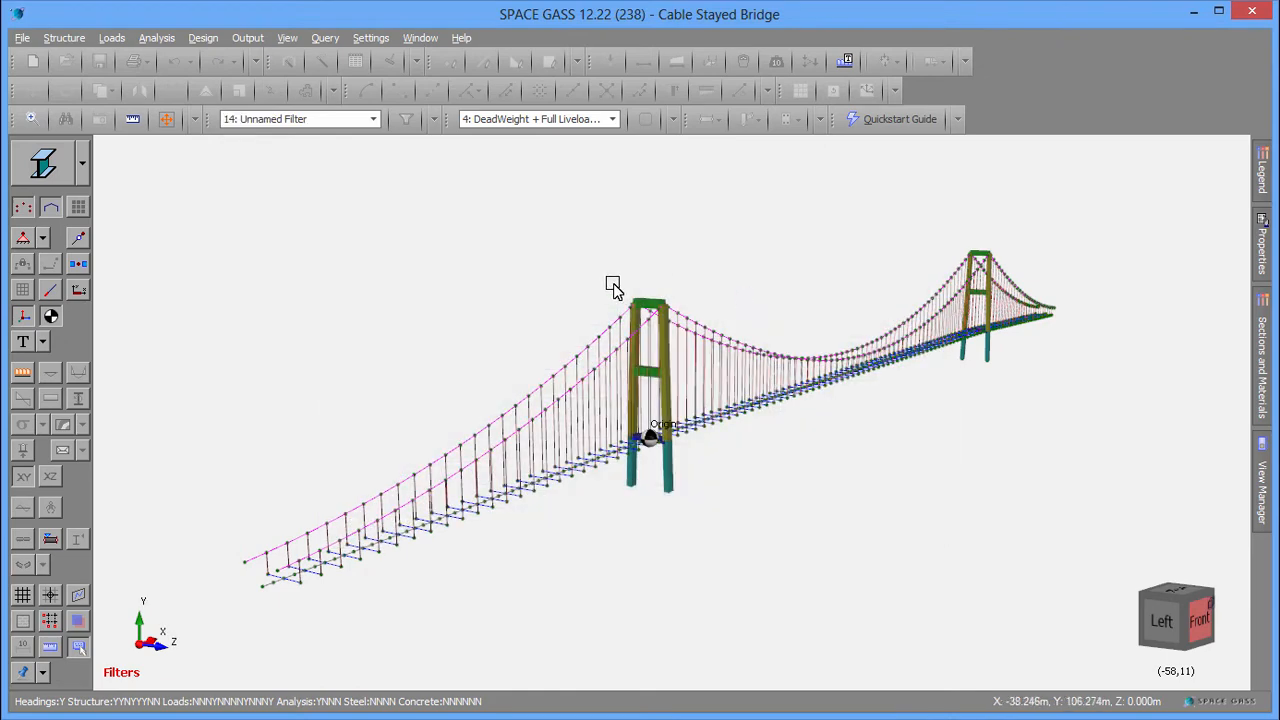
Box-select the bridge's left tower as filter 14's contents and orbit around the isolated tower.
left_click_drag(612, 284, 690, 516)
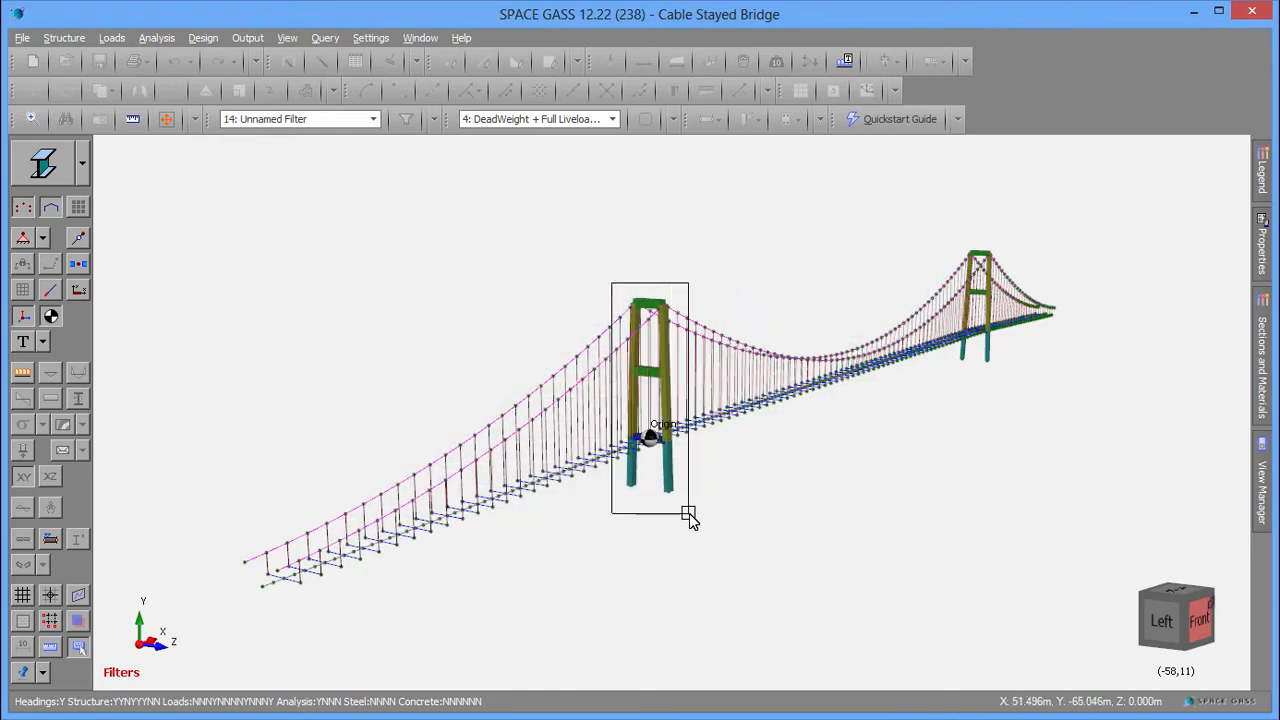
left_click(690, 512)
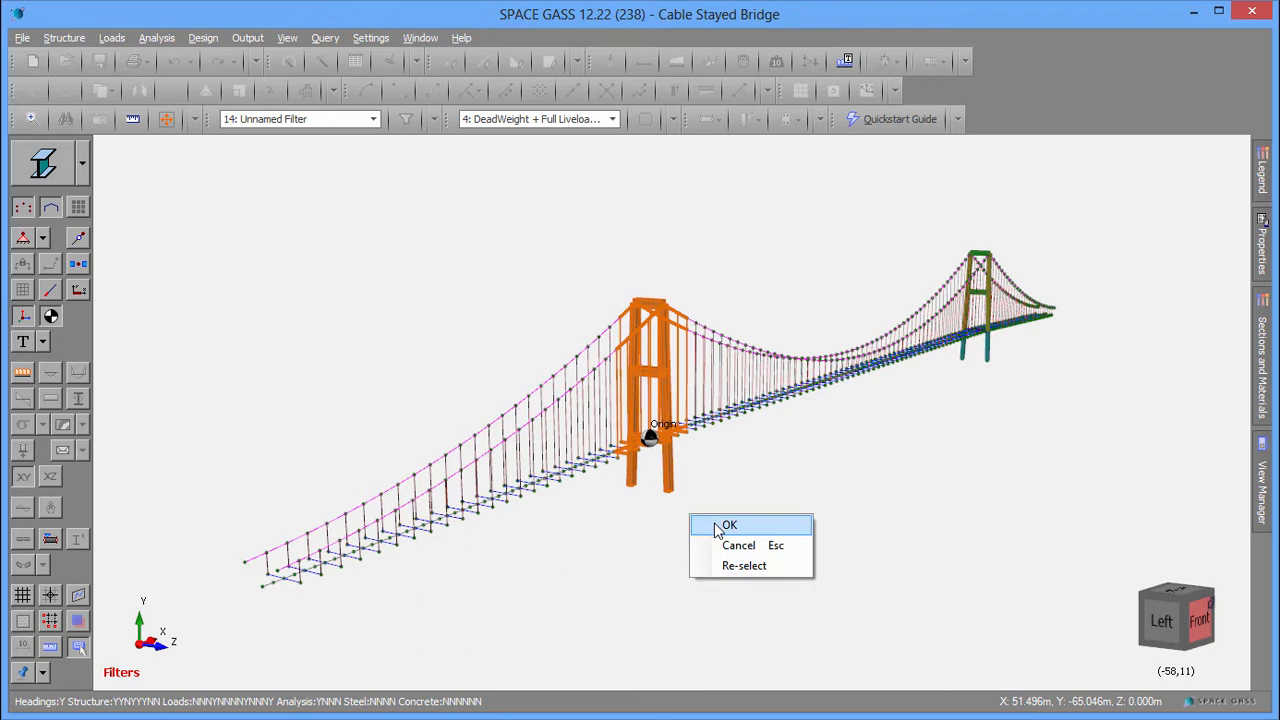
left_click(728, 524)
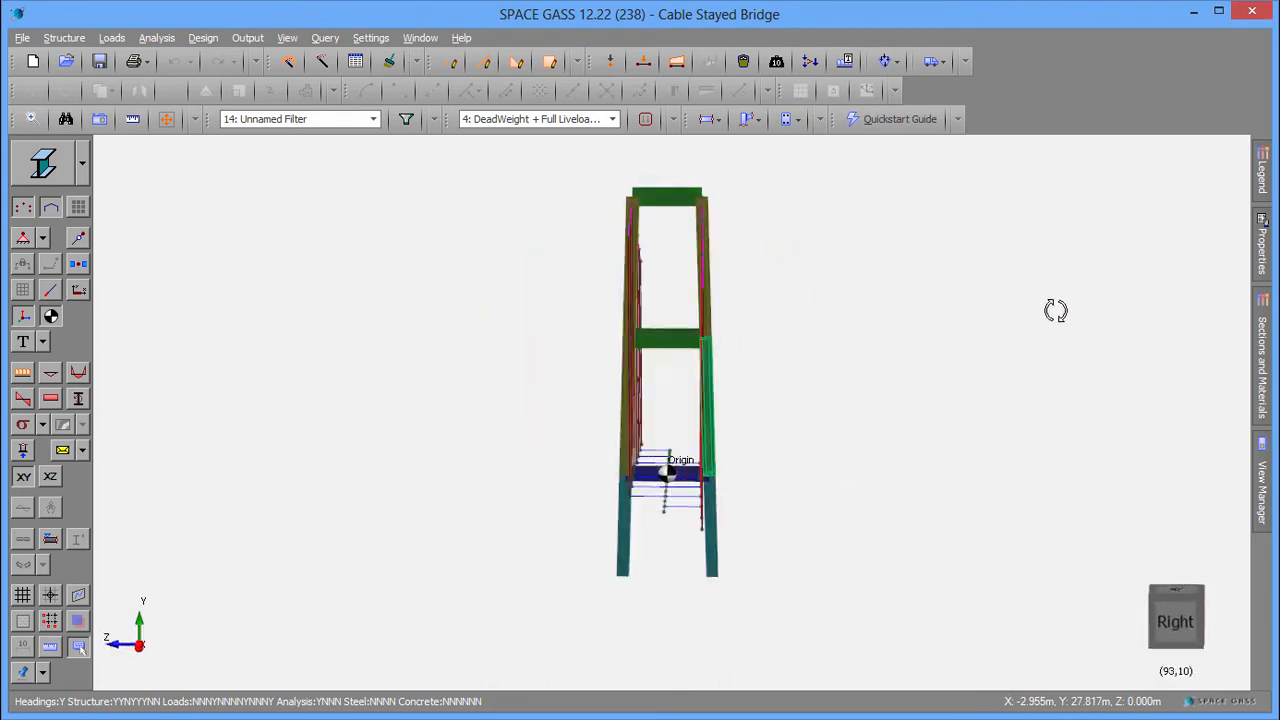
left_click_drag(1056, 310, 1096, 306)
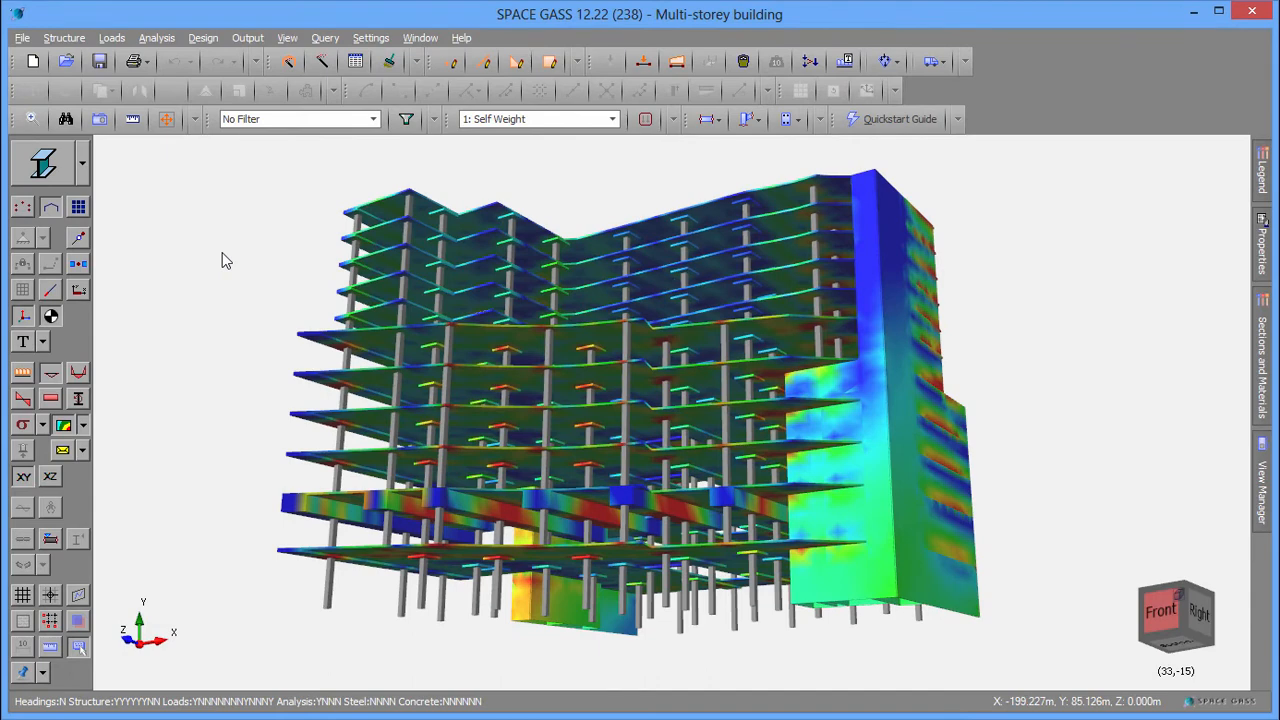
From the Datasheets overview, browse the Nodes and Members tables, then bring up the Plates table.
left_click(356, 60)
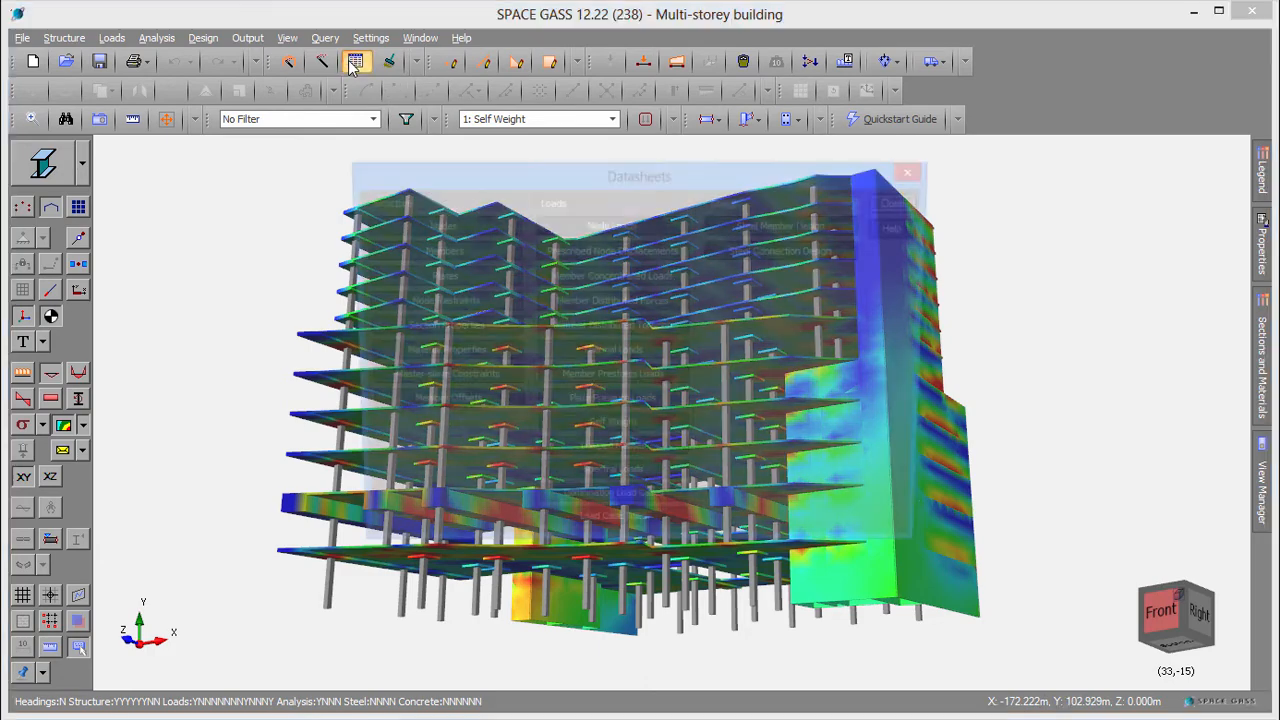
left_click(432, 224)
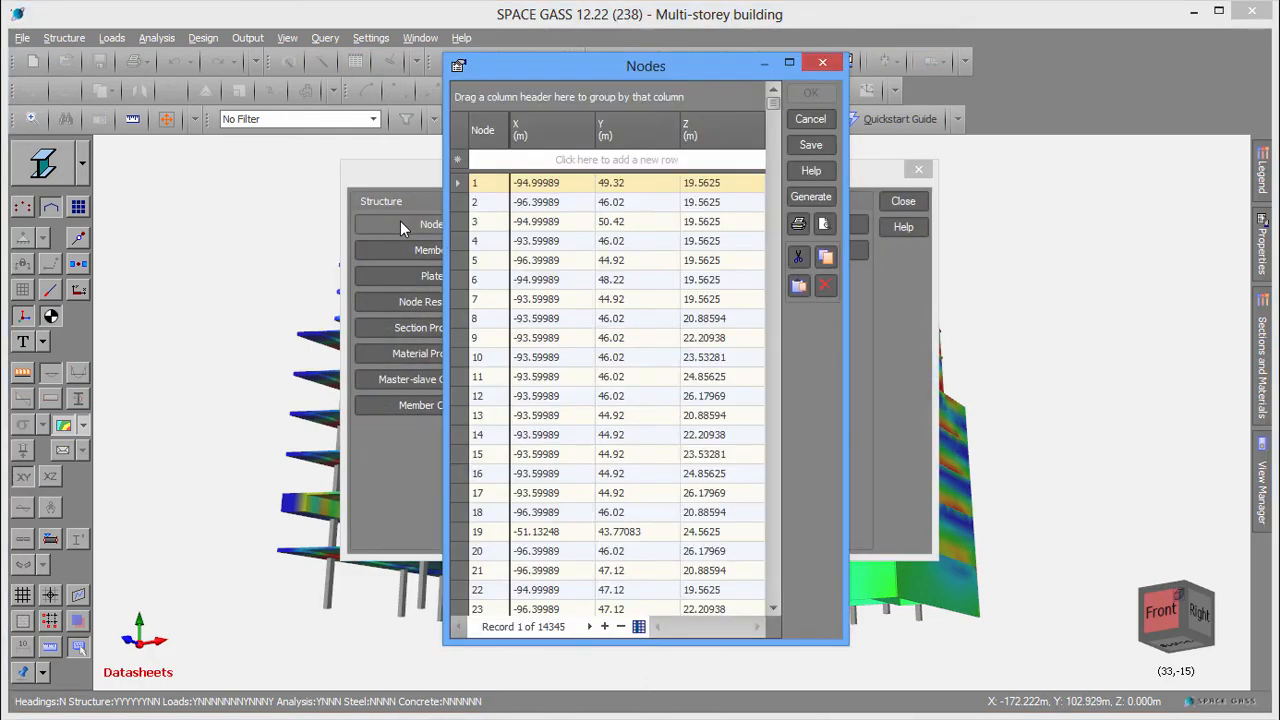
left_click(428, 250)
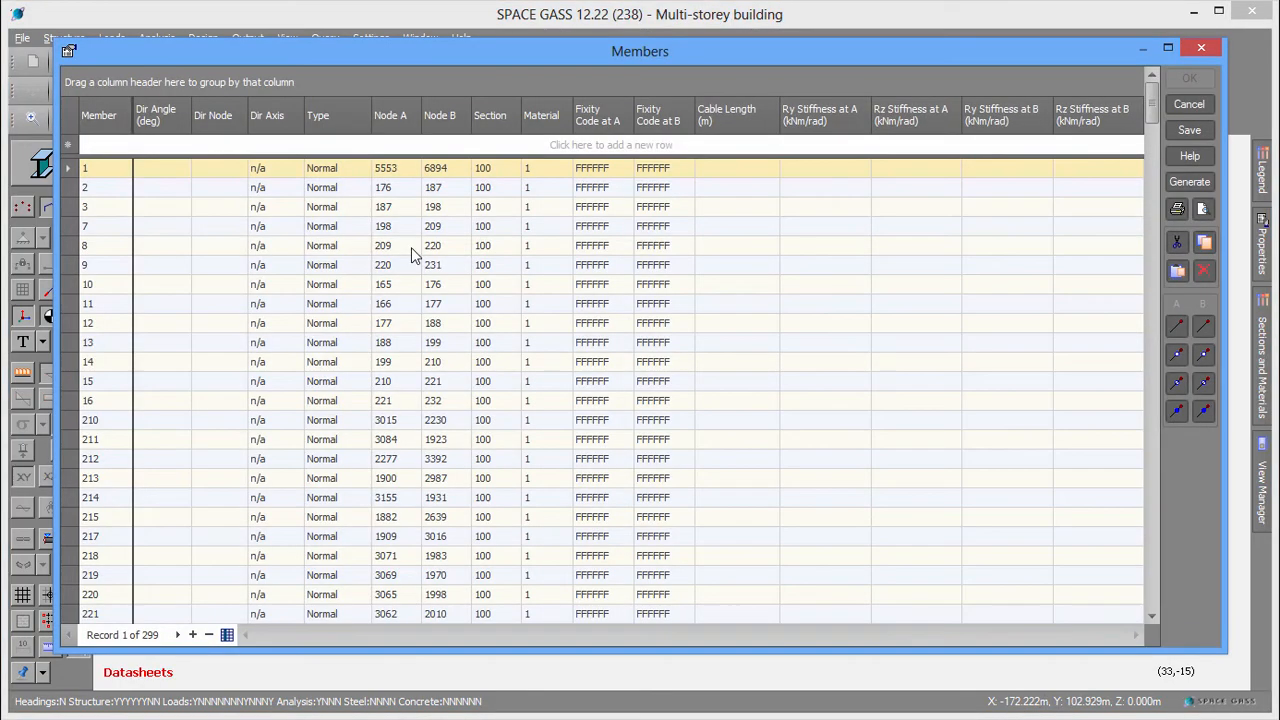
left_click(392, 114)
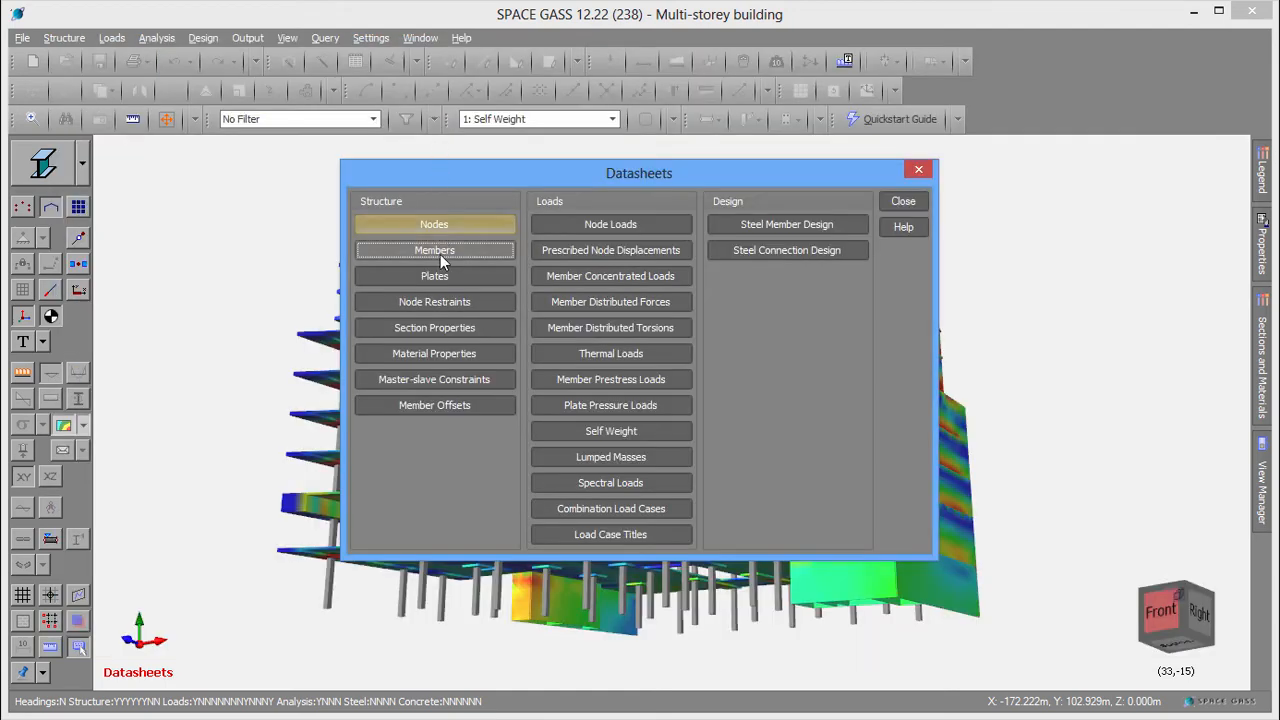
left_click(434, 276)
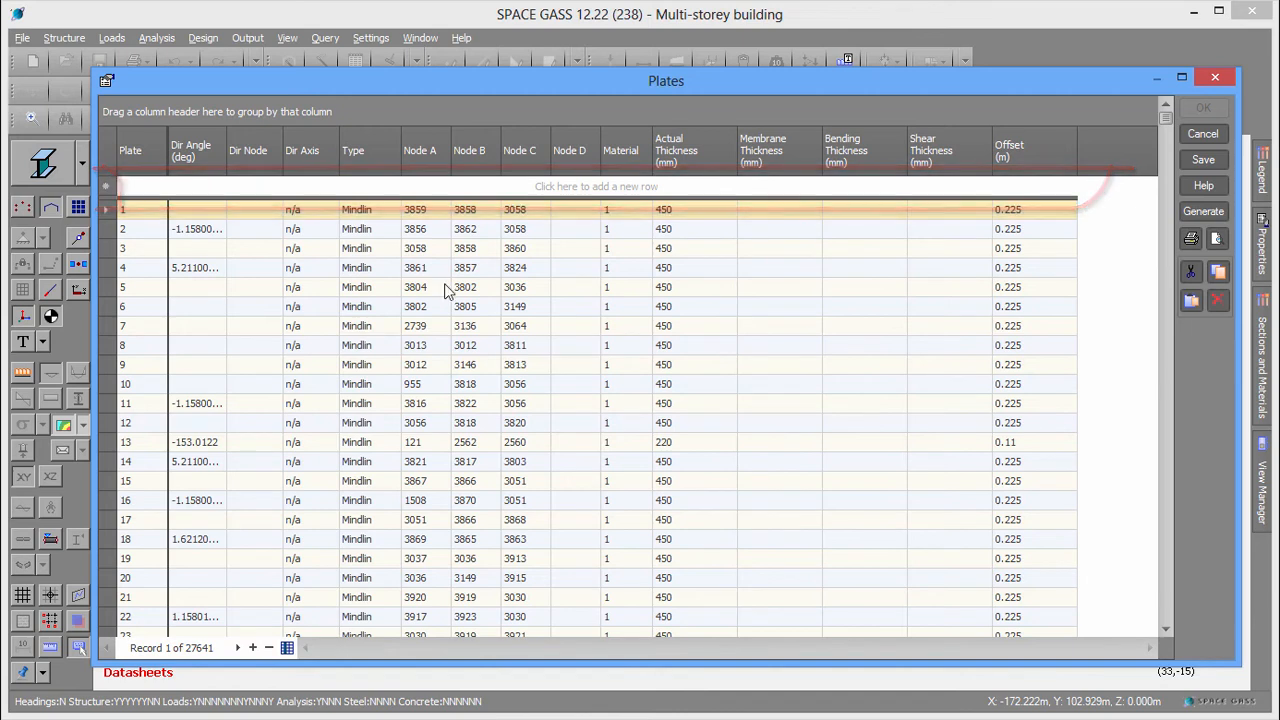
In the Plates table change plate 3's type from Mindlin to Kirchoff.
left_click(606, 384)
type("2")
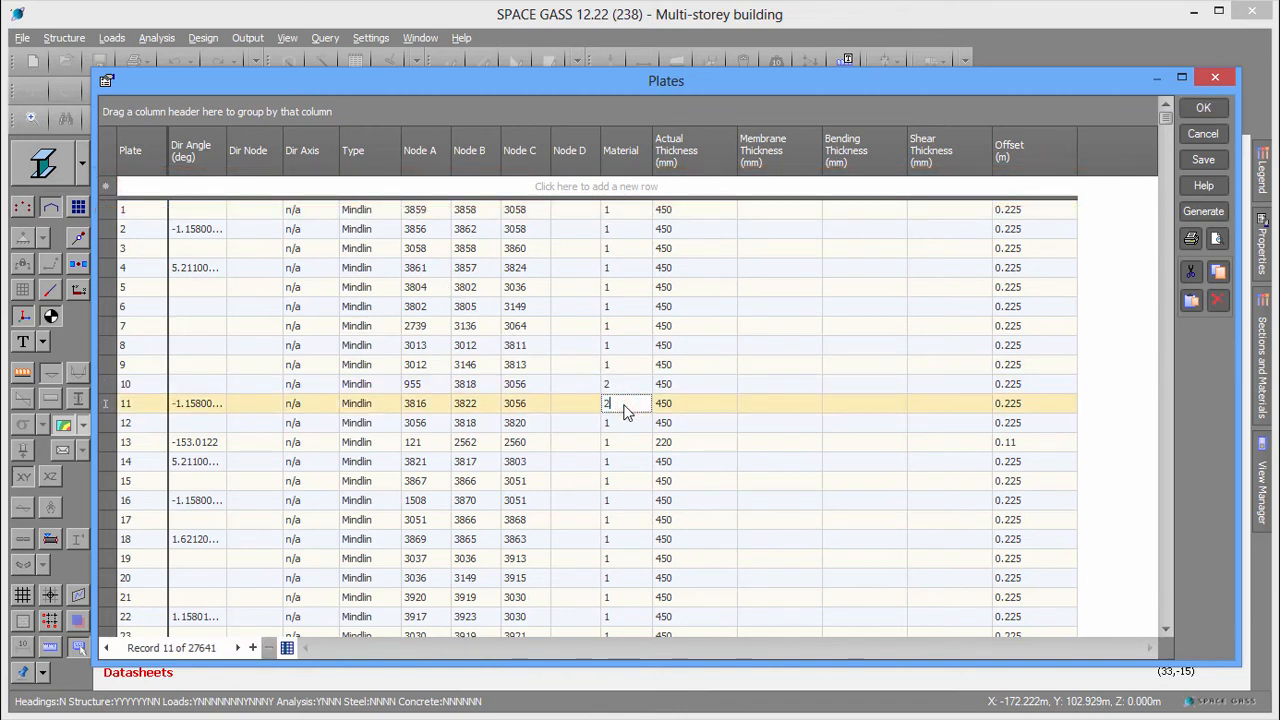
left_click(392, 248)
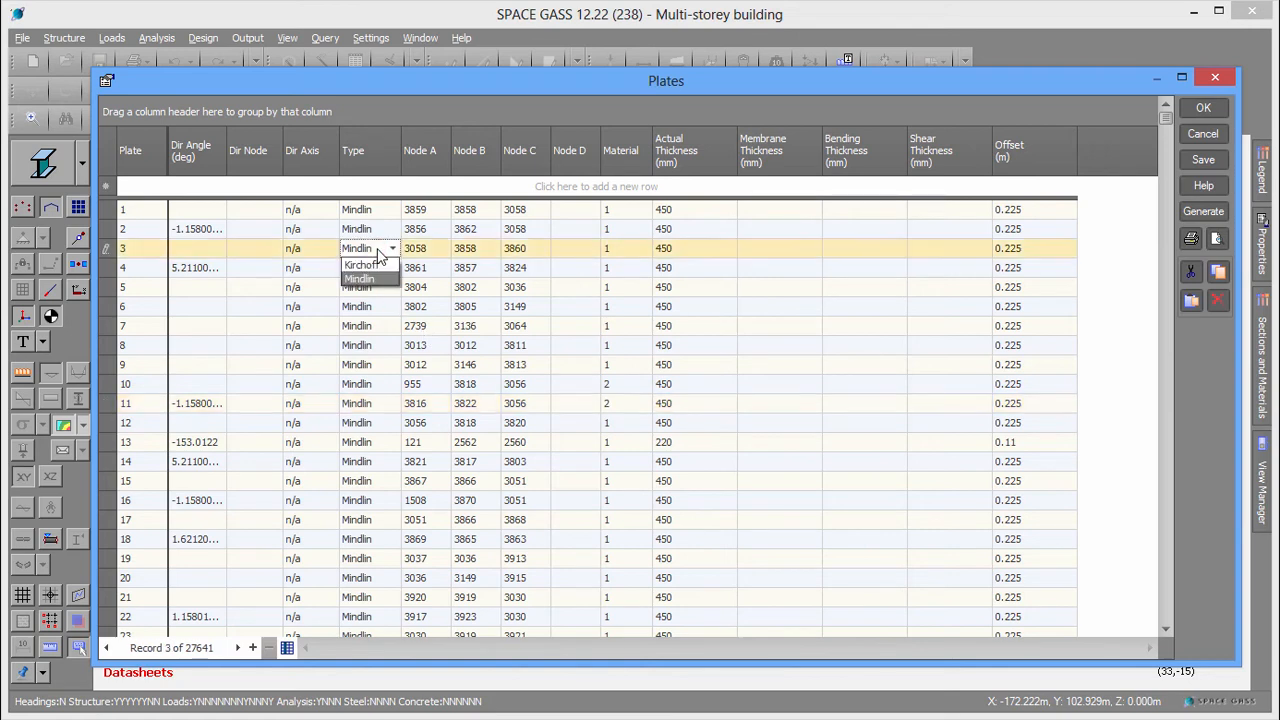
left_click(364, 264)
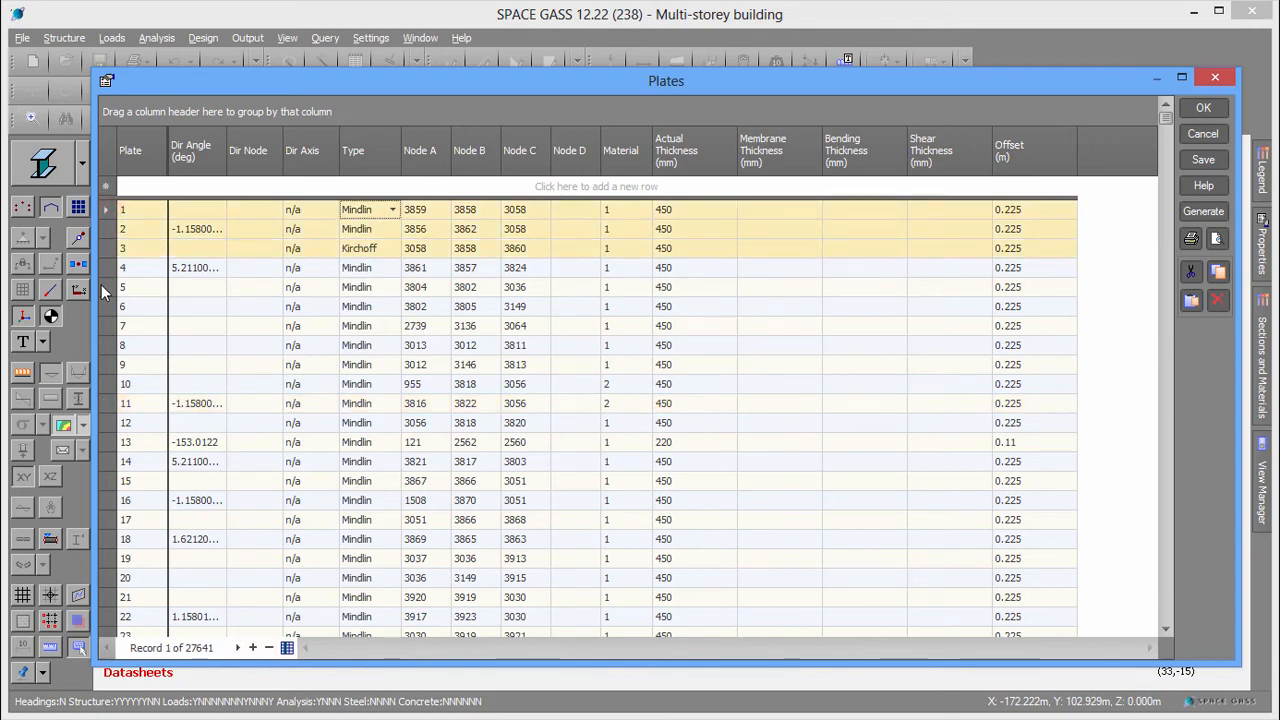
right_click(124, 404)
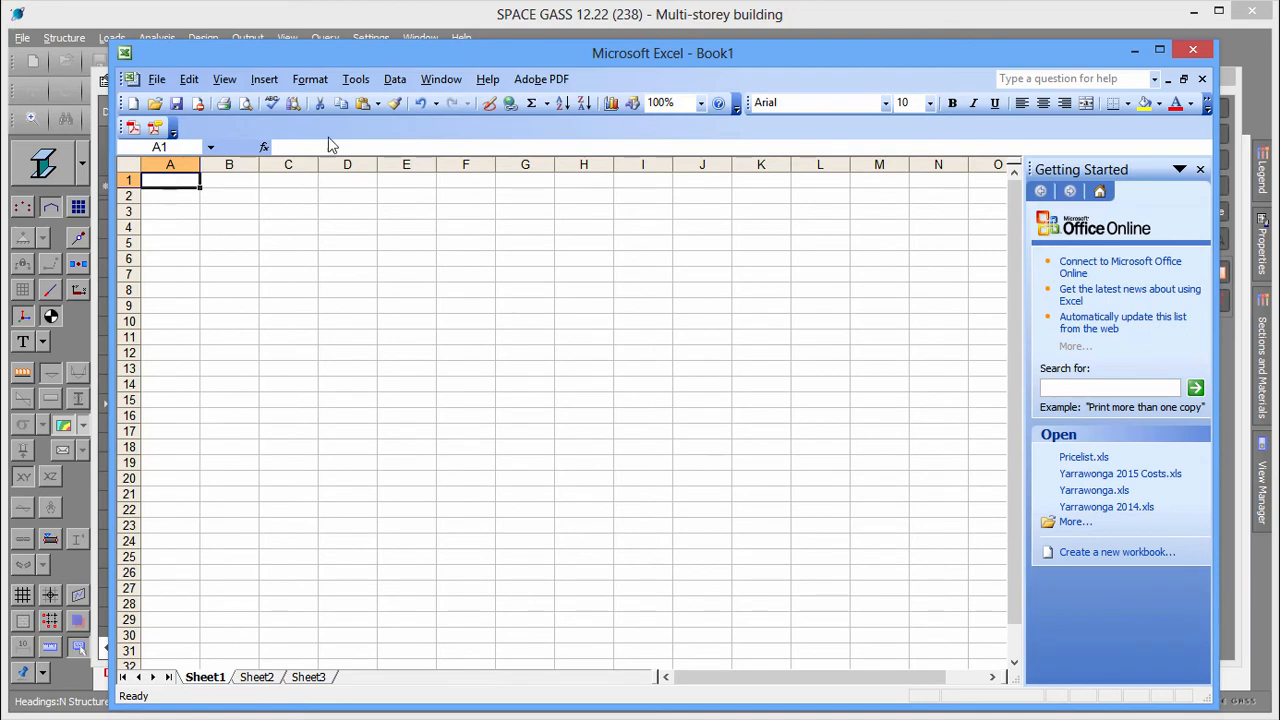
left_click(360, 102)
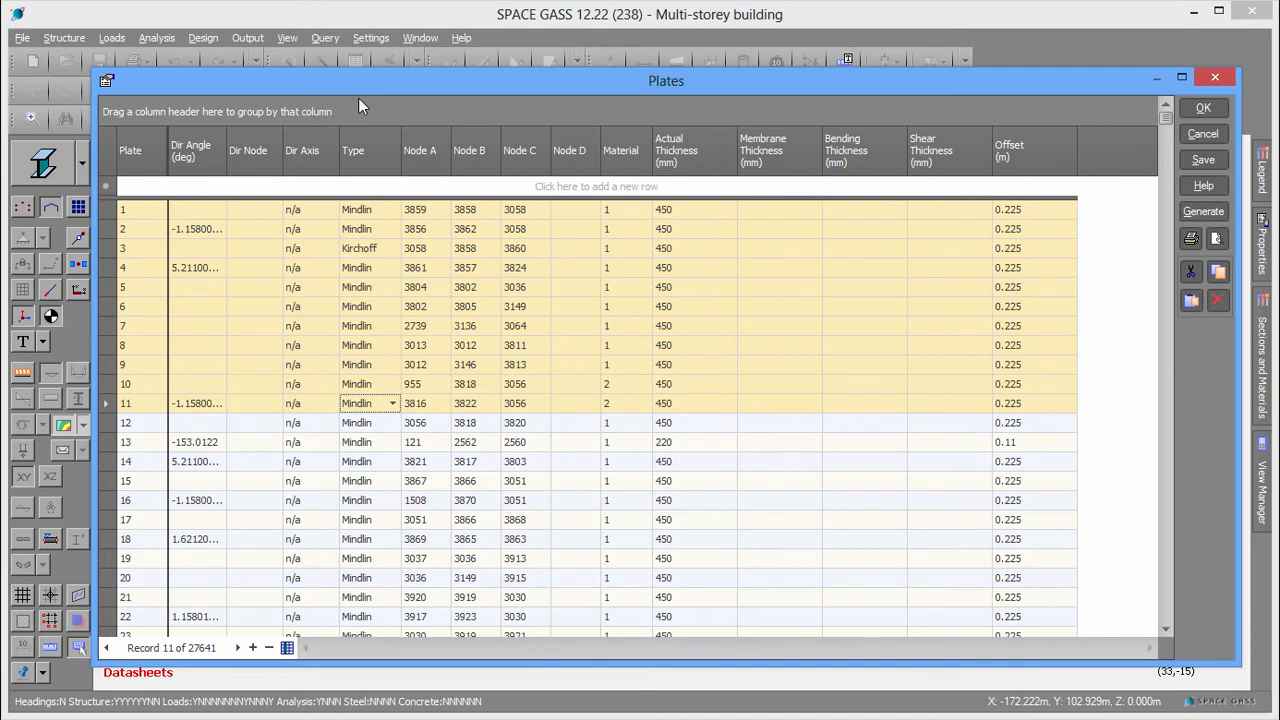
Multi-Row Edit the selected plates to Kirchoff type and 300 mm actual thickness, then close the datasheets.
left_click(110, 288)
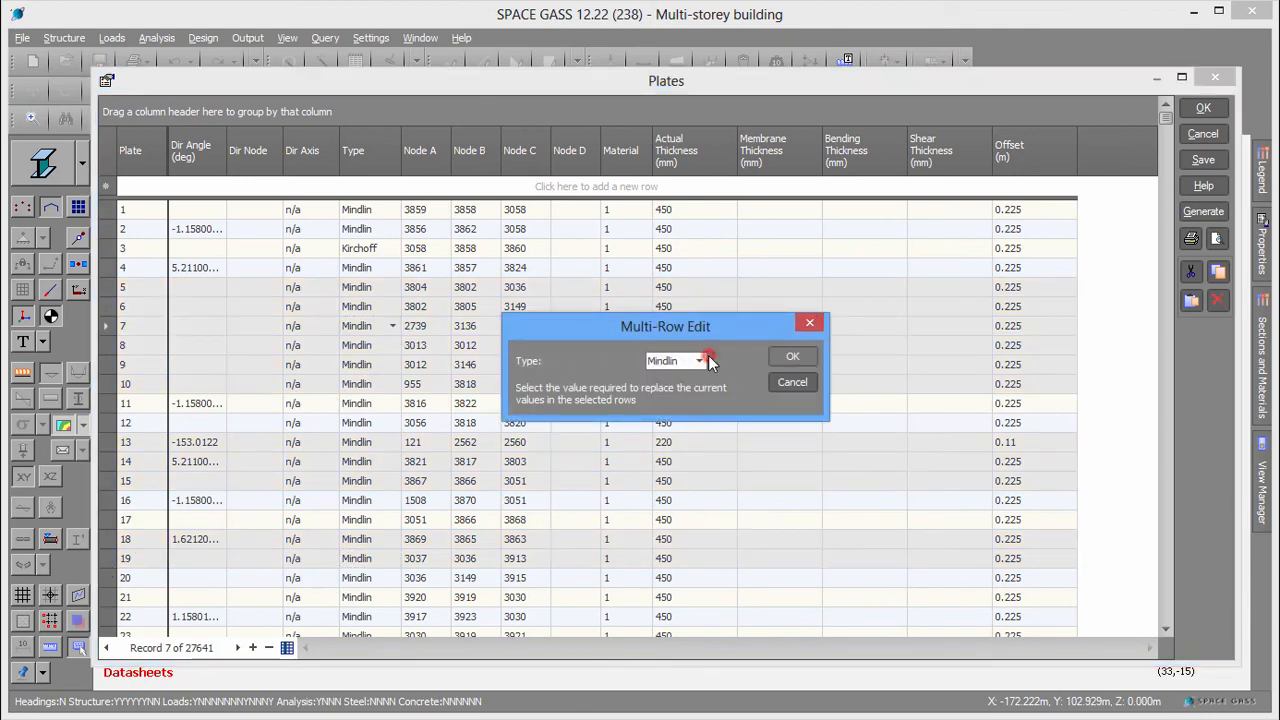
left_click(700, 360)
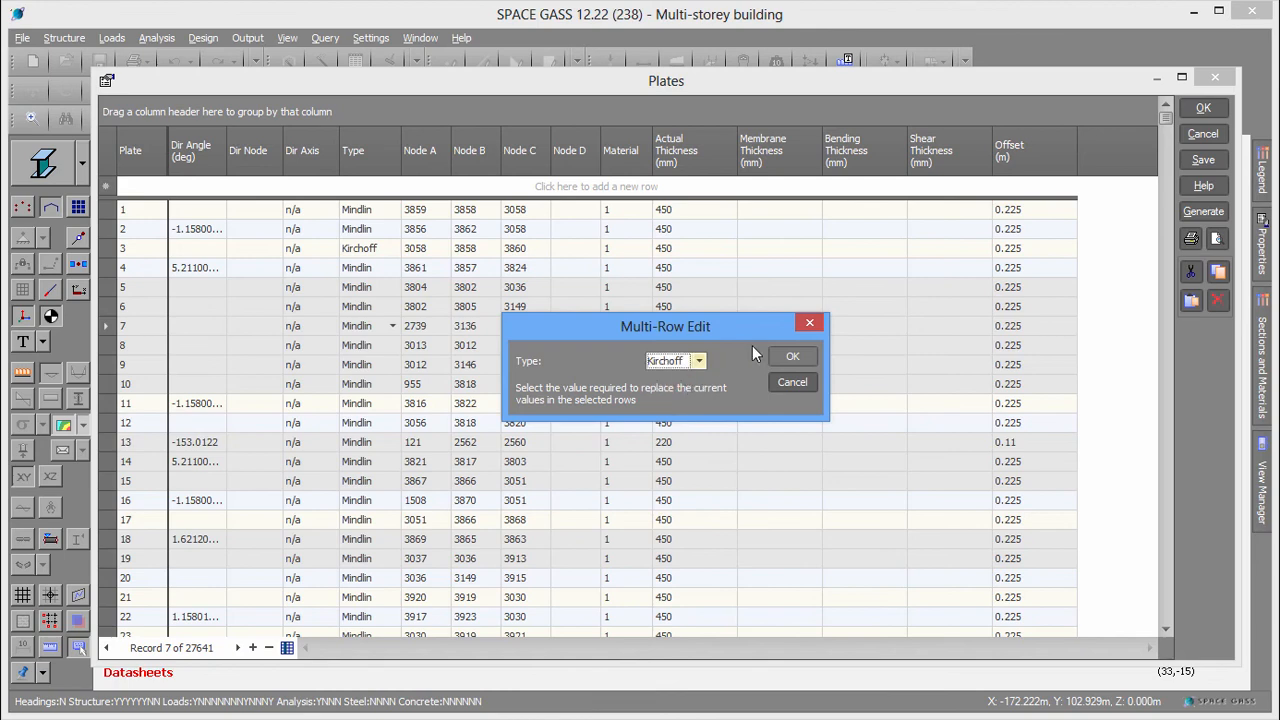
left_click(792, 356)
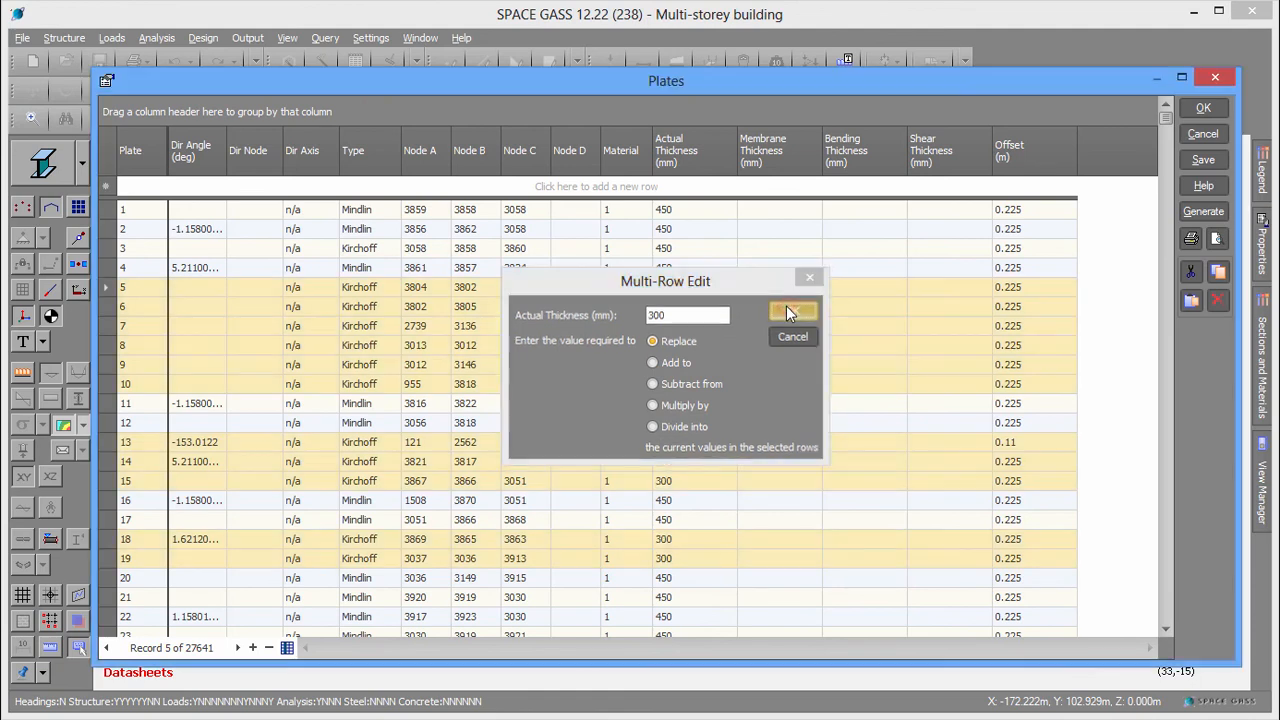
left_click(792, 312)
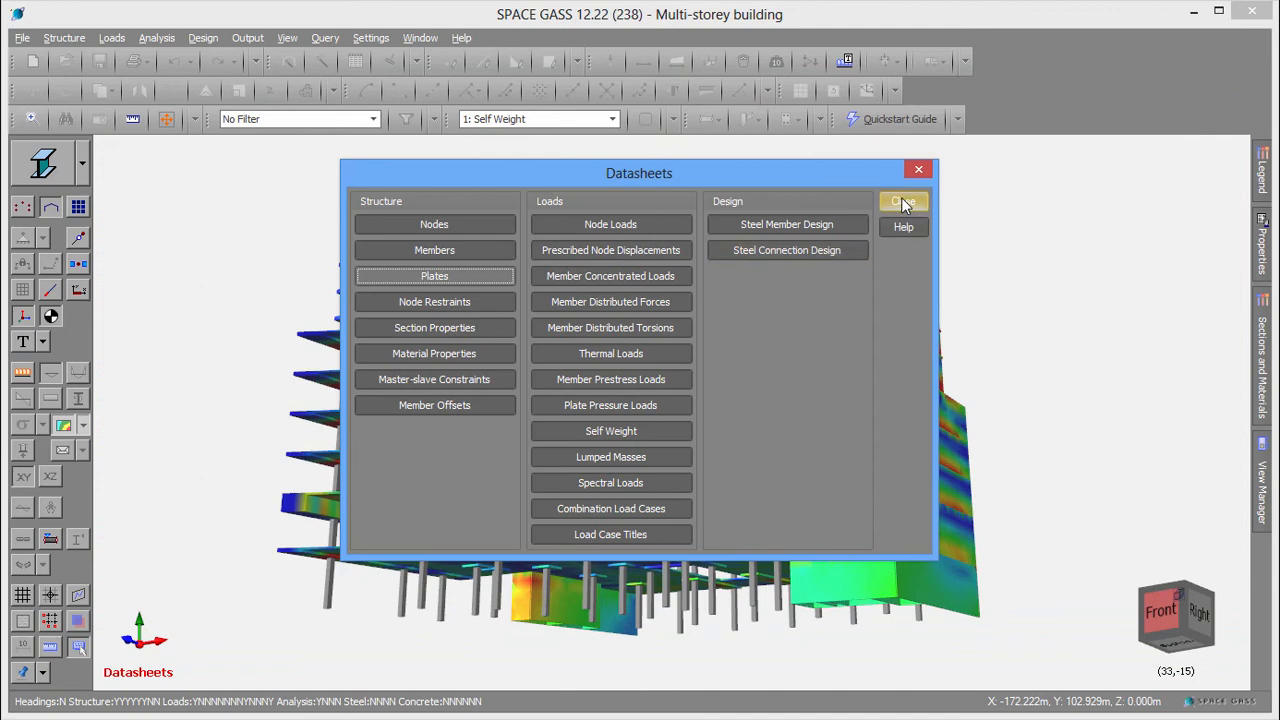
left_click(904, 200)
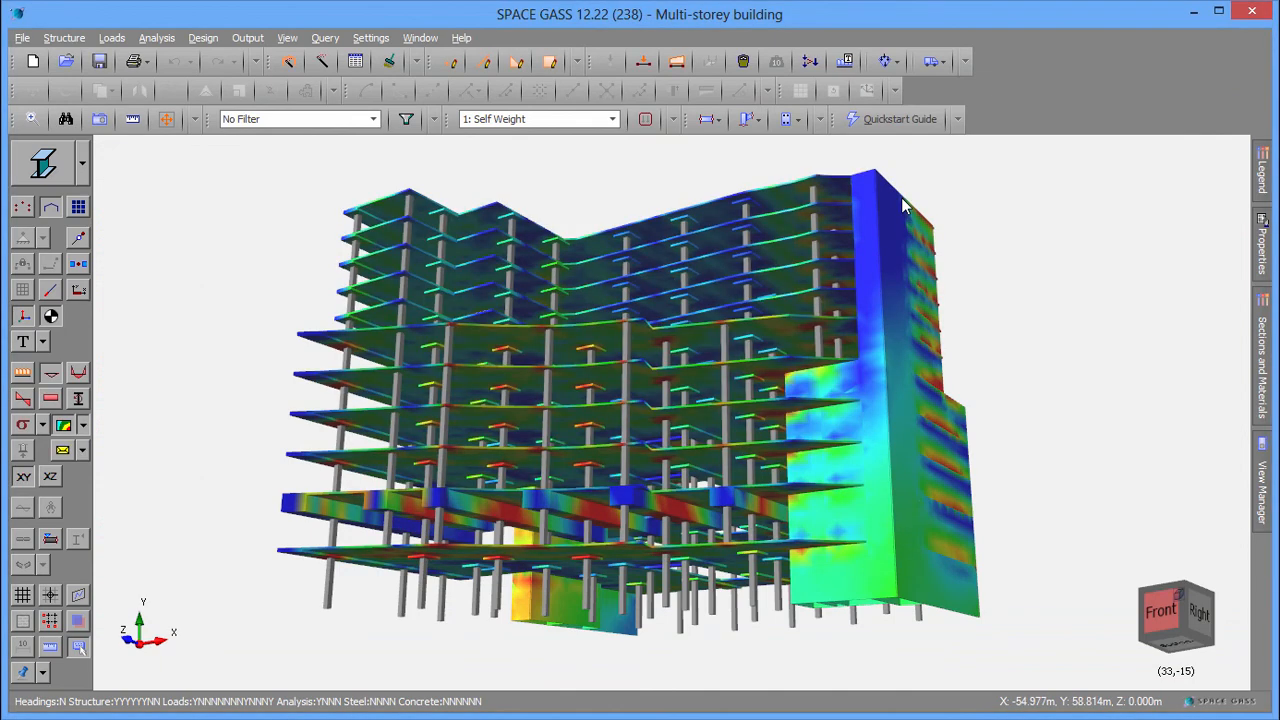